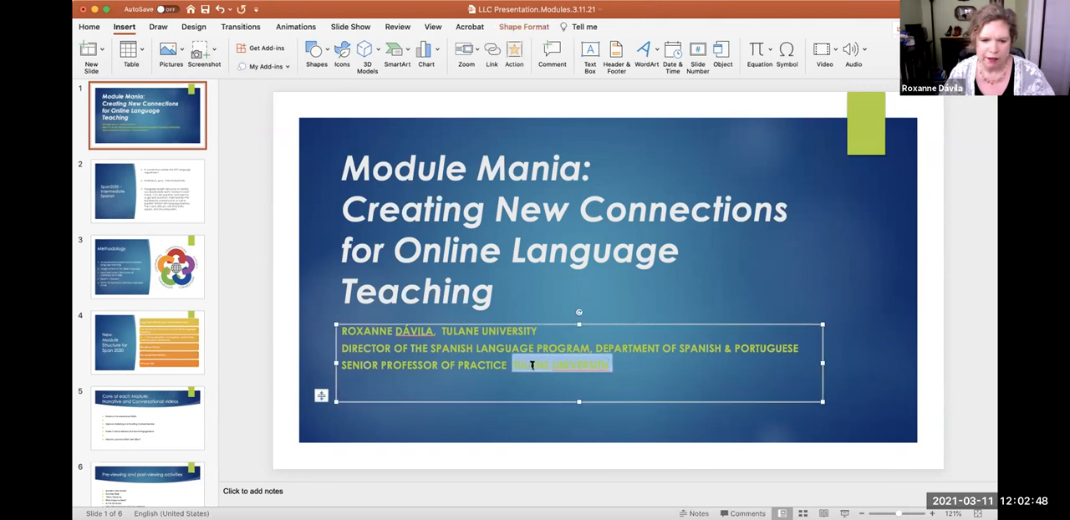
- Delete the trailing 'Tulane University' so the subtitle line ends at 'Senior Professor of Practice'
{"action": "type", "text": "TULA"}
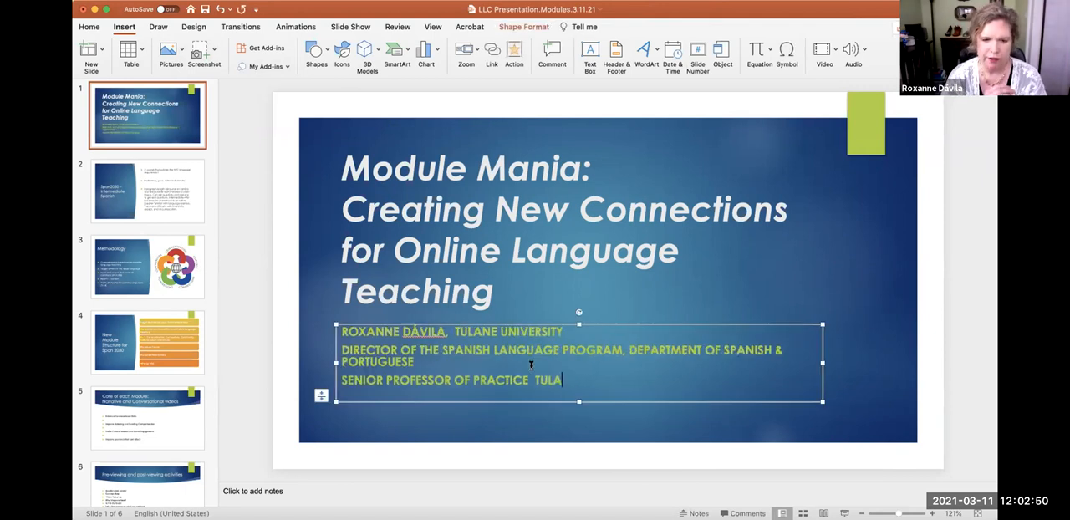
{"action": "key", "text": "Backspace"}
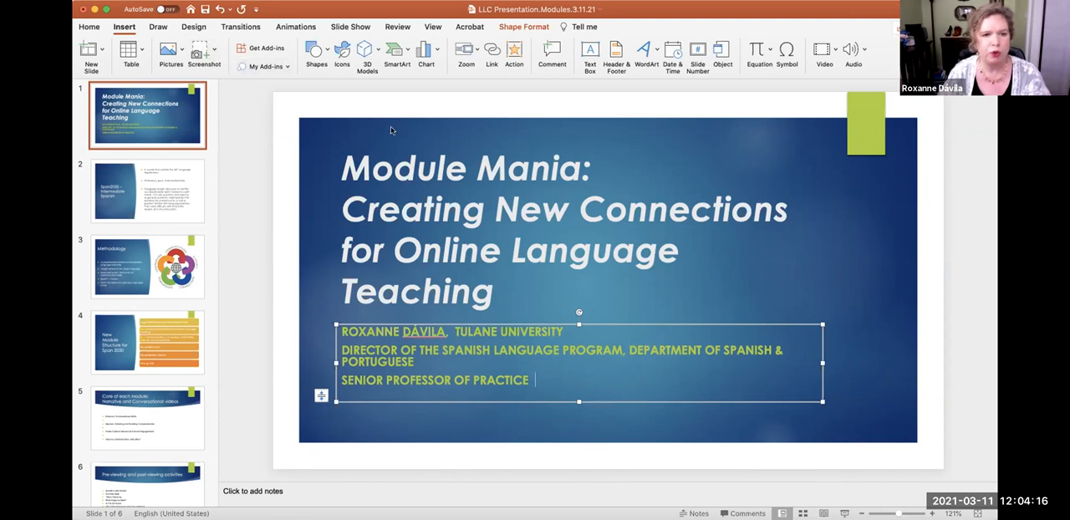
{"action": "mouse_move", "coordinate": [526, 147]}
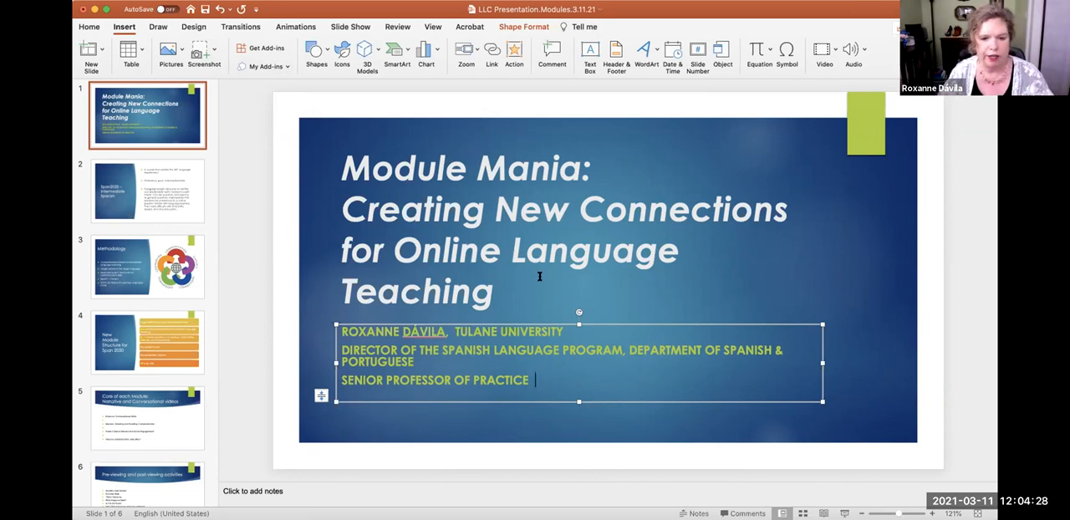
{"action": "mouse_move", "coordinate": [917, 267]}
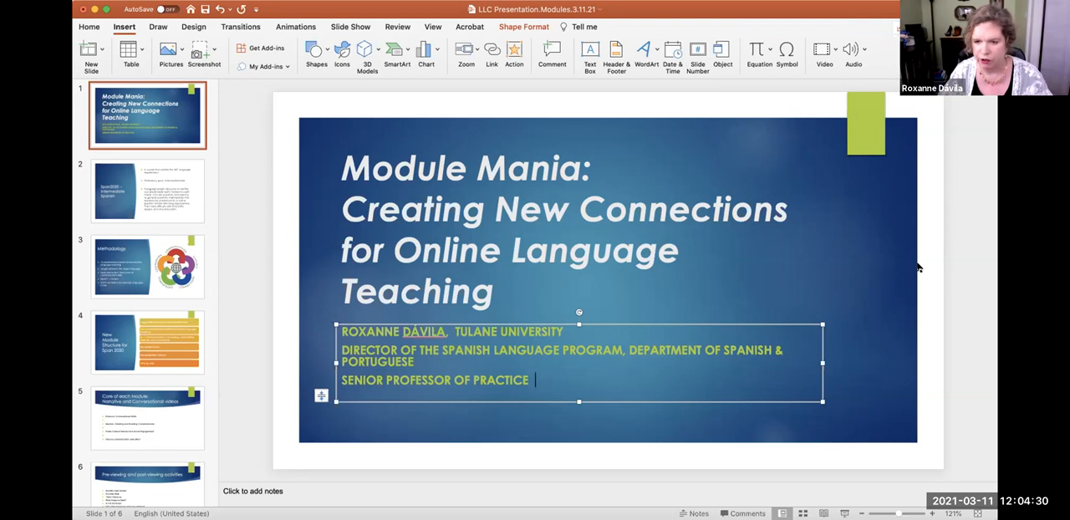
- Display slide 2, 'Span2030 – Intermediate Spanish', with its course description bullets
{"action": "left_click", "coordinate": [148, 190]}
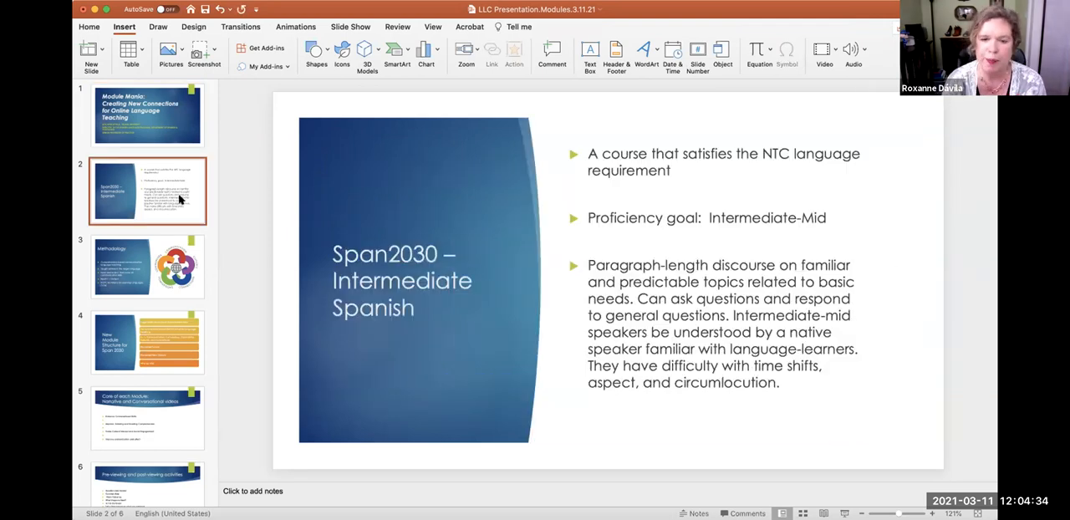
{"action": "mouse_move", "coordinate": [180, 198]}
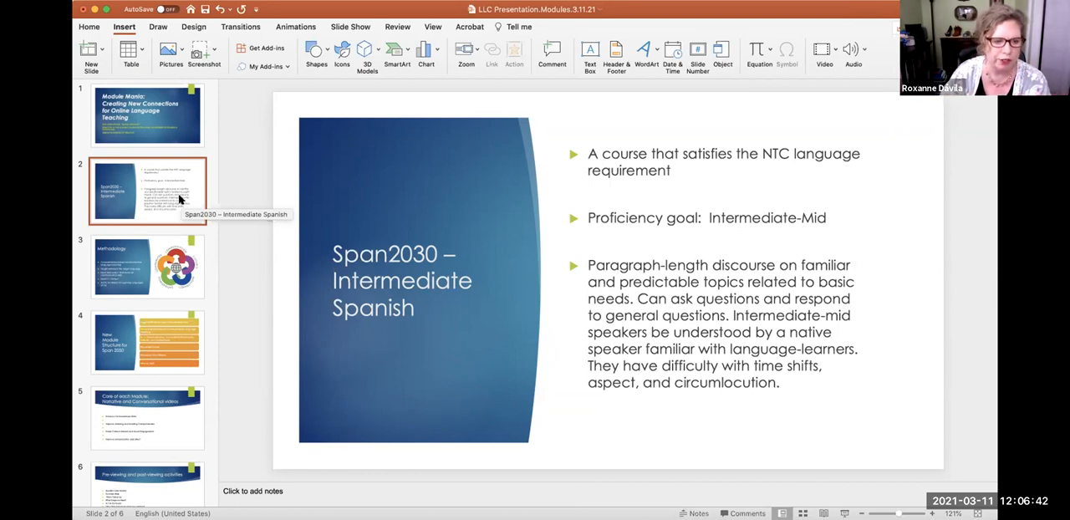
- Display slide 3, 'Methodology', beside the ACTFL 5 Cs graphic
{"action": "left_click", "coordinate": [148, 266]}
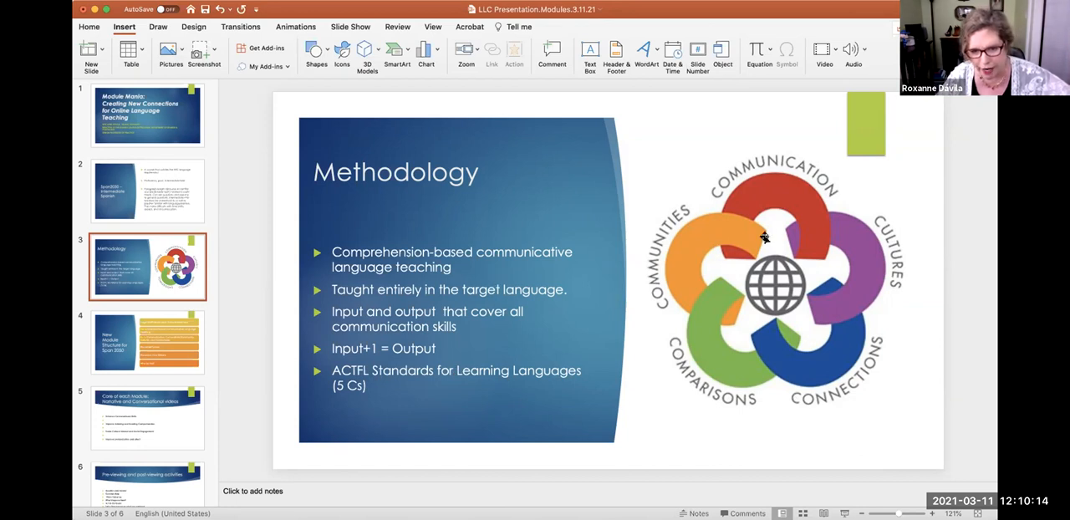
{"action": "mouse_move", "coordinate": [826, 309]}
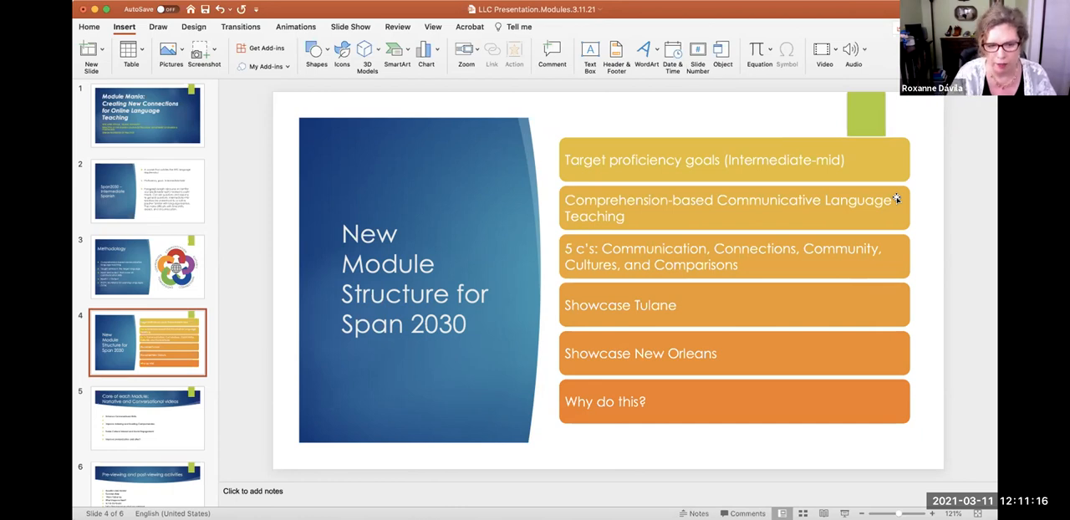
{"action": "mouse_move", "coordinate": [915, 239]}
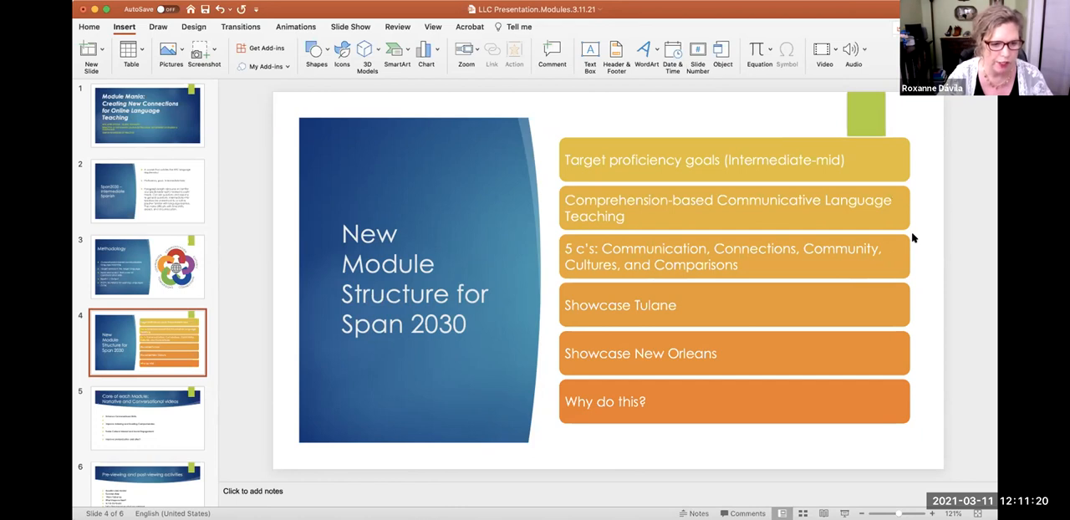
- Display slide 5, 'Core of each Module: Narrative and Conversational videos', with four skill goals
{"action": "left_click", "coordinate": [148, 418]}
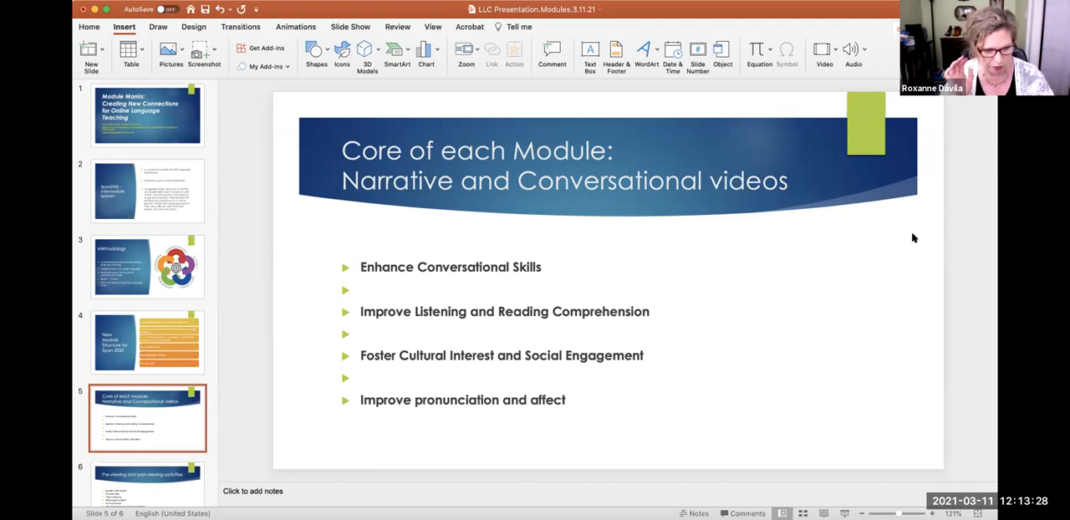
{"action": "mouse_move", "coordinate": [786, 240]}
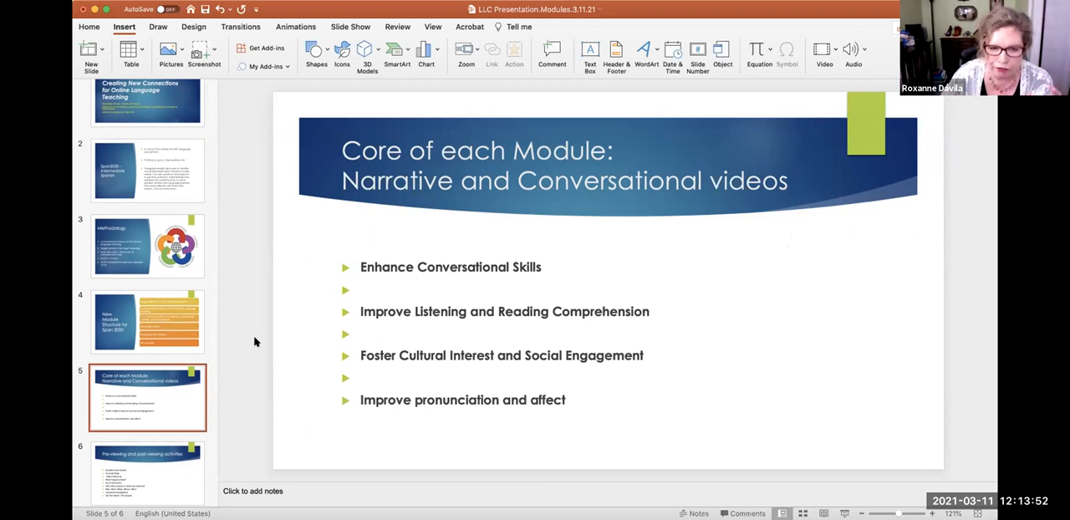
- Display slide 6, 'Pre-viewing and post-viewing activities', listing nine activities
{"action": "left_click", "coordinate": [147, 466]}
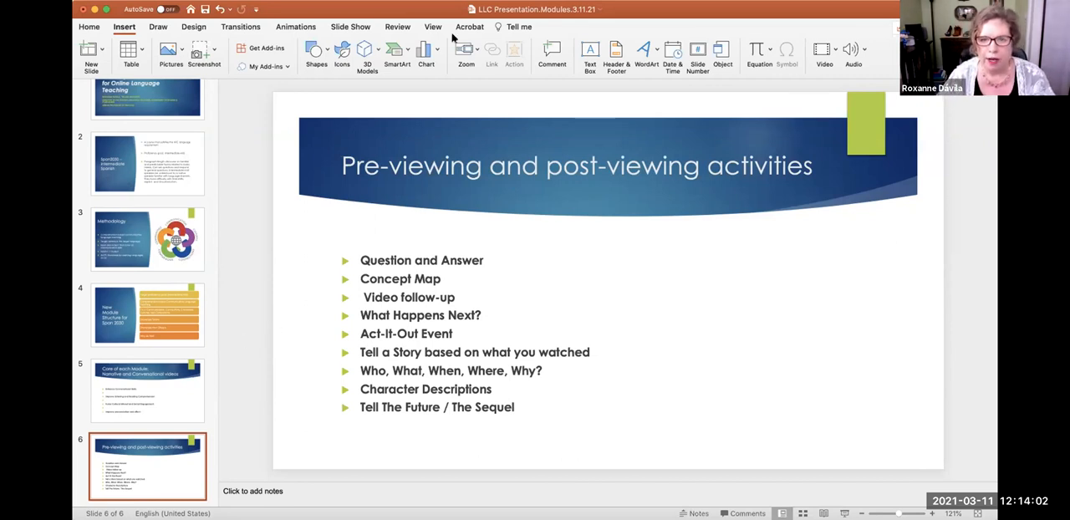
{"action": "mouse_move", "coordinate": [701, 24]}
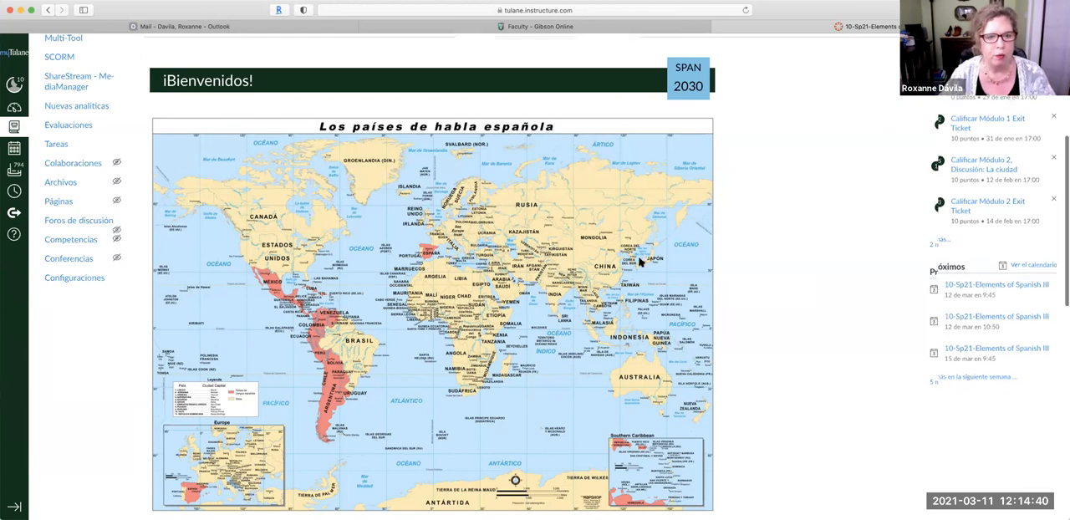
- Scroll the SPAN 2030 home page past announcements and the map to the welcome video
{"action": "scroll", "scroll_direction": "up", "scroll_amount": 3}
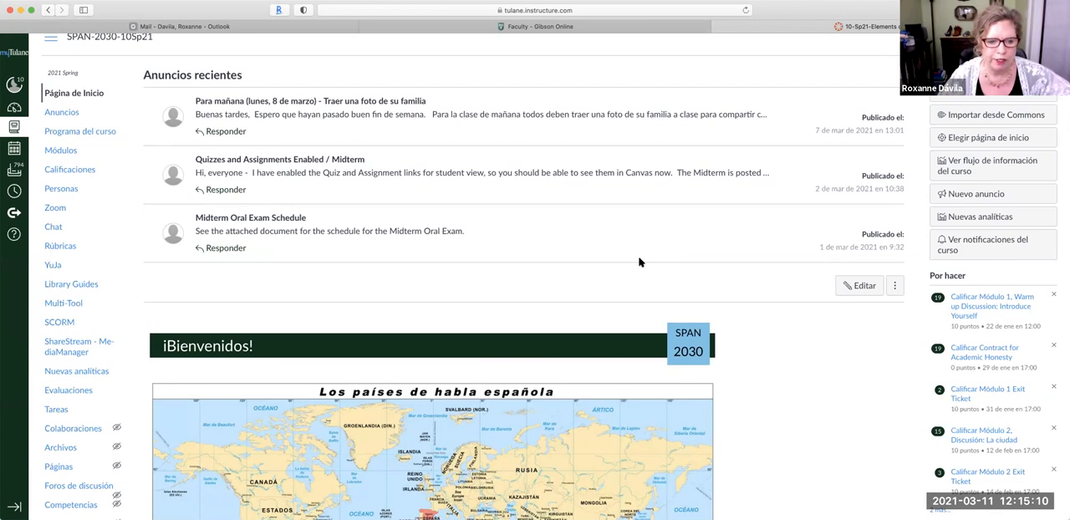
{"action": "scroll", "scroll_direction": "down", "scroll_amount": 3}
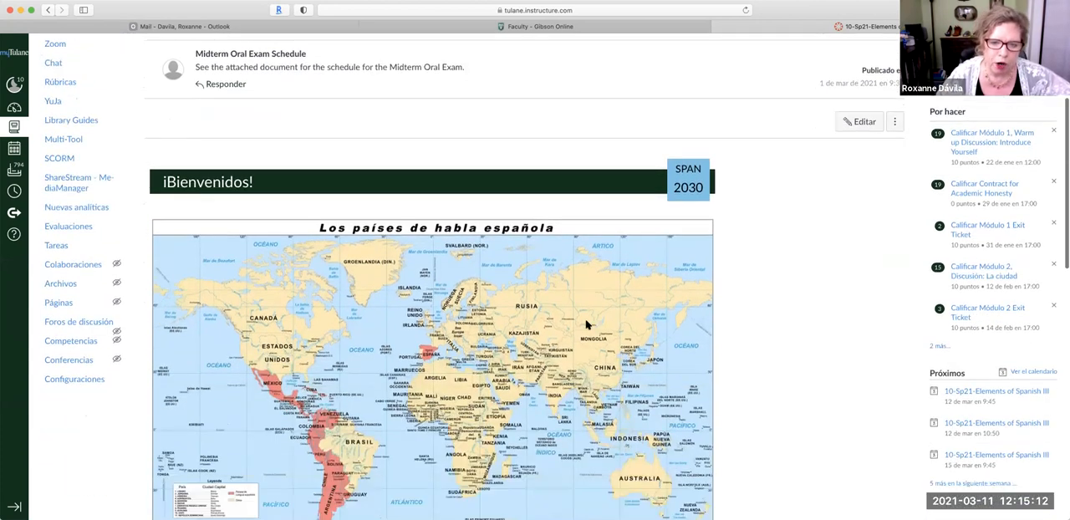
{"action": "scroll", "scroll_direction": "down", "scroll_amount": 3}
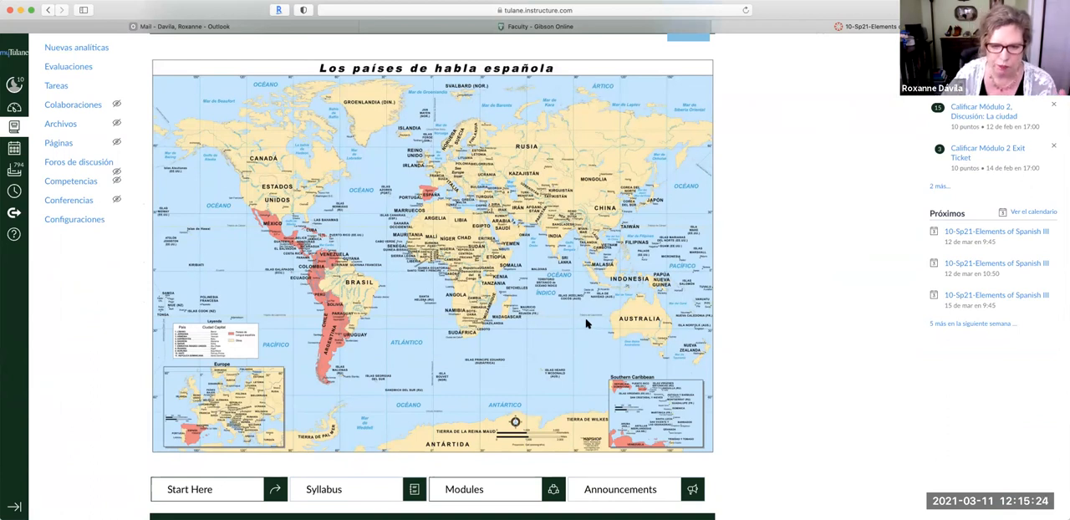
{"action": "scroll", "scroll_direction": "down", "scroll_amount": 3}
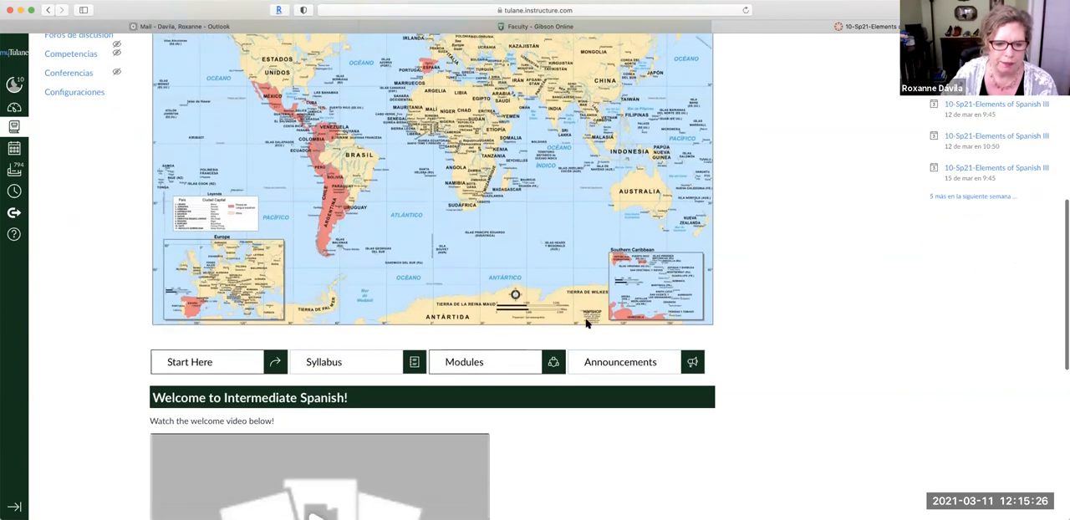
{"action": "scroll", "scroll_direction": "down", "scroll_amount": 3}
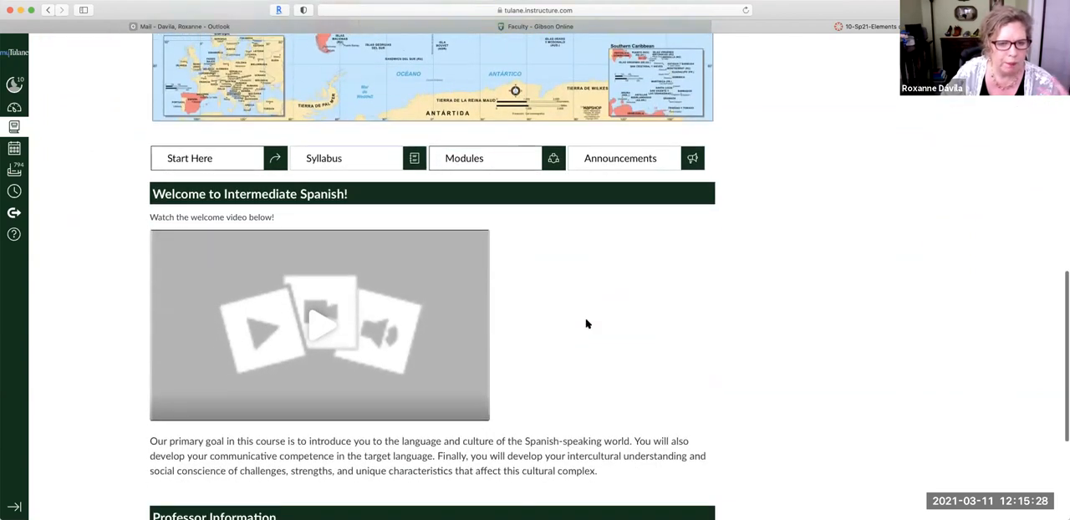
{"action": "mouse_move", "coordinate": [331, 324]}
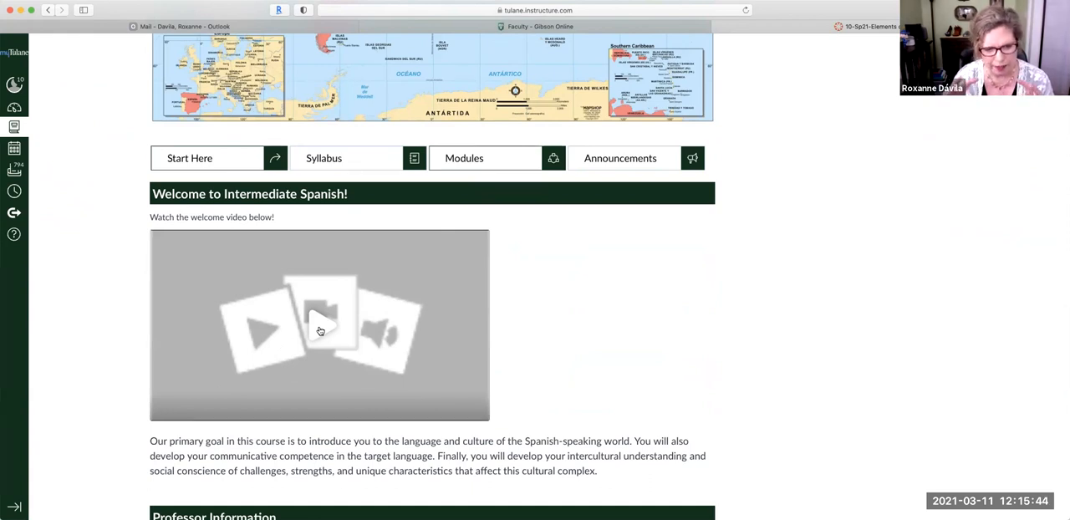
{"action": "left_click", "coordinate": [319, 325]}
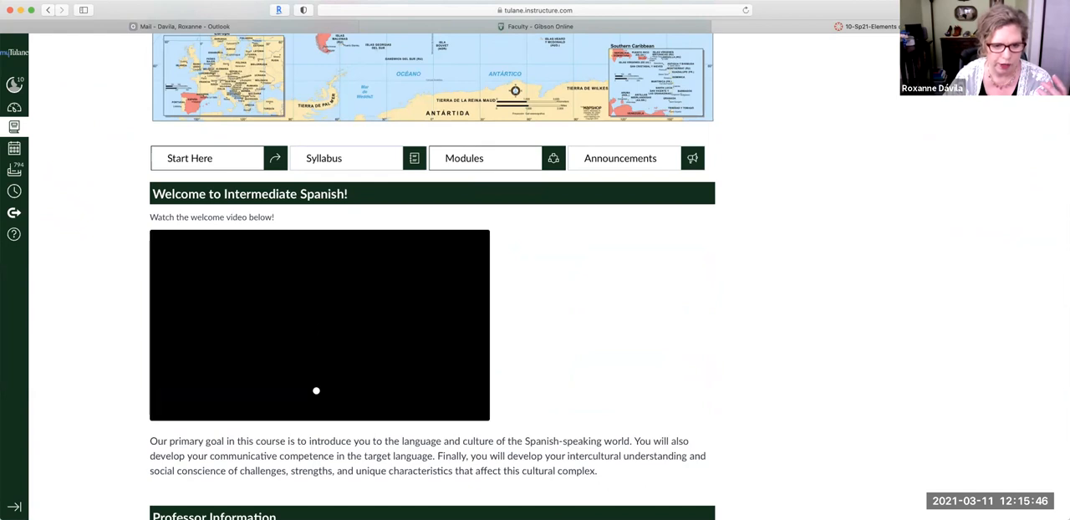
{"action": "mouse_move", "coordinate": [290, 327]}
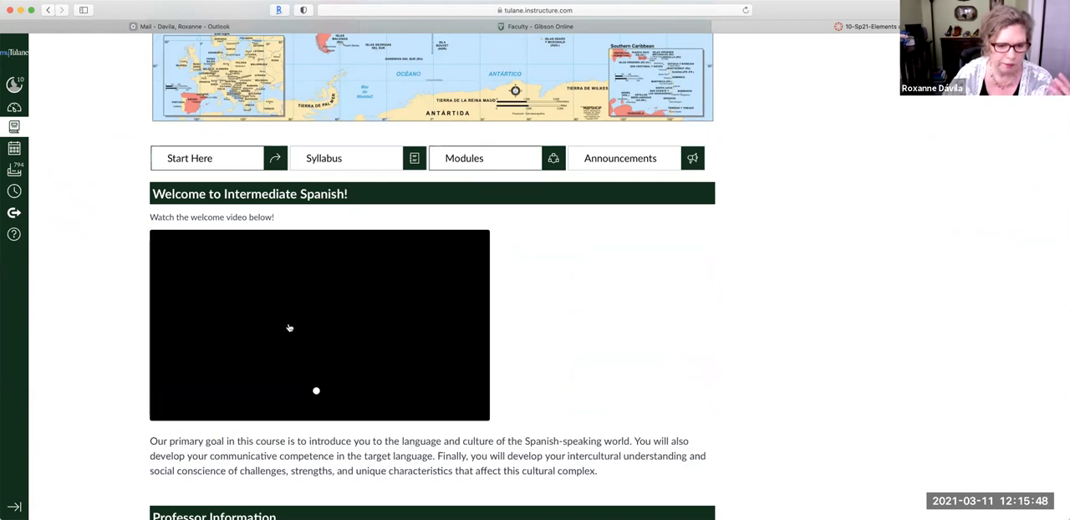
{"action": "mouse_move", "coordinate": [340, 383]}
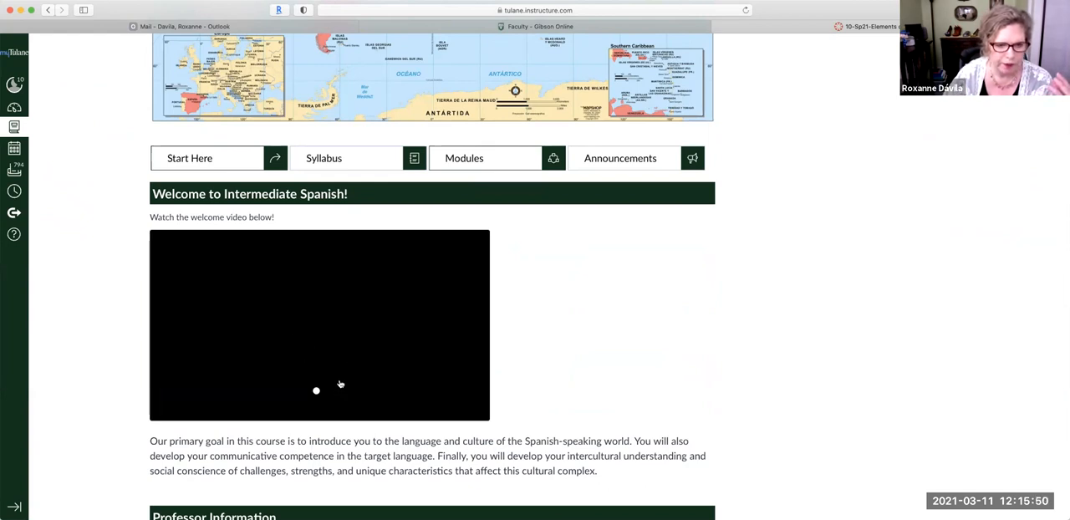
{"action": "mouse_move", "coordinate": [261, 340]}
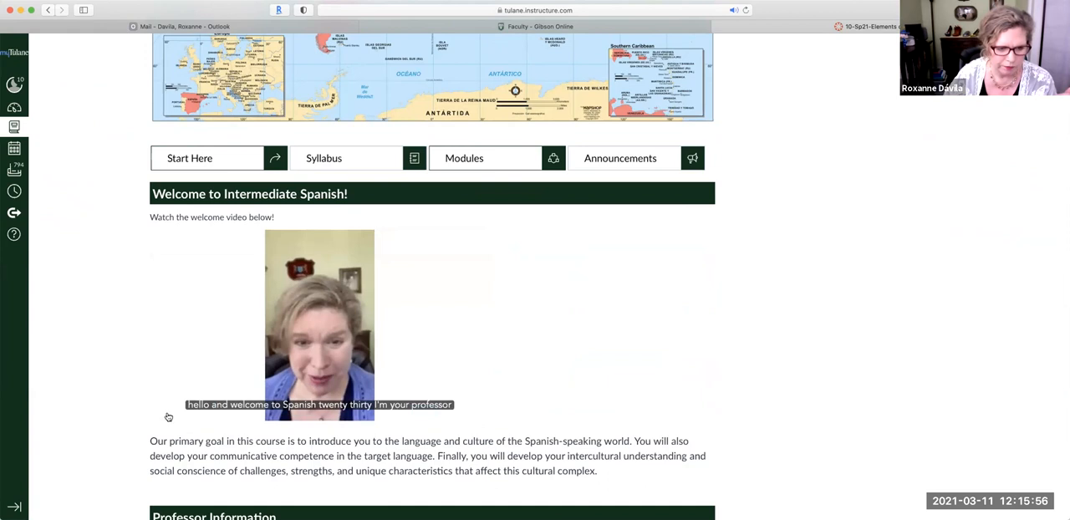
{"action": "left_click", "coordinate": [319, 326]}
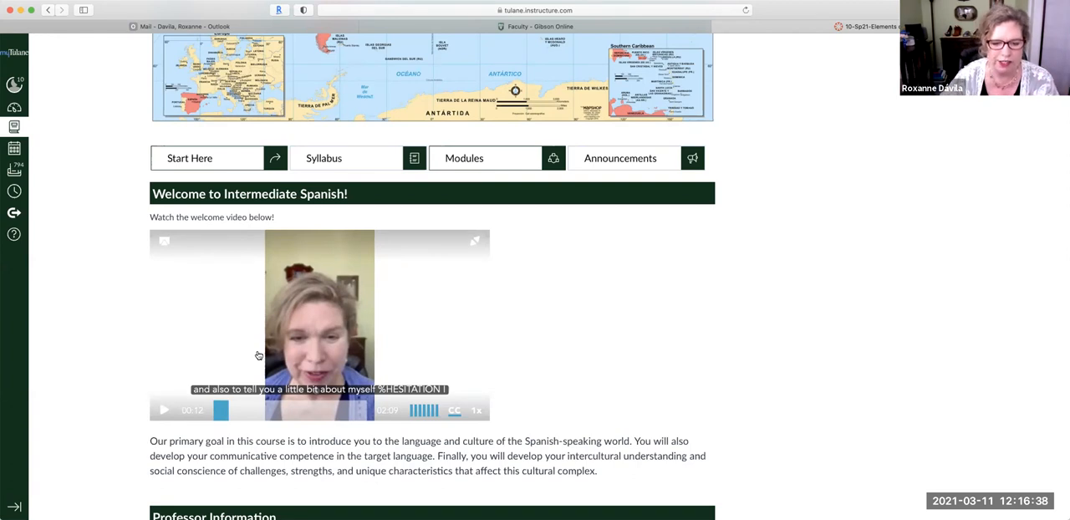
{"action": "scroll", "scroll_direction": "down", "scroll_amount": 3}
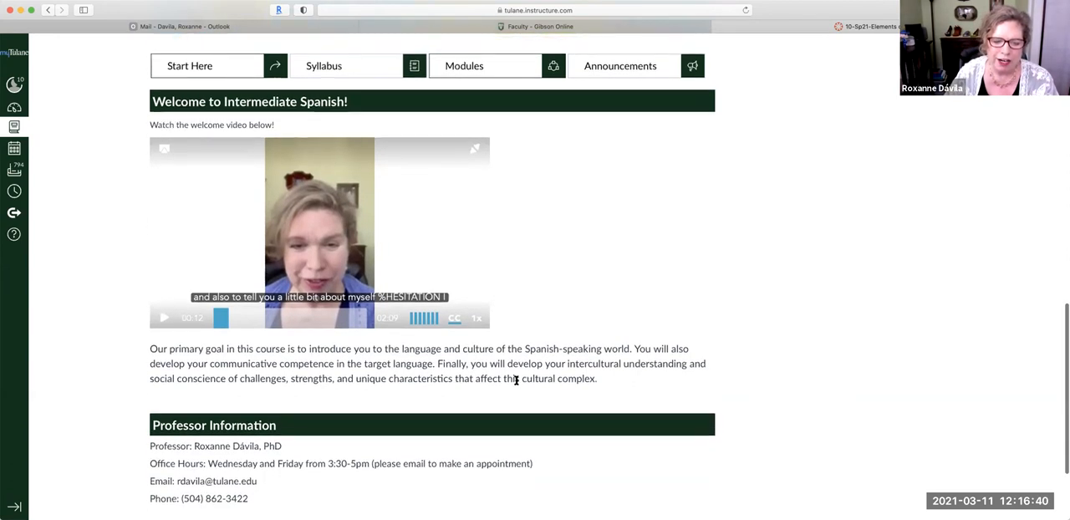
{"action": "scroll", "scroll_direction": "down", "scroll_amount": 3}
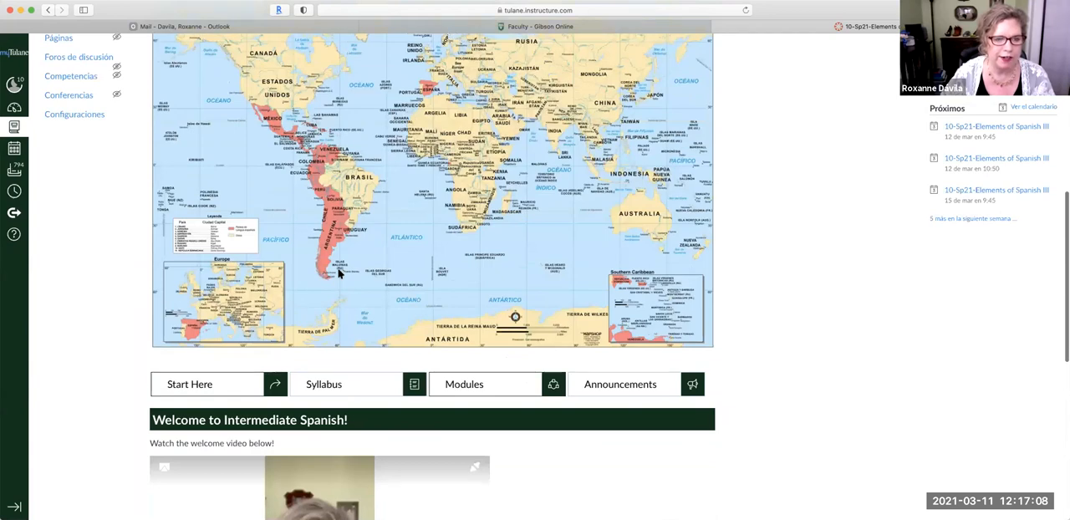
{"action": "scroll", "scroll_direction": "down", "scroll_amount": 3}
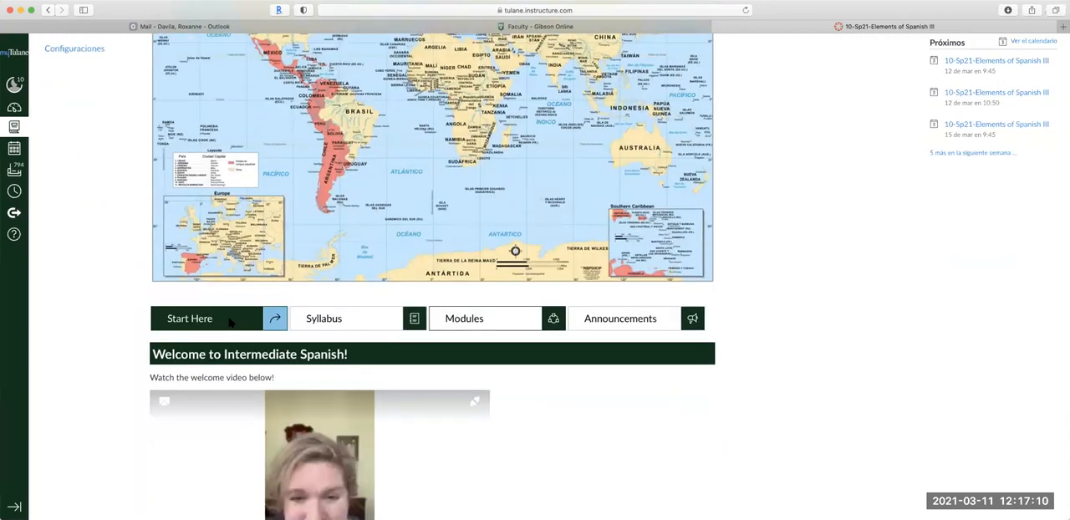
- Open the Módulos page showing Start Here items and Module 1's discussions and Zoom classes
{"action": "left_click", "coordinate": [463, 318]}
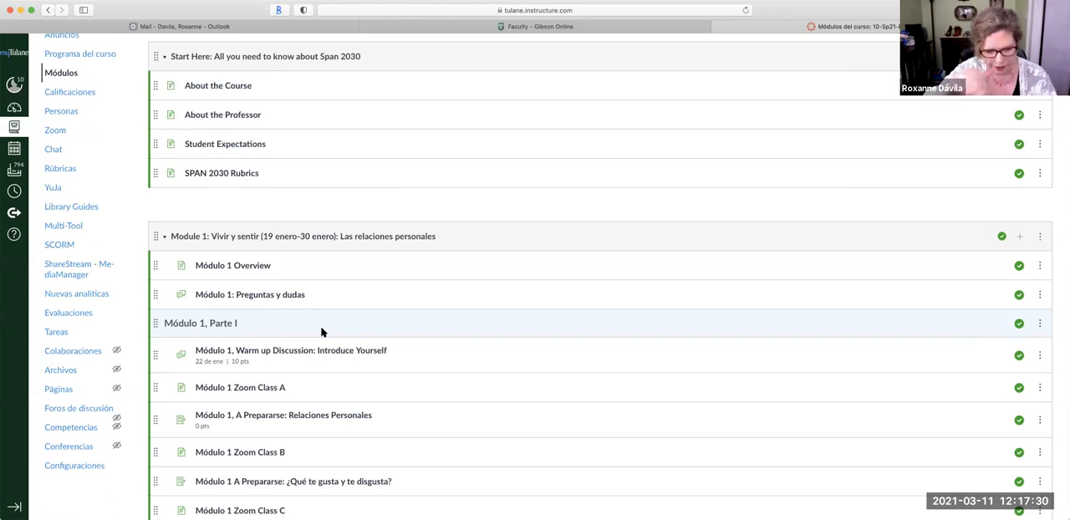
{"action": "mouse_move", "coordinate": [315, 189]}
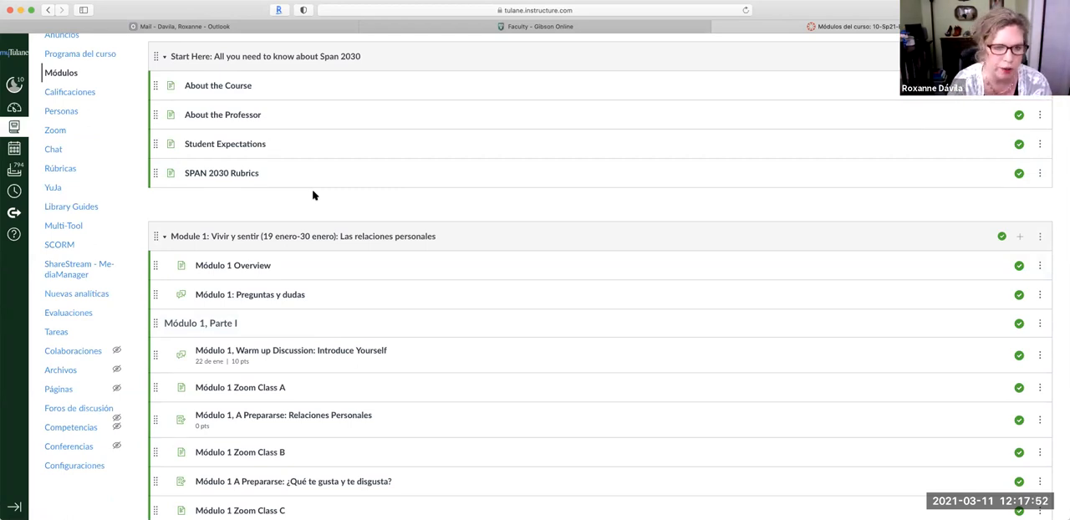
{"action": "mouse_move", "coordinate": [290, 86]}
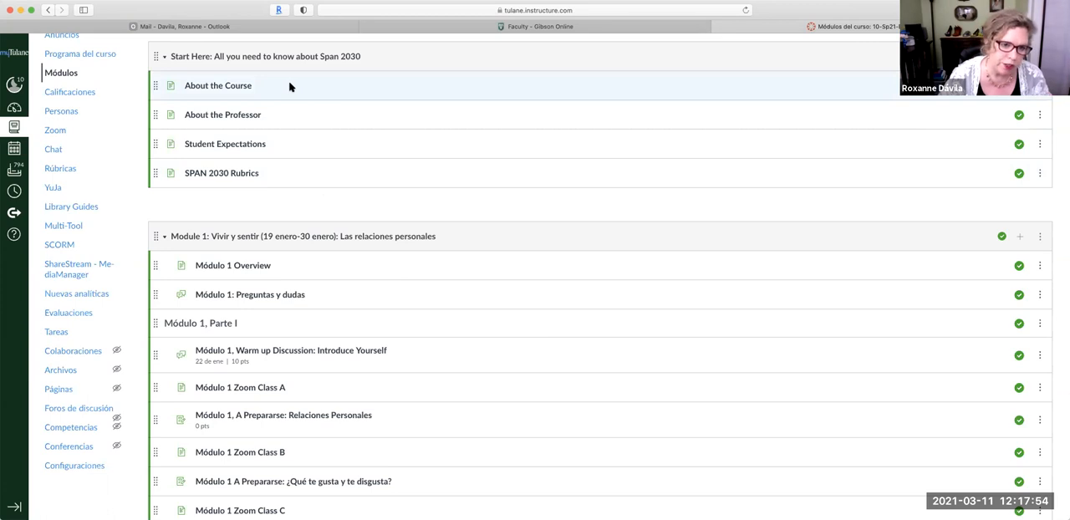
{"action": "mouse_move", "coordinate": [222, 115]}
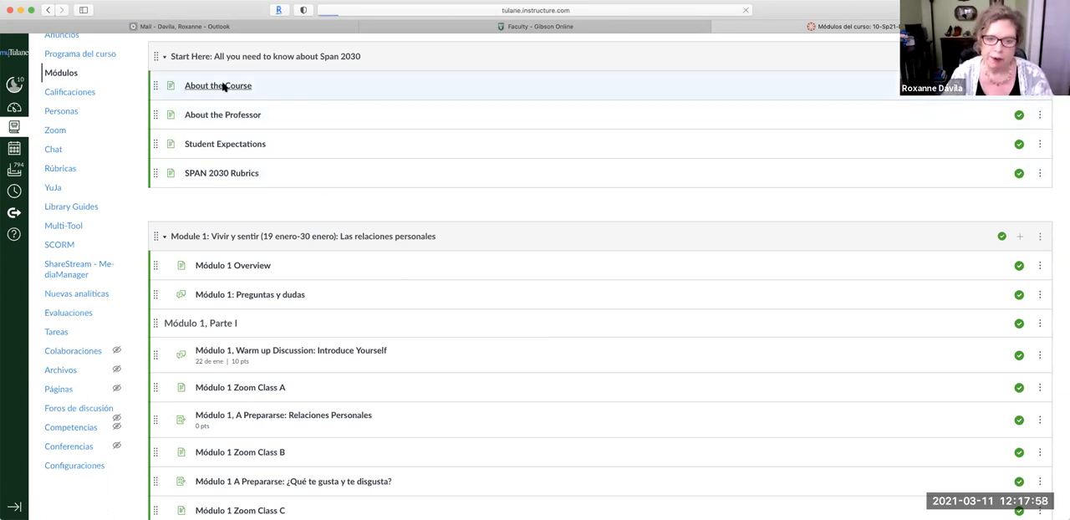
{"action": "left_click", "coordinate": [217, 85]}
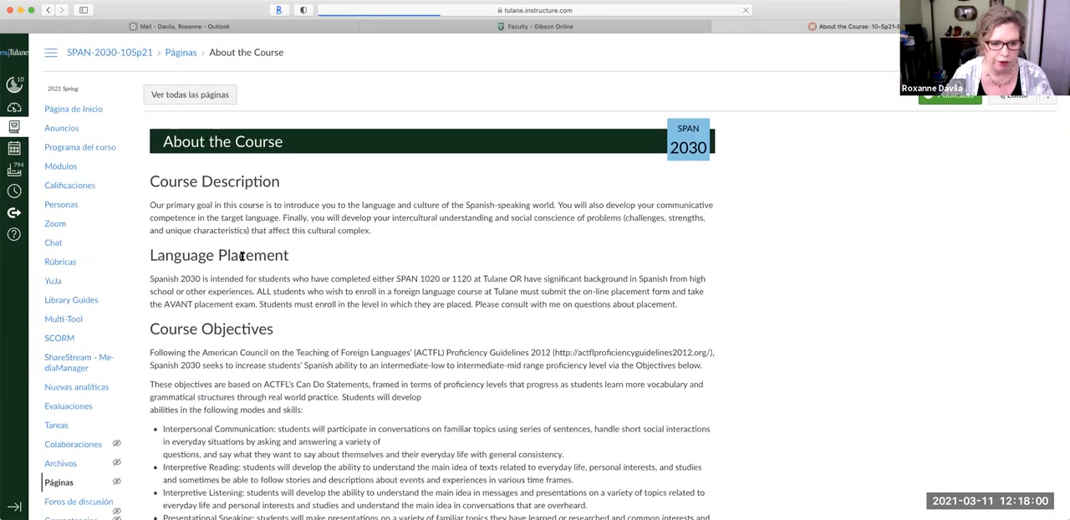
{"action": "scroll", "scroll_direction": "down", "scroll_amount": 3}
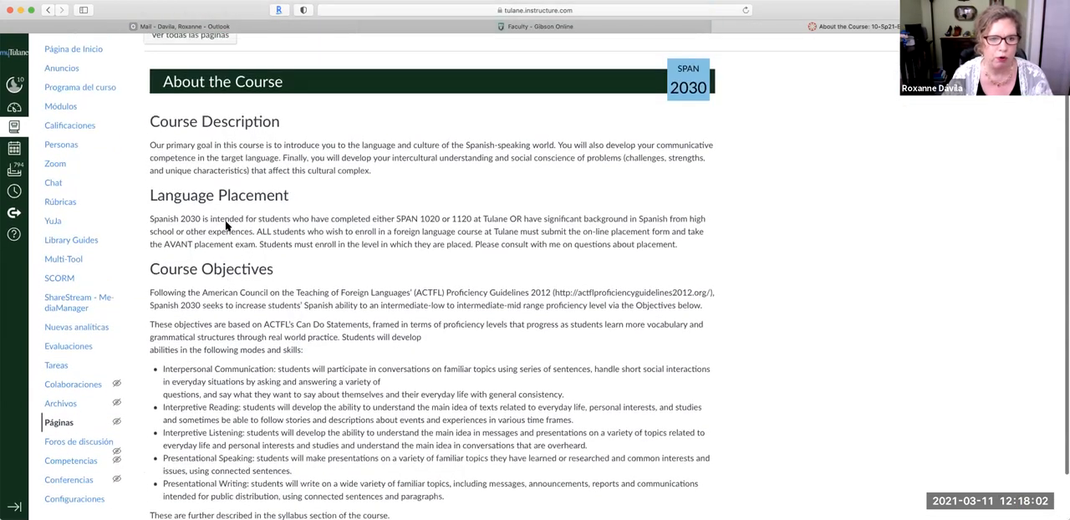
{"action": "left_click", "coordinate": [47, 10]}
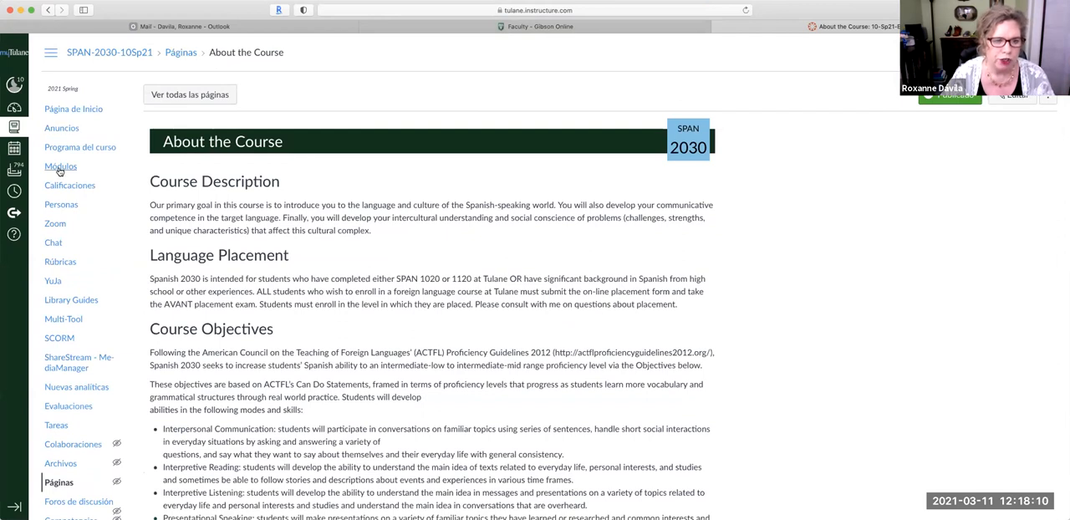
{"action": "left_click", "coordinate": [61, 165]}
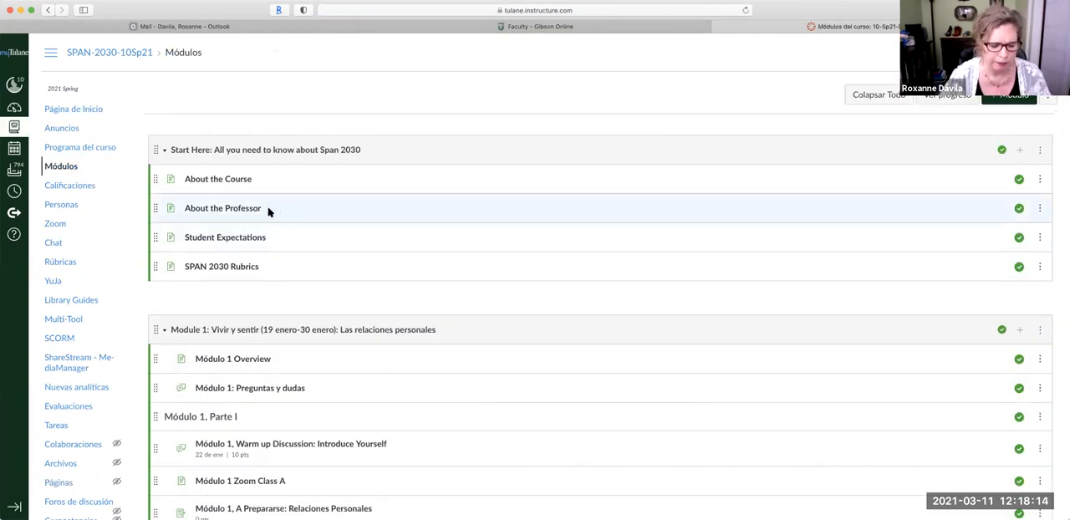
{"action": "mouse_move", "coordinate": [222, 208]}
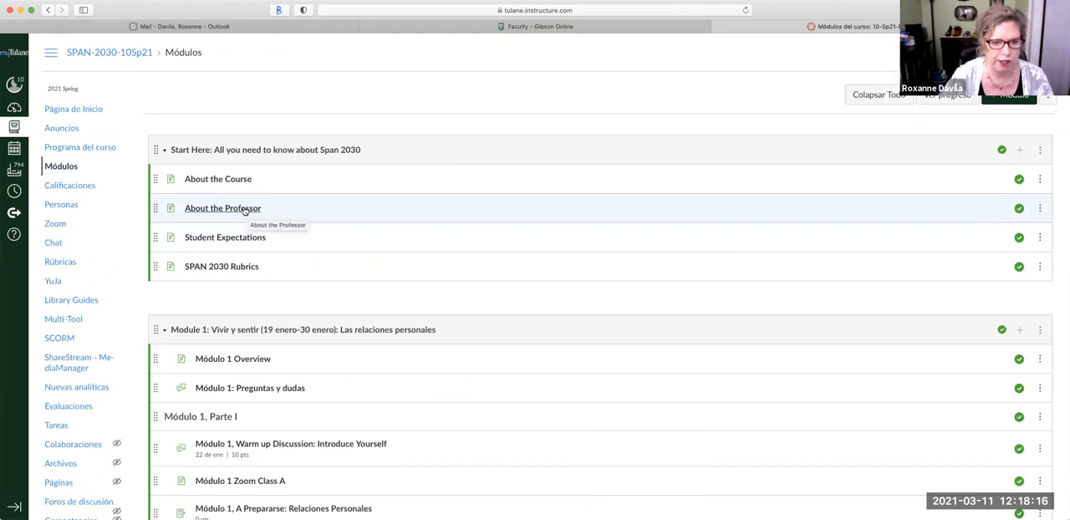
- Open About the Professor and scroll through its contact details, education, experience and fun facts
{"action": "left_click", "coordinate": [222, 208]}
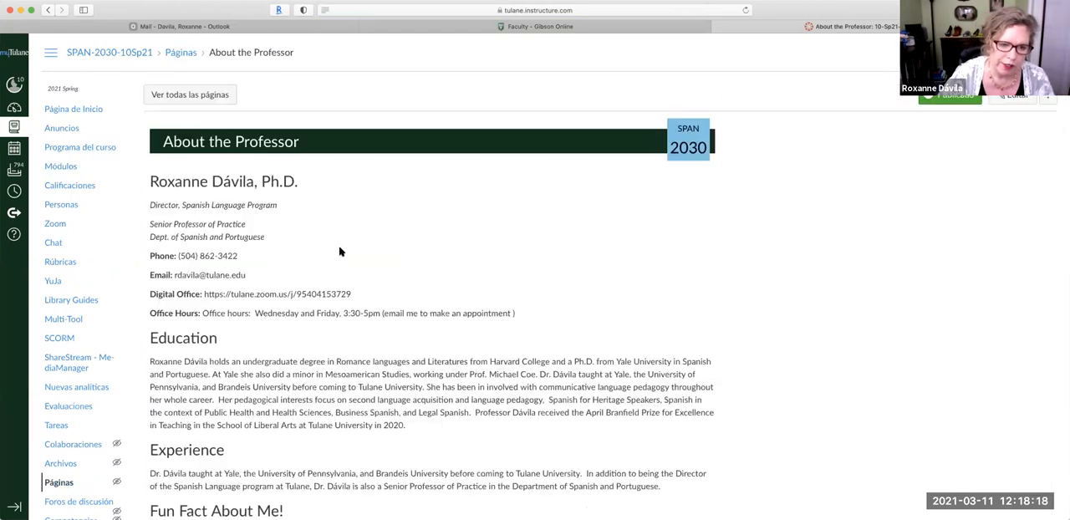
{"action": "scroll", "scroll_direction": "down", "scroll_amount": 3}
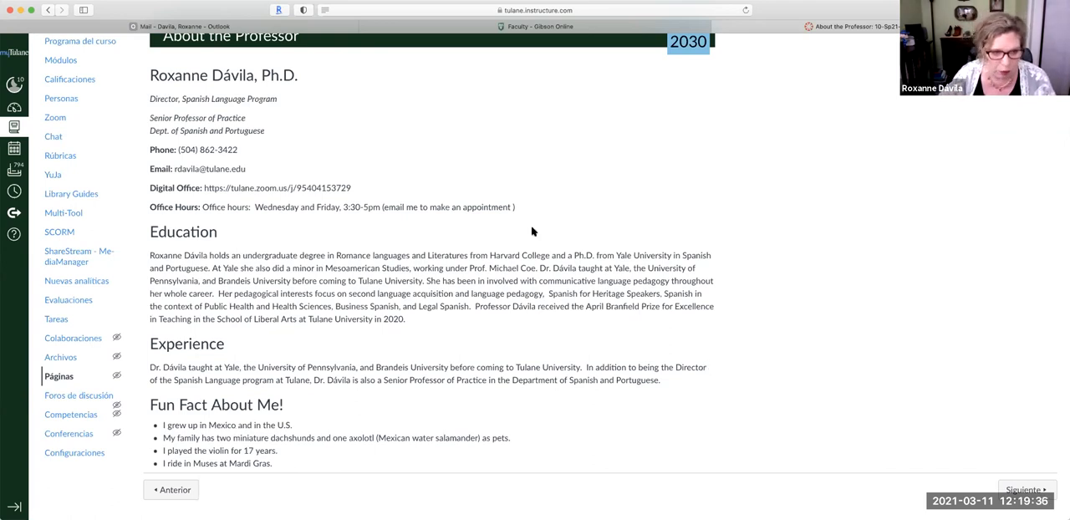
{"action": "scroll", "scroll_direction": "up", "scroll_amount": 3}
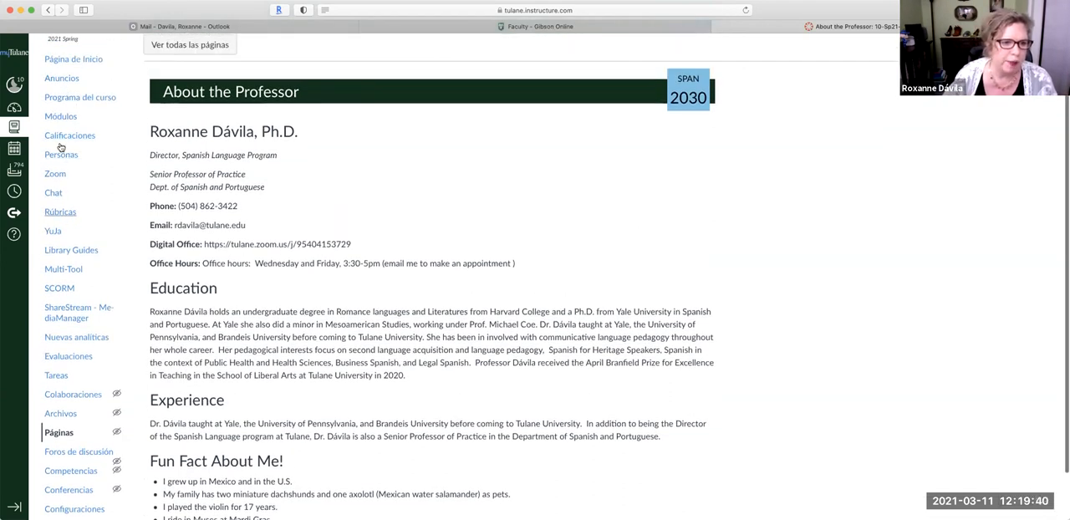
- Return to Módulos and start opening the Módulo 1: Preguntas y dudas discussion
{"action": "left_click", "coordinate": [60, 115]}
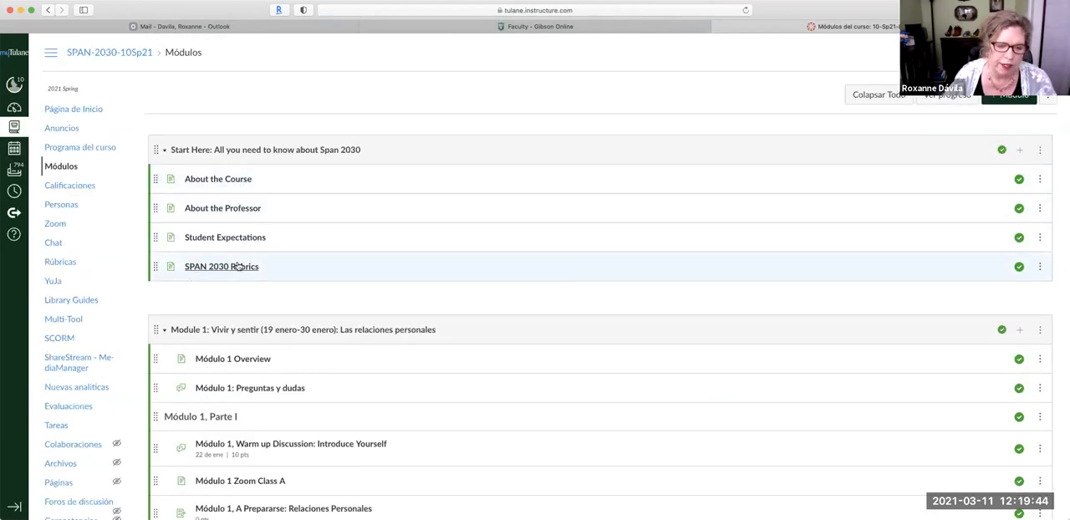
{"action": "mouse_move", "coordinate": [243, 243]}
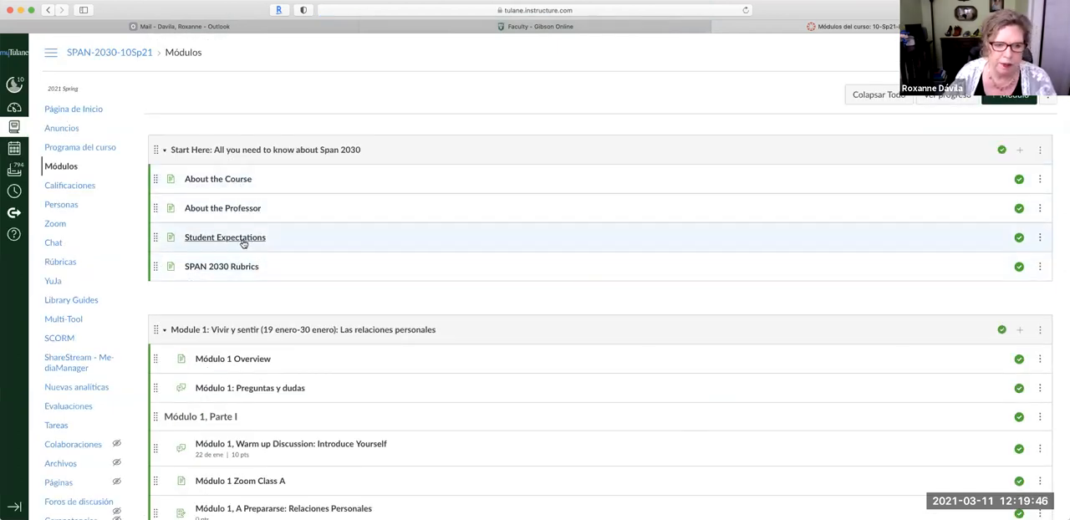
{"action": "mouse_move", "coordinate": [434, 228]}
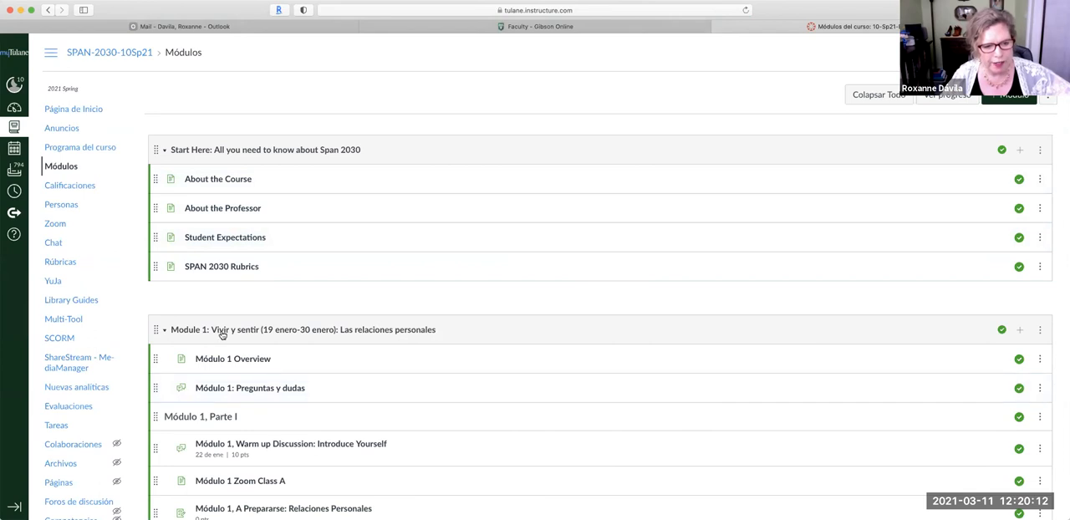
{"action": "scroll", "scroll_direction": "down", "scroll_amount": 3}
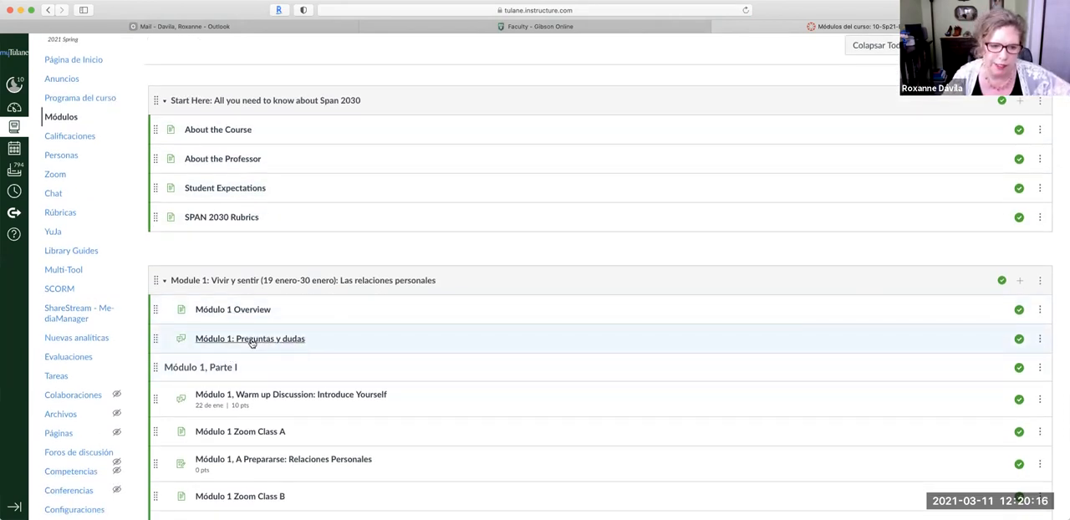
{"action": "left_click", "coordinate": [249, 339]}
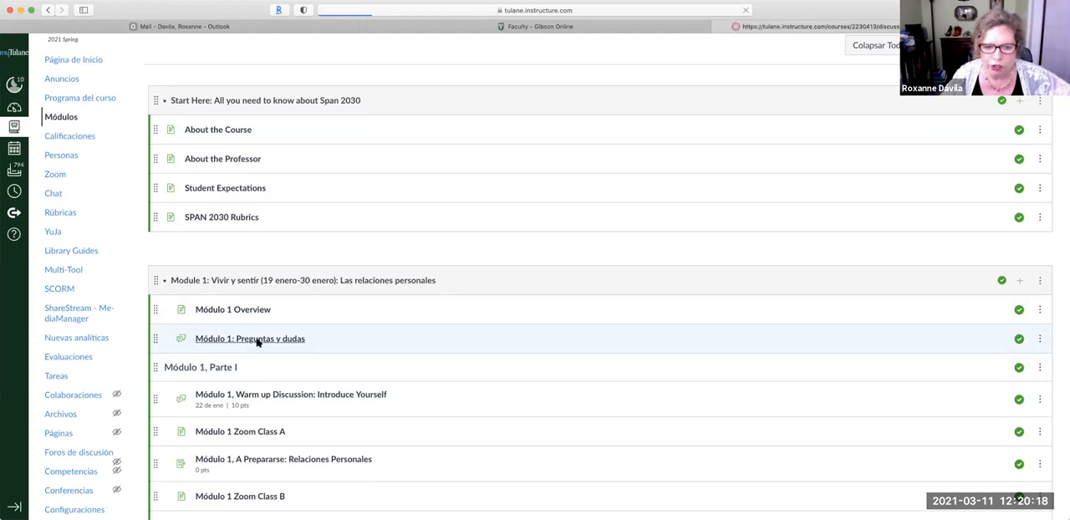
- Open the Módulo 1: Preguntas y dudas discussion and scroll through questions and the professor's replies
{"action": "left_click", "coordinate": [249, 339]}
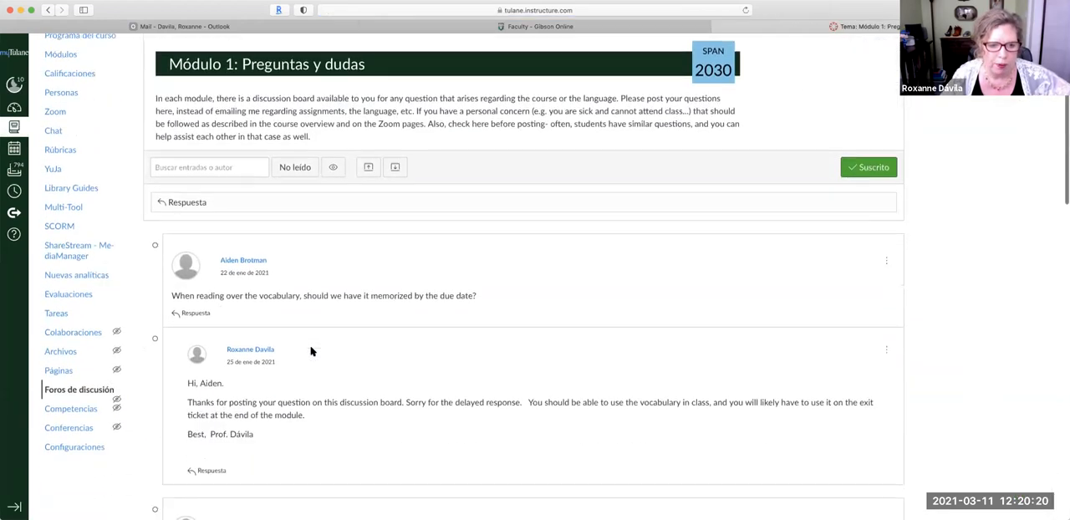
{"action": "scroll", "scroll_direction": "down", "scroll_amount": 3}
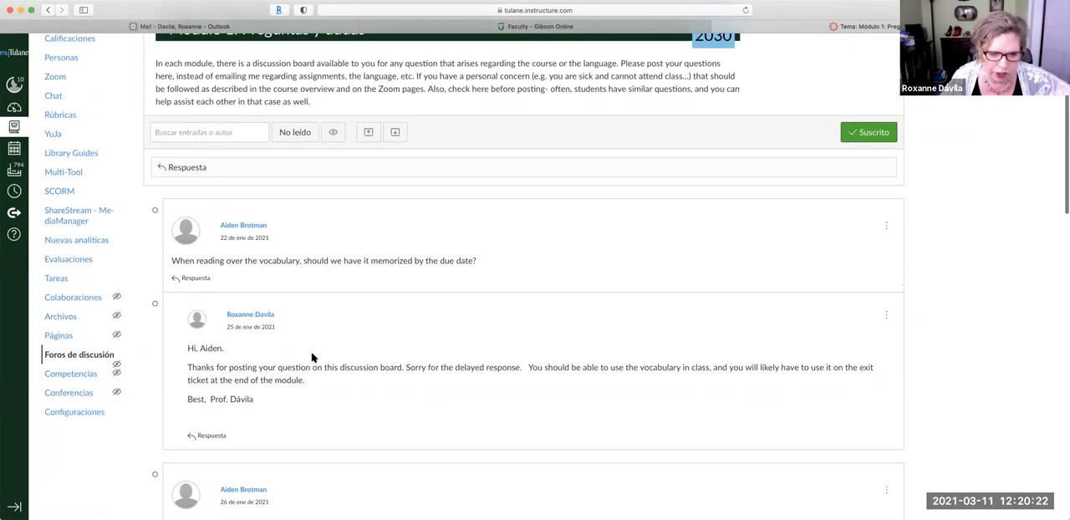
{"action": "scroll", "scroll_direction": "down", "scroll_amount": 3}
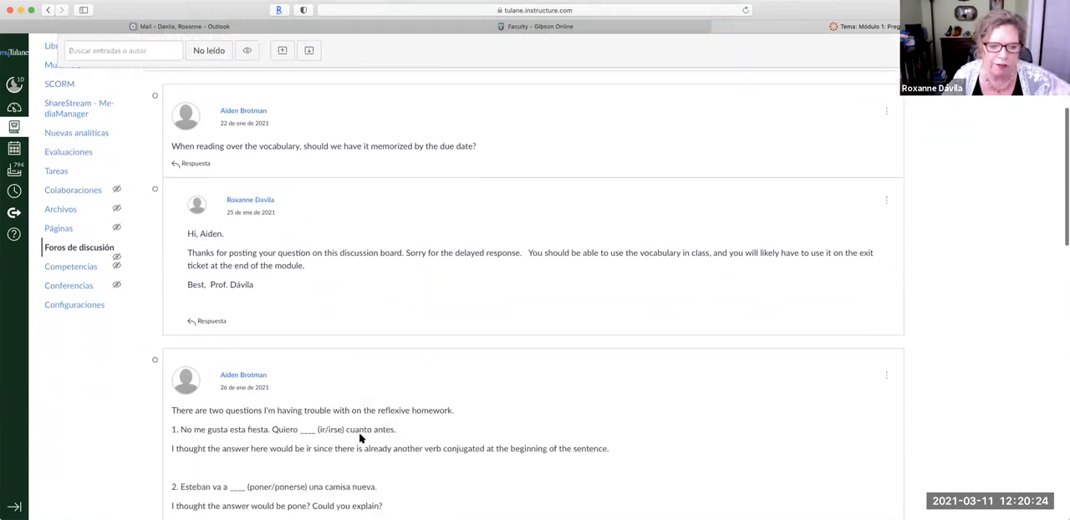
{"action": "scroll", "scroll_direction": "down", "scroll_amount": 3}
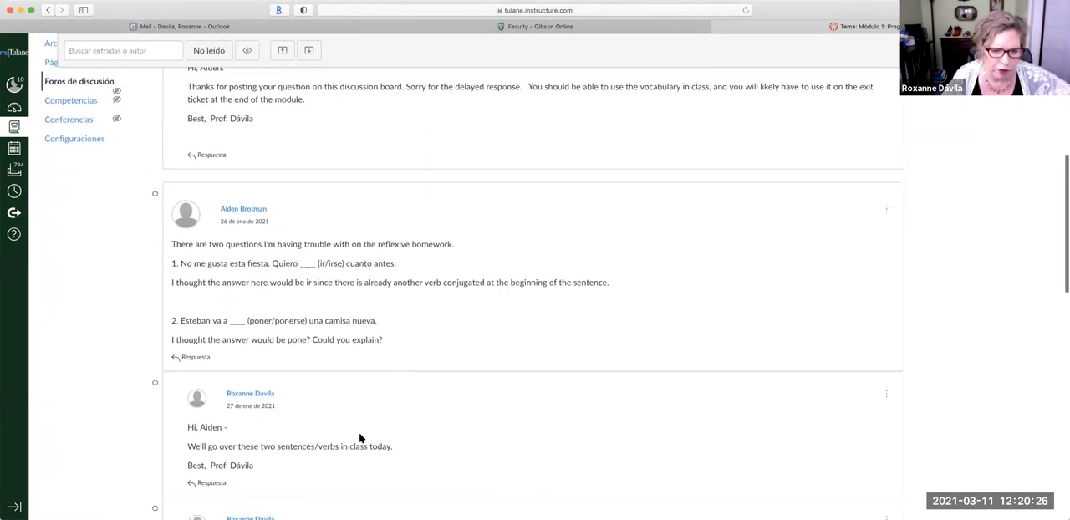
{"action": "scroll", "scroll_direction": "up", "scroll_amount": 3}
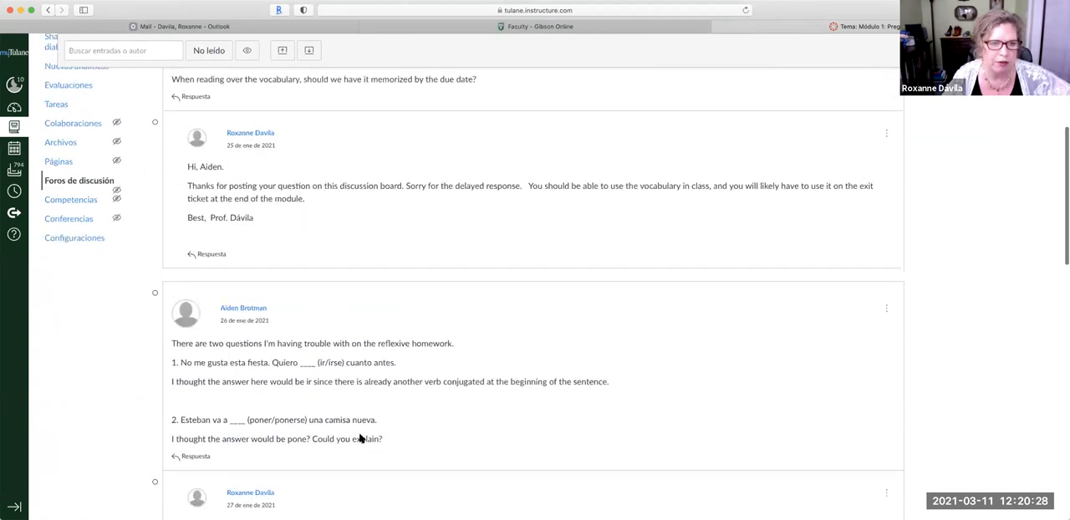
{"action": "scroll", "scroll_direction": "up", "scroll_amount": 3}
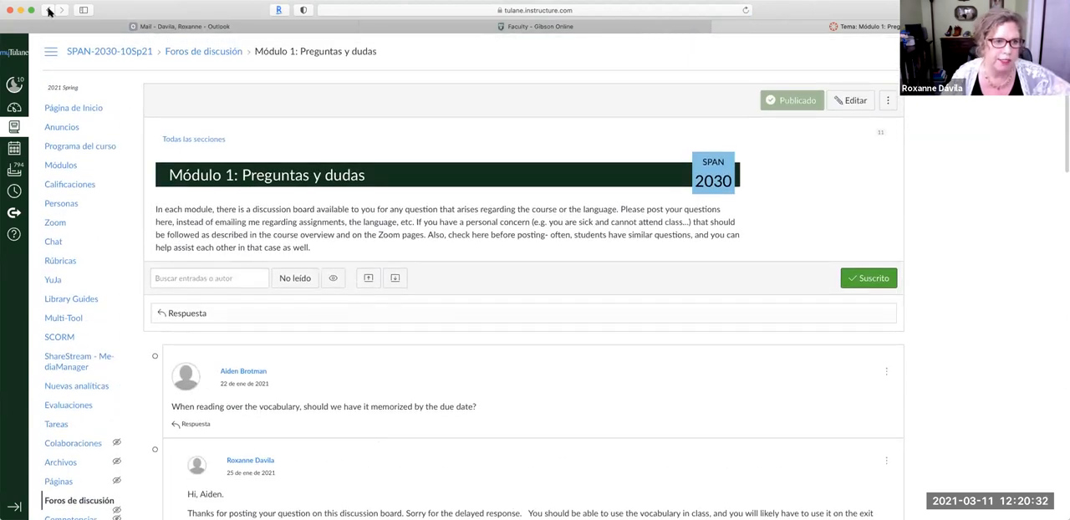
{"action": "mouse_move", "coordinate": [48, 10]}
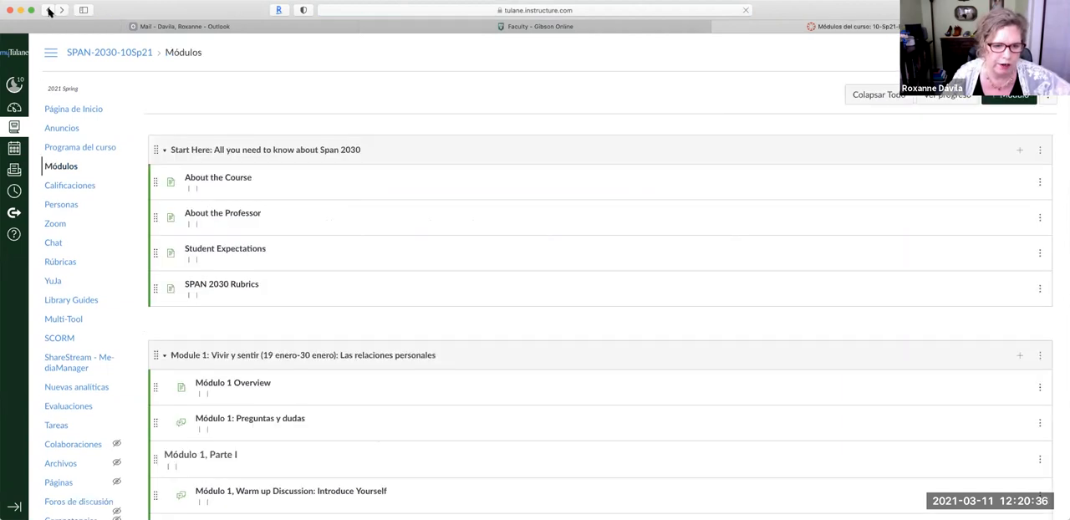
- Scroll past Module 1 and open 'Módulo 2, A Prepararse: En la ciudad'
{"action": "scroll", "scroll_direction": "down", "scroll_amount": 3}
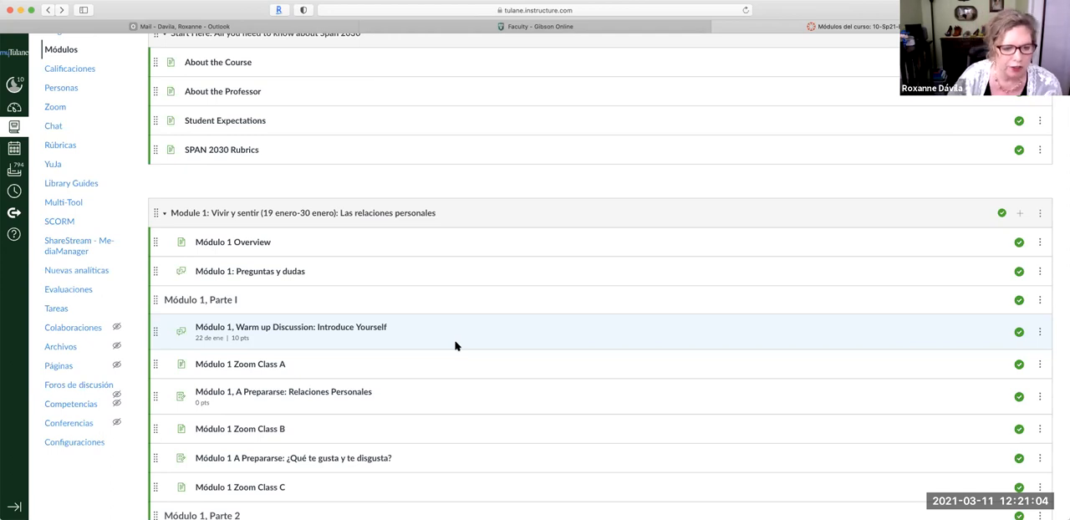
{"action": "mouse_move", "coordinate": [388, 350]}
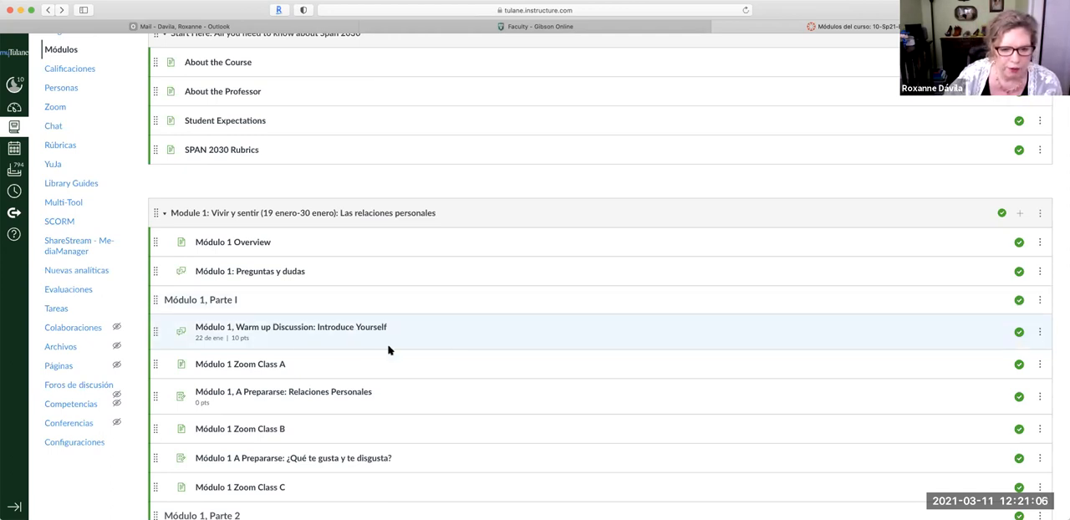
{"action": "scroll", "scroll_direction": "down", "scroll_amount": 3}
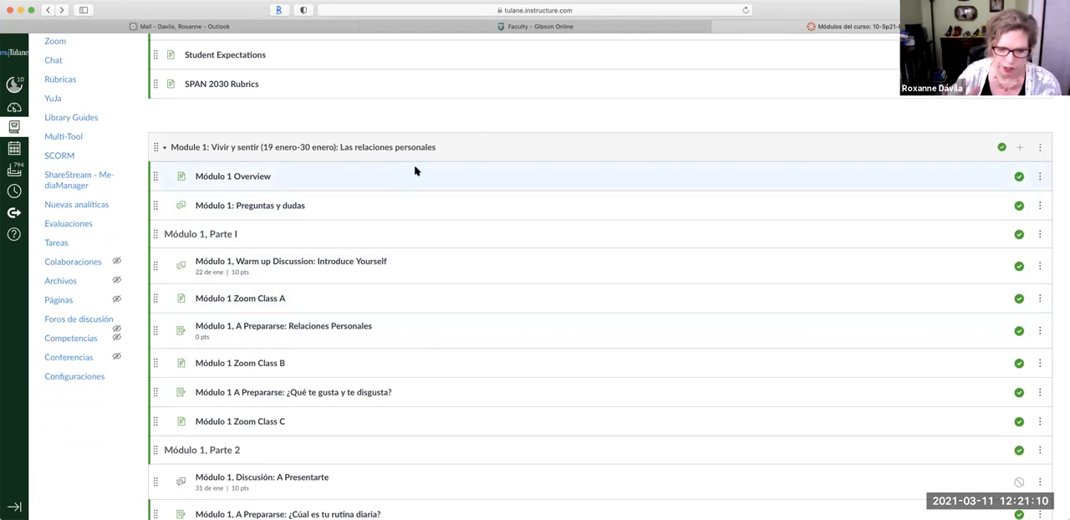
{"action": "scroll", "scroll_direction": "down", "scroll_amount": 3}
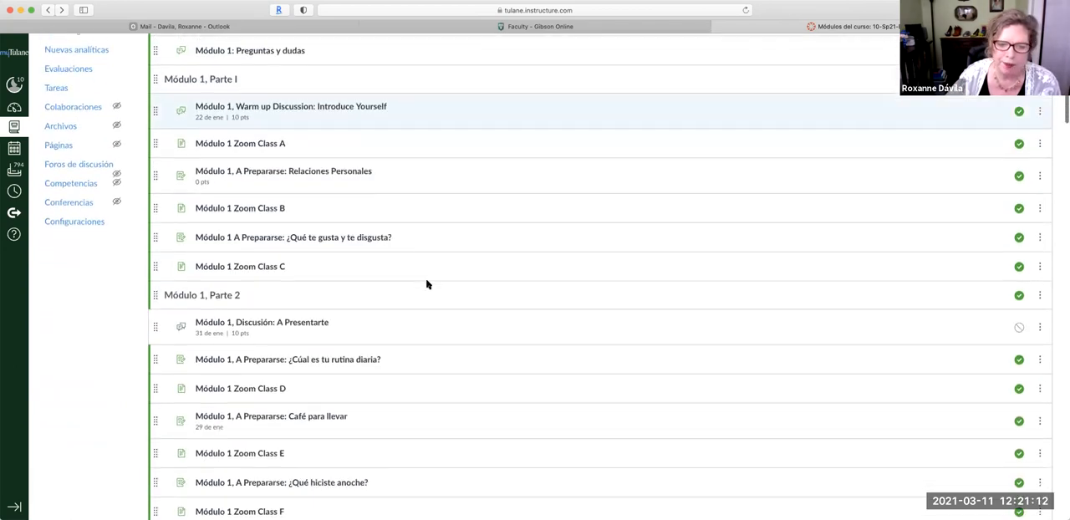
{"action": "scroll", "scroll_direction": "down", "scroll_amount": 3}
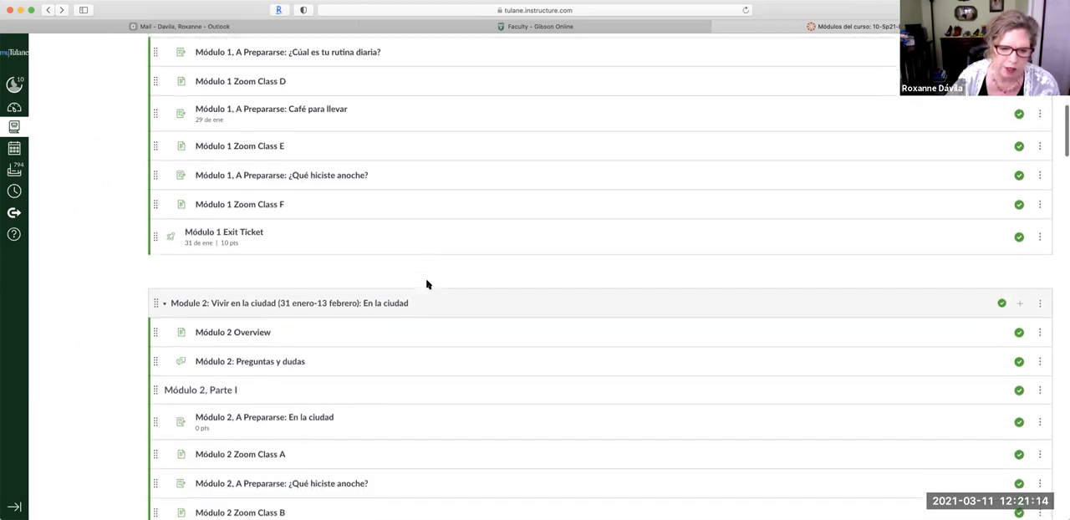
{"action": "scroll", "scroll_direction": "down", "scroll_amount": 3}
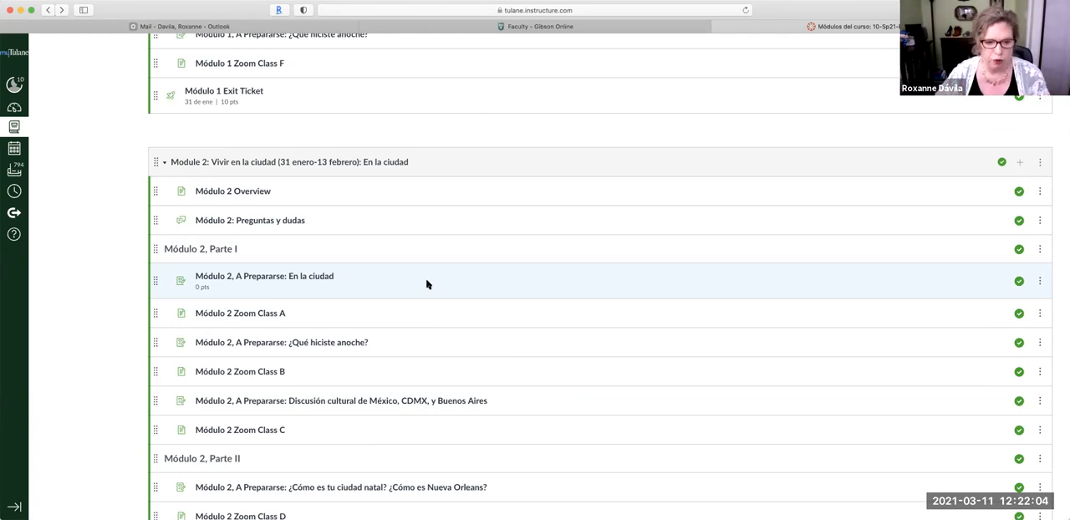
{"action": "mouse_move", "coordinate": [312, 306]}
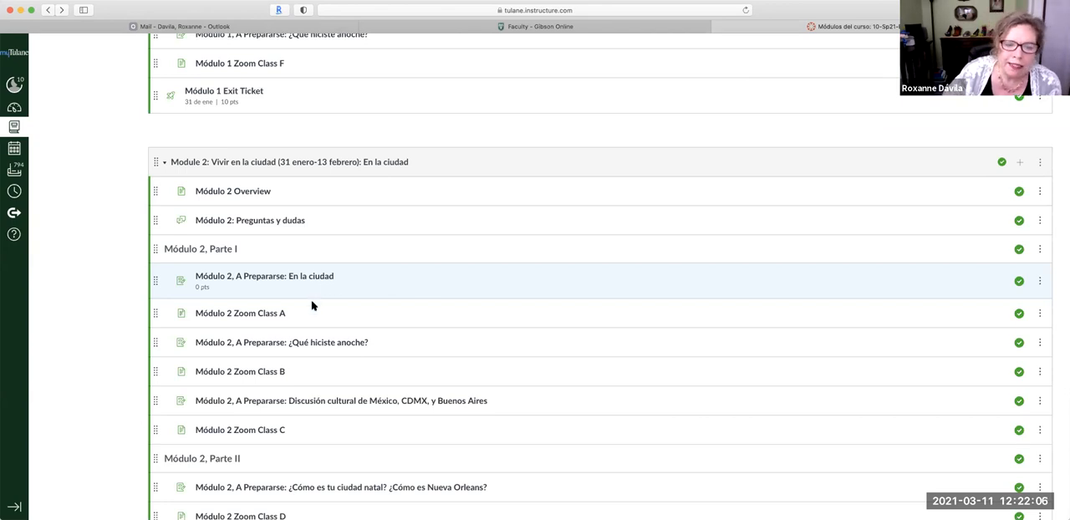
{"action": "mouse_move", "coordinate": [255, 371]}
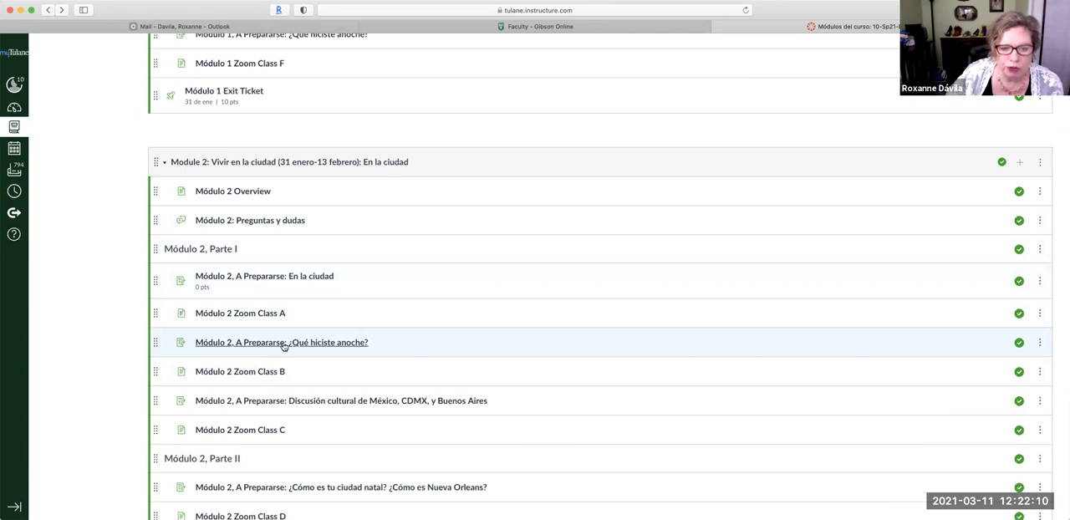
{"action": "mouse_move", "coordinate": [281, 342]}
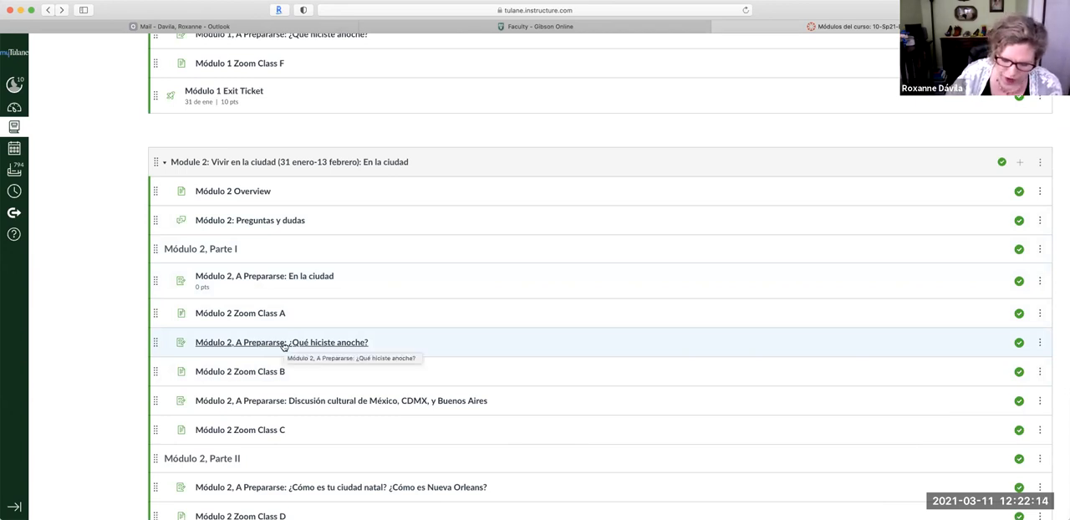
{"action": "mouse_move", "coordinate": [316, 220]}
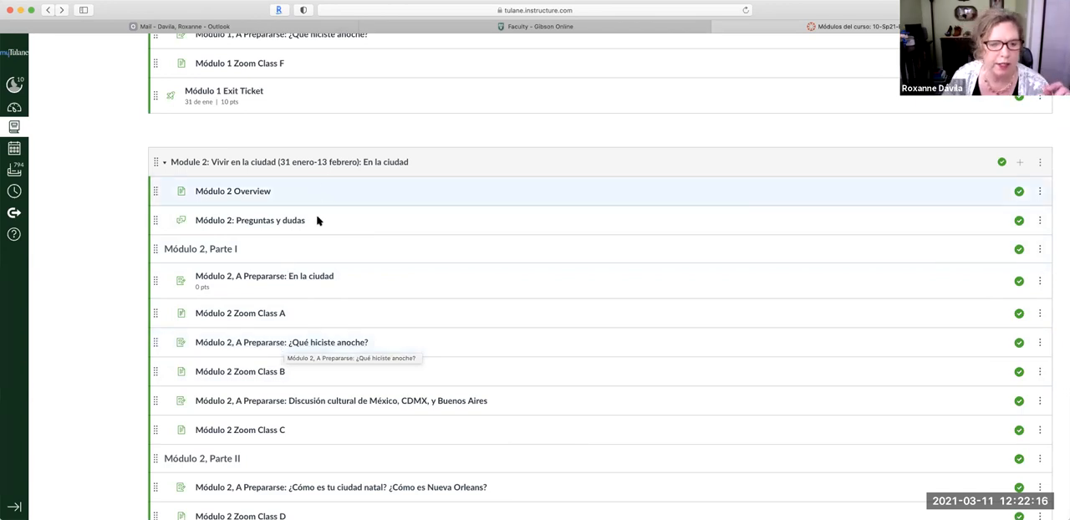
{"action": "mouse_move", "coordinate": [273, 276]}
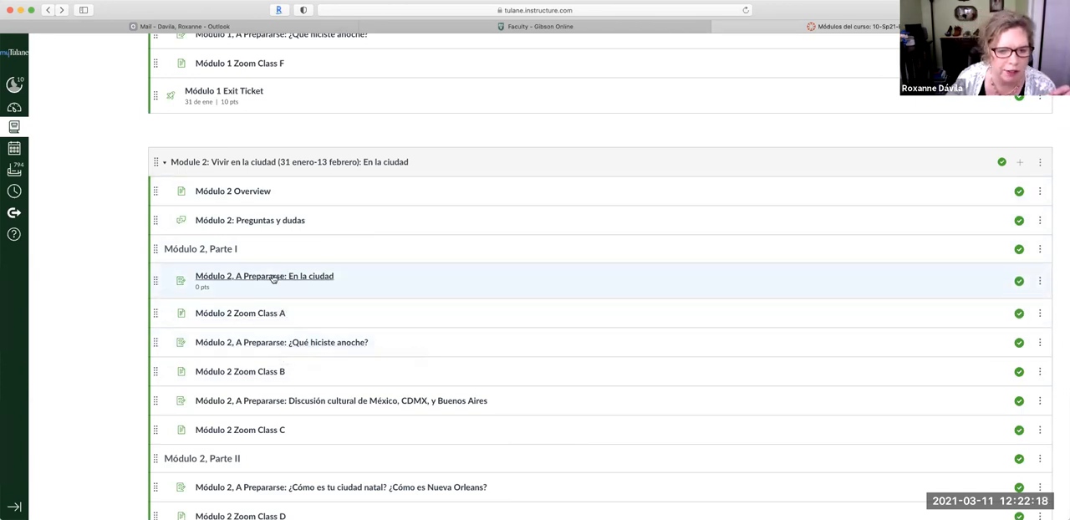
{"action": "left_click", "coordinate": [264, 275]}
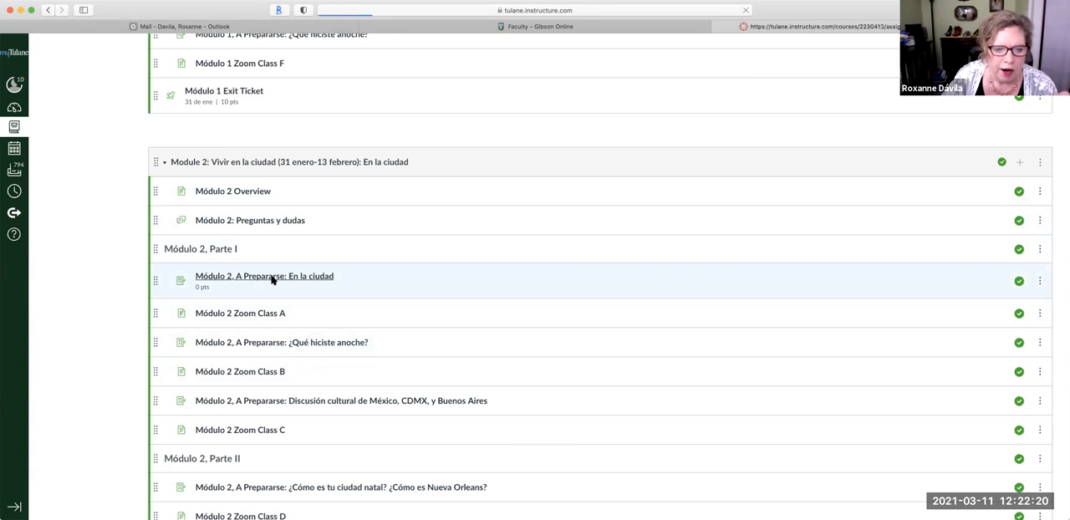
- Play the Breve historia de NOLA video on the En la ciudad page, then pause it
{"action": "left_click", "coordinate": [264, 275]}
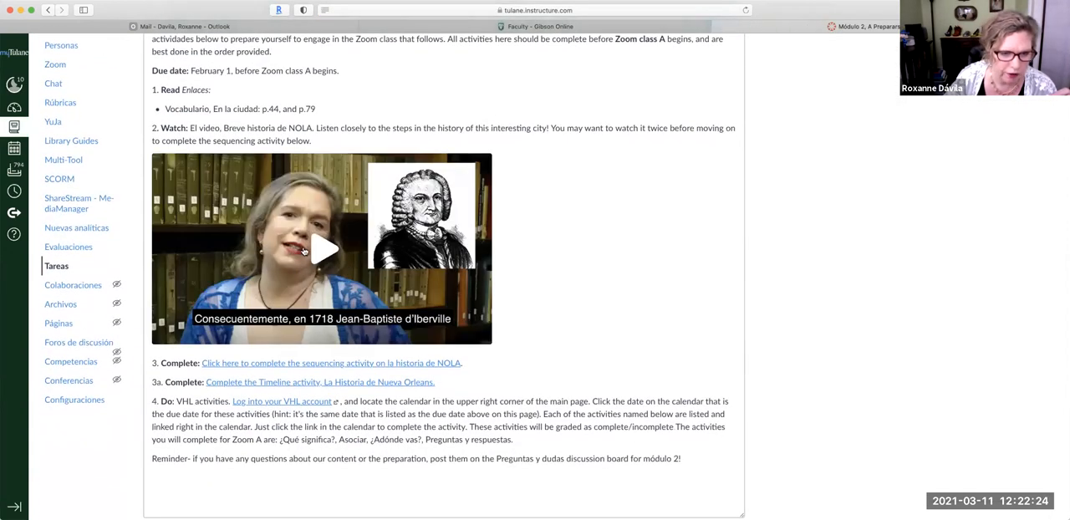
{"action": "left_click", "coordinate": [322, 248]}
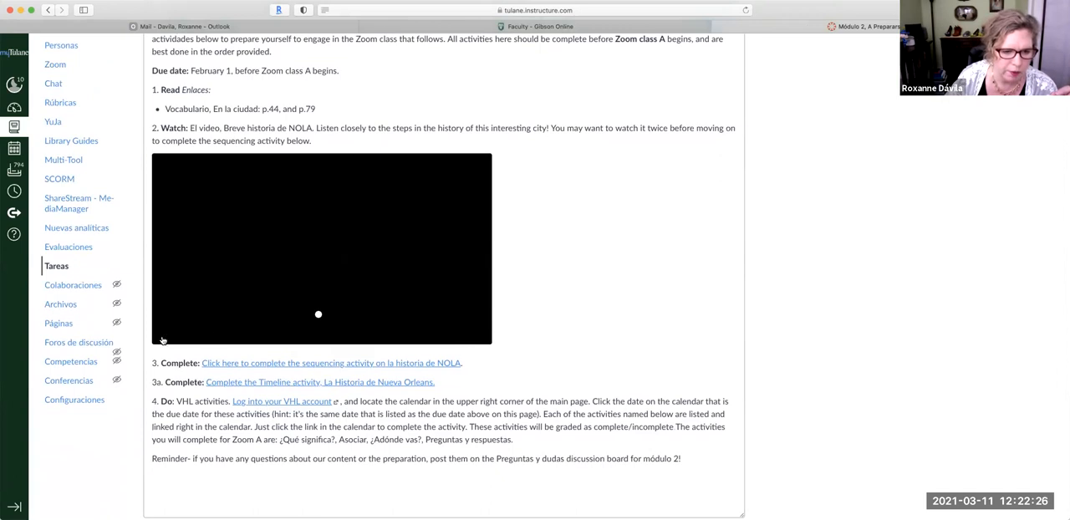
{"action": "left_click", "coordinate": [321, 248]}
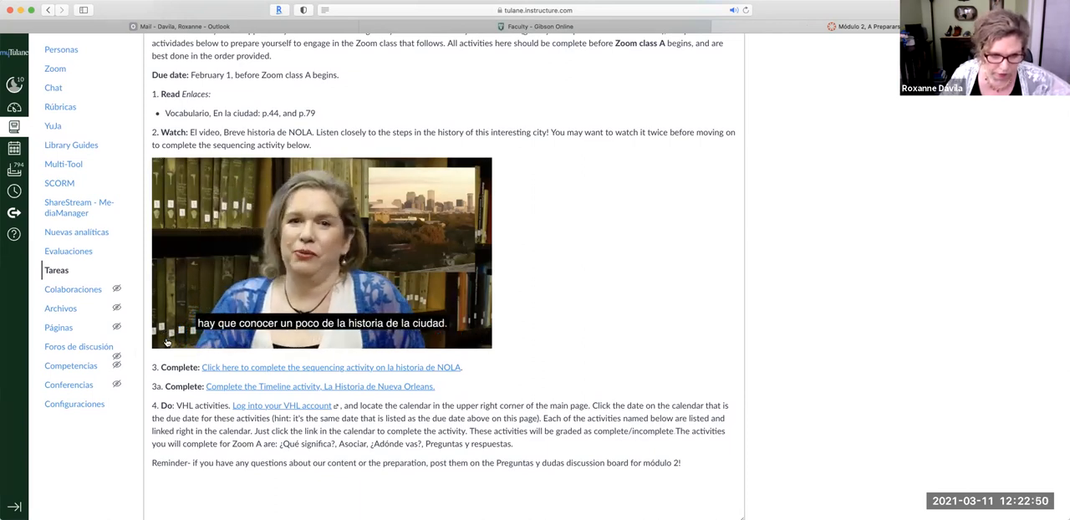
{"action": "left_click", "coordinate": [321, 253]}
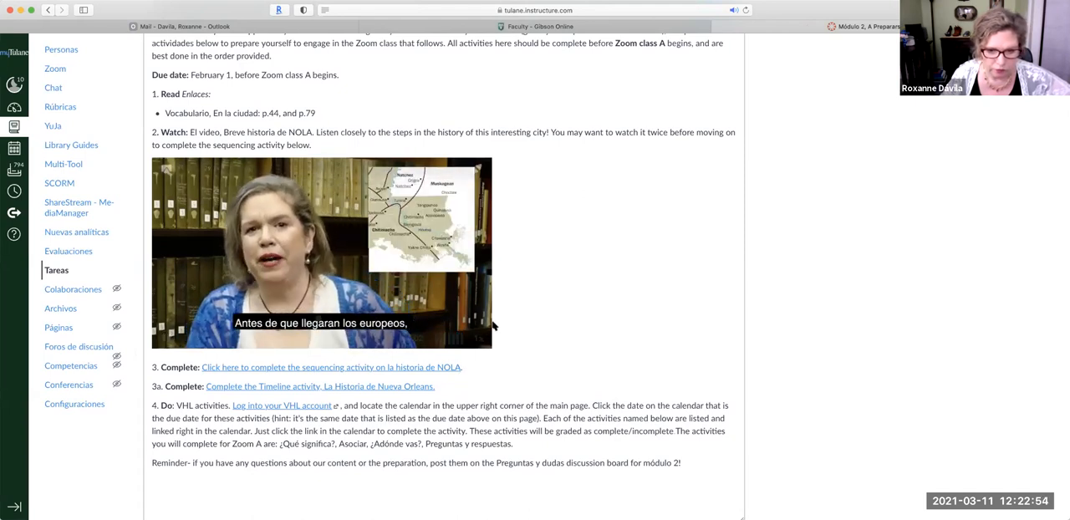
{"action": "left_click", "coordinate": [320, 252]}
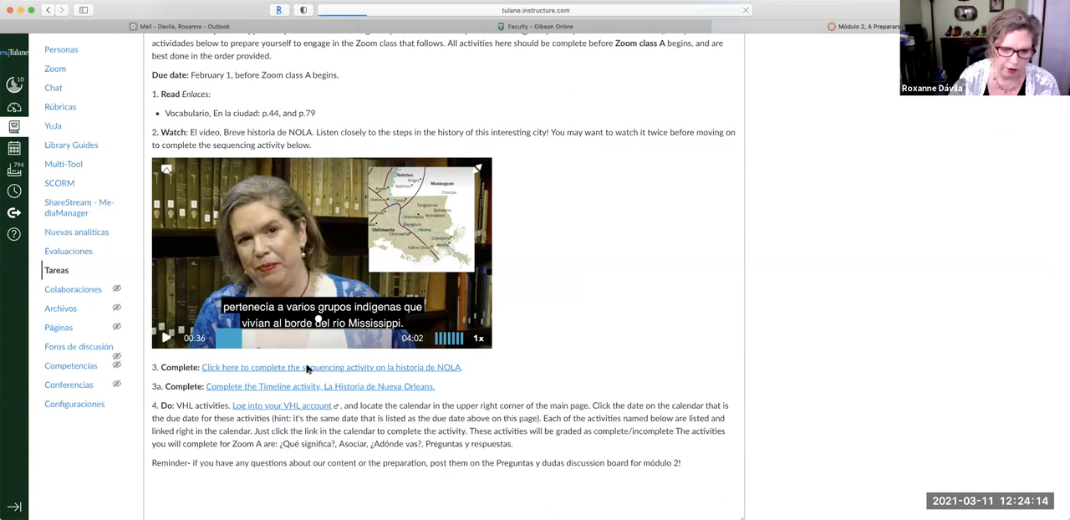
{"action": "left_click", "coordinate": [330, 367]}
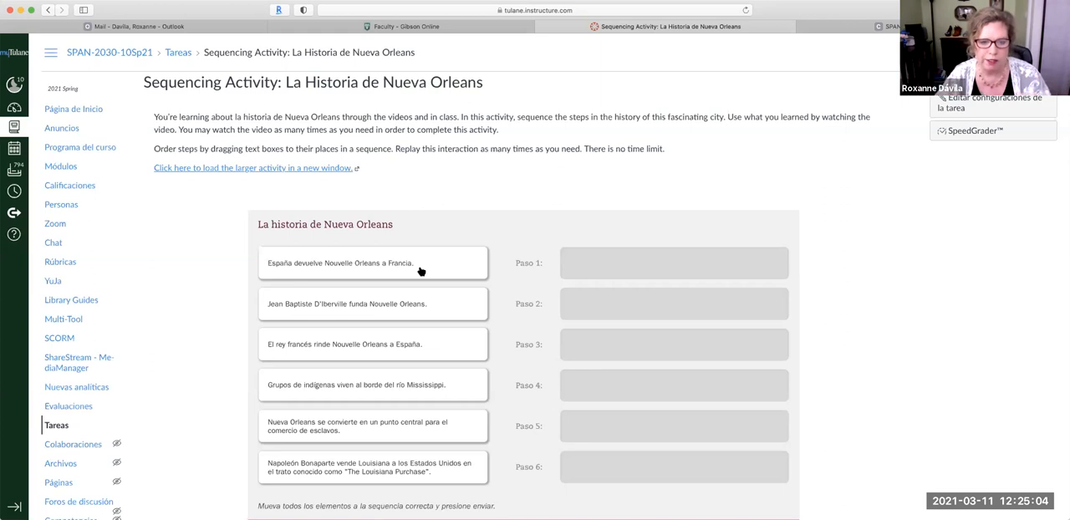
- Order the sequence with indigenous groups as Paso 1 and Bienville's founding as Paso 2
{"action": "scroll", "scroll_direction": "down", "scroll_amount": 3}
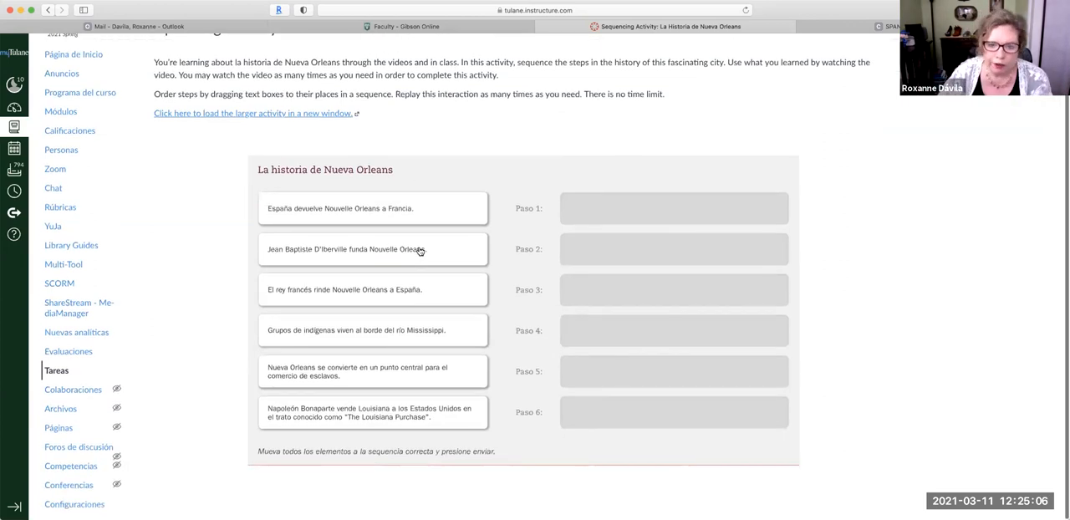
{"action": "scroll", "scroll_direction": "up", "scroll_amount": 3}
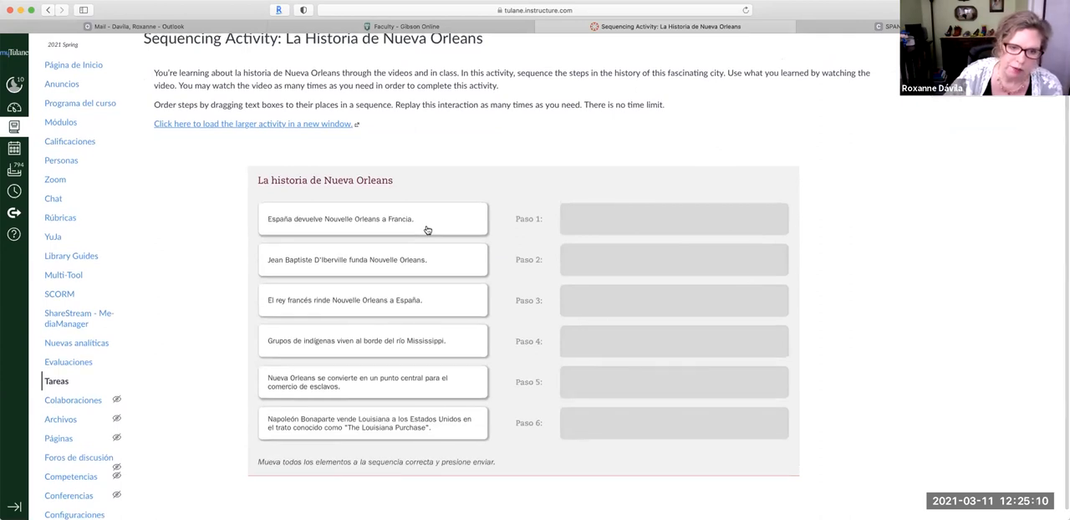
{"action": "mouse_move", "coordinate": [492, 275]}
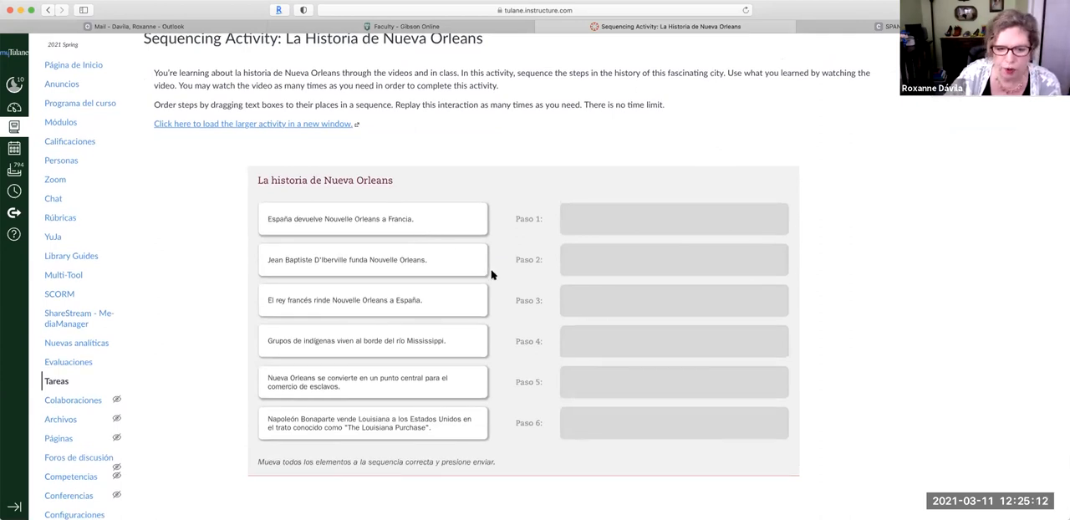
{"action": "mouse_move", "coordinate": [499, 285]}
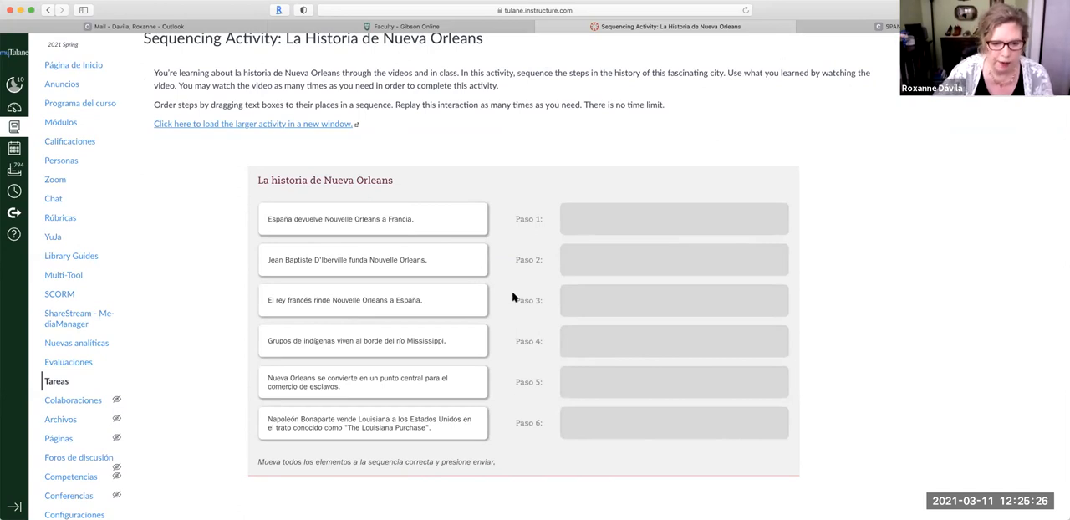
{"action": "mouse_move", "coordinate": [361, 409]}
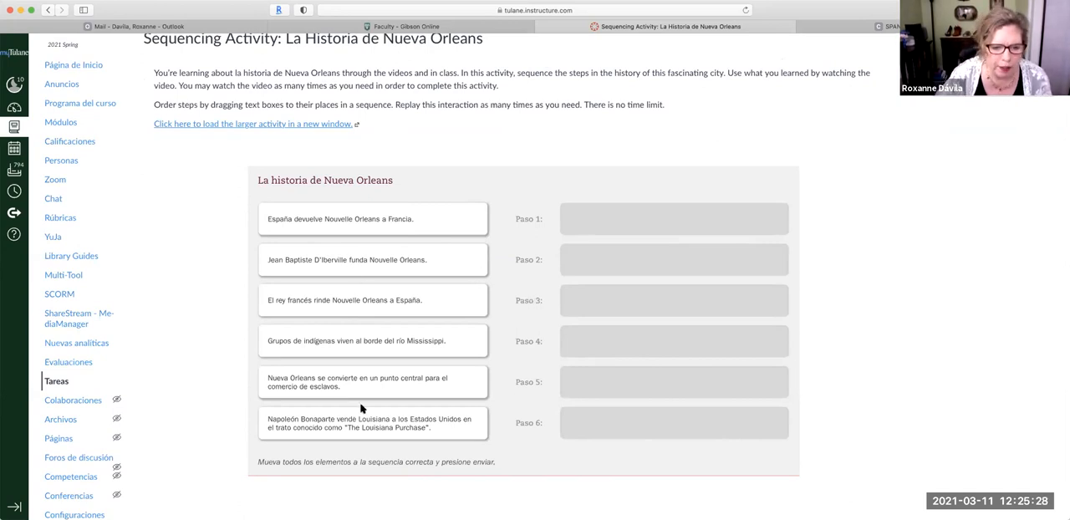
{"action": "left_click_drag", "start_coordinate": [372, 260], "coordinate": [677, 229]}
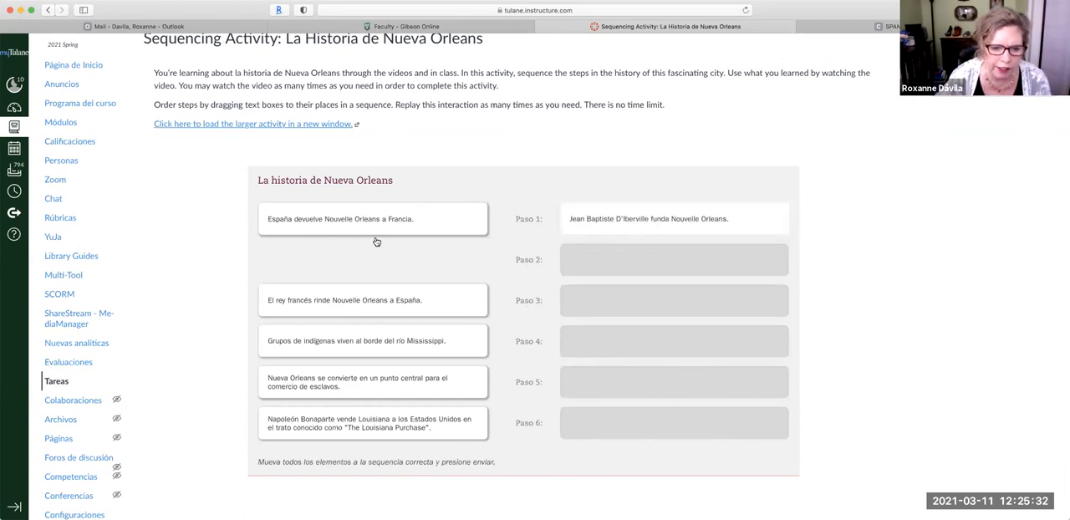
{"action": "mouse_move", "coordinate": [571, 243]}
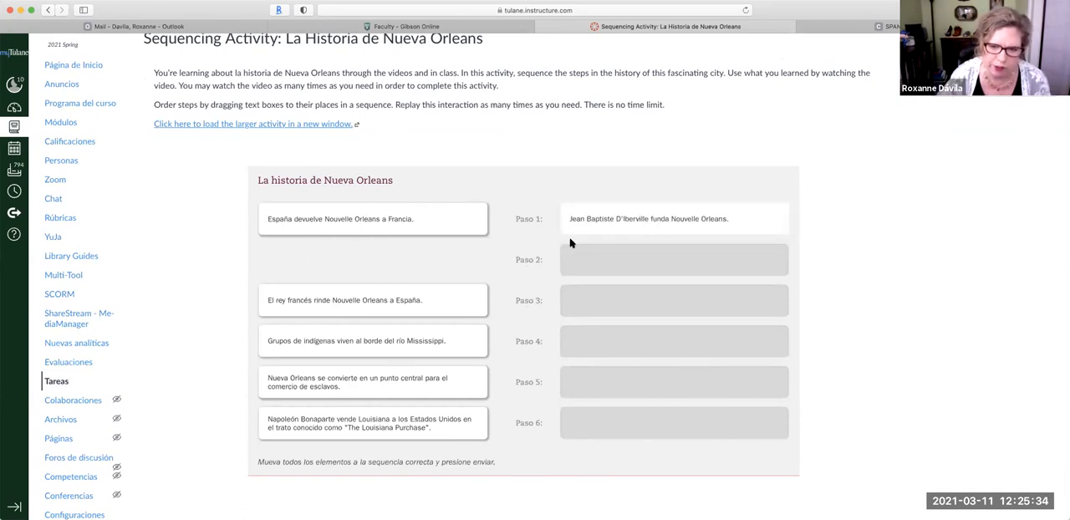
{"action": "left_click_drag", "start_coordinate": [673, 218], "coordinate": [672, 259]}
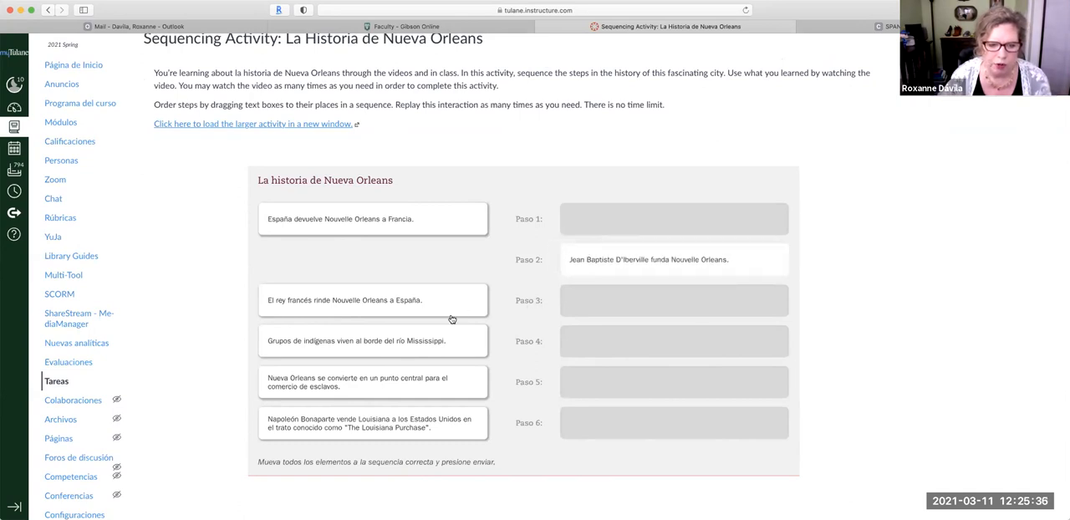
{"action": "left_click_drag", "start_coordinate": [373, 340], "coordinate": [674, 218]}
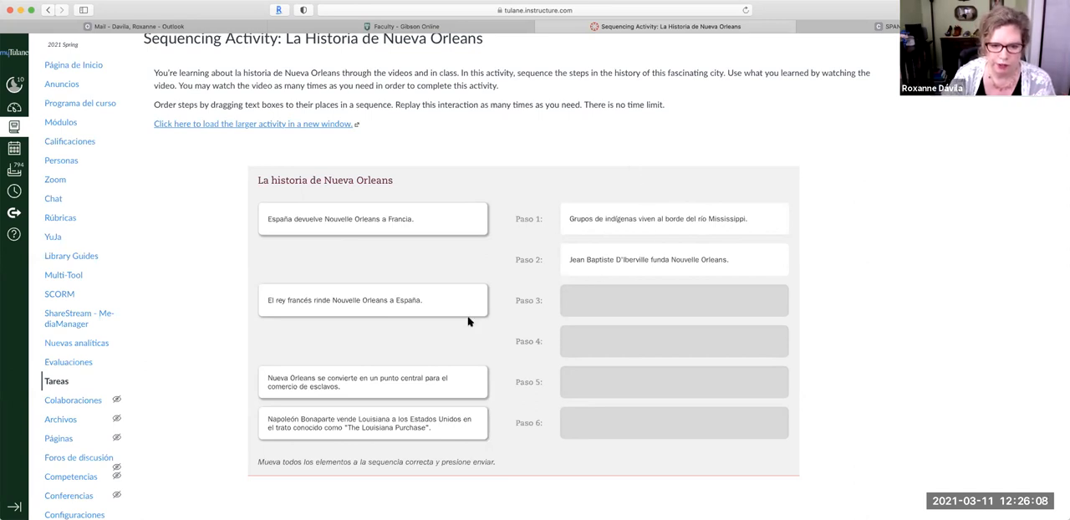
{"action": "mouse_move", "coordinate": [420, 339]}
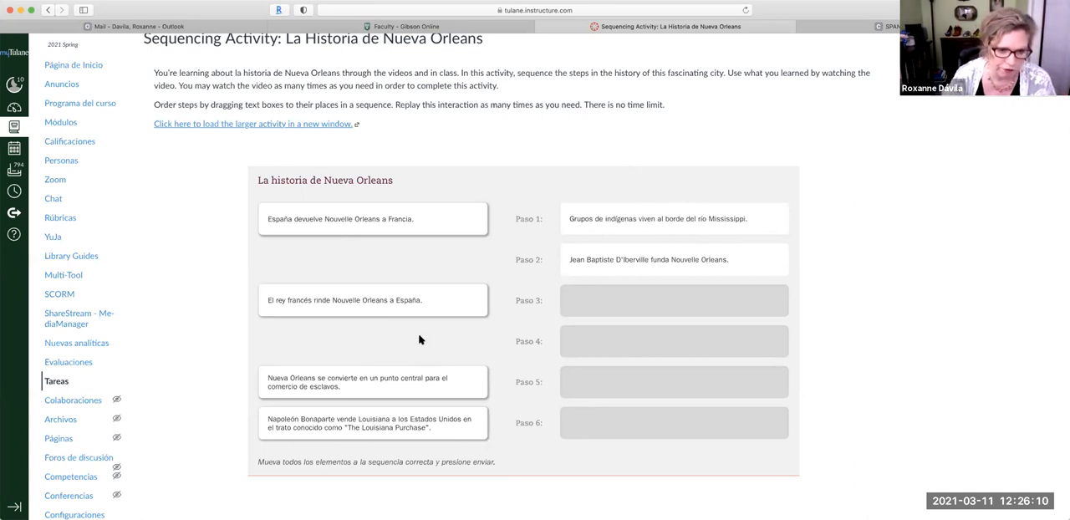
{"action": "mouse_move", "coordinate": [409, 334]}
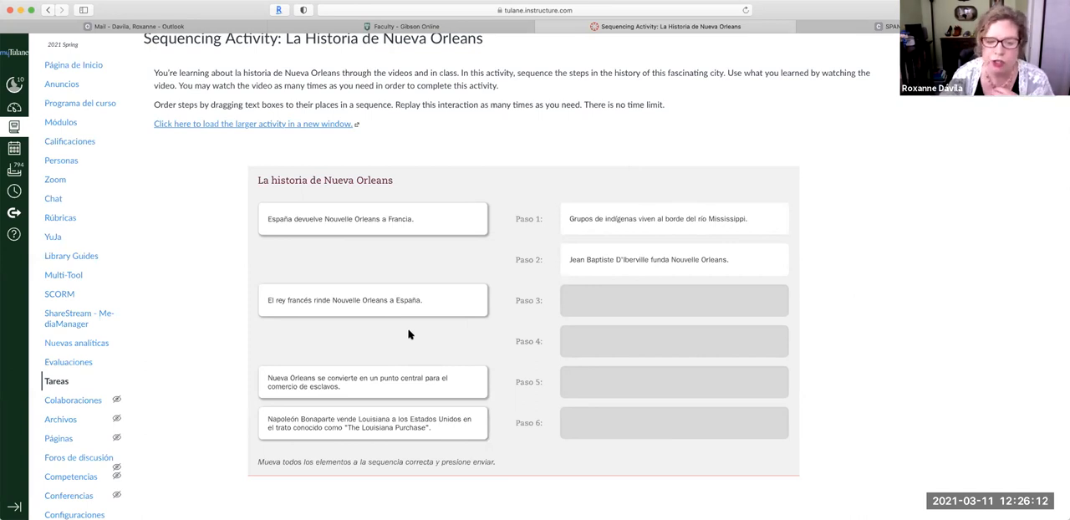
{"action": "mouse_move", "coordinate": [417, 353]}
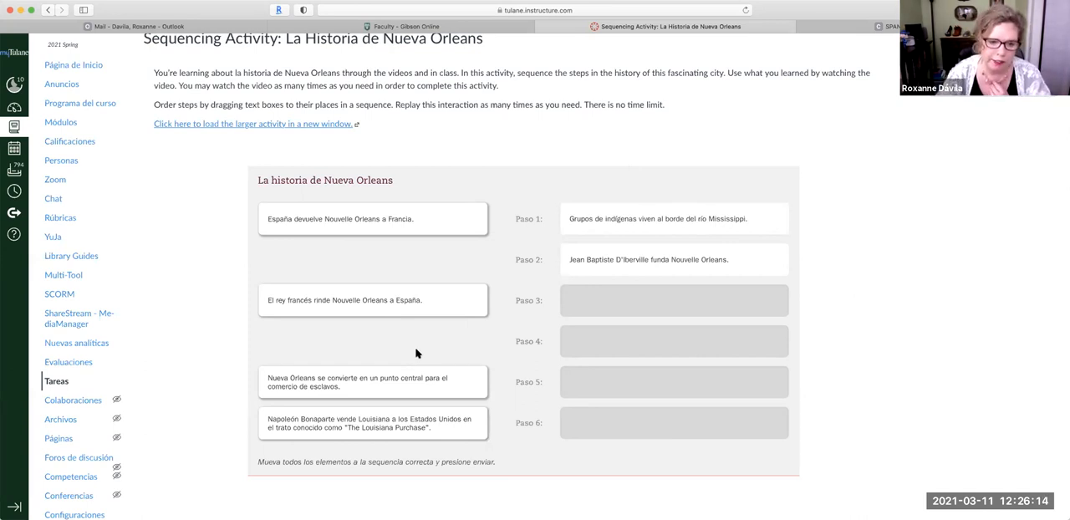
{"action": "mouse_move", "coordinate": [341, 136]}
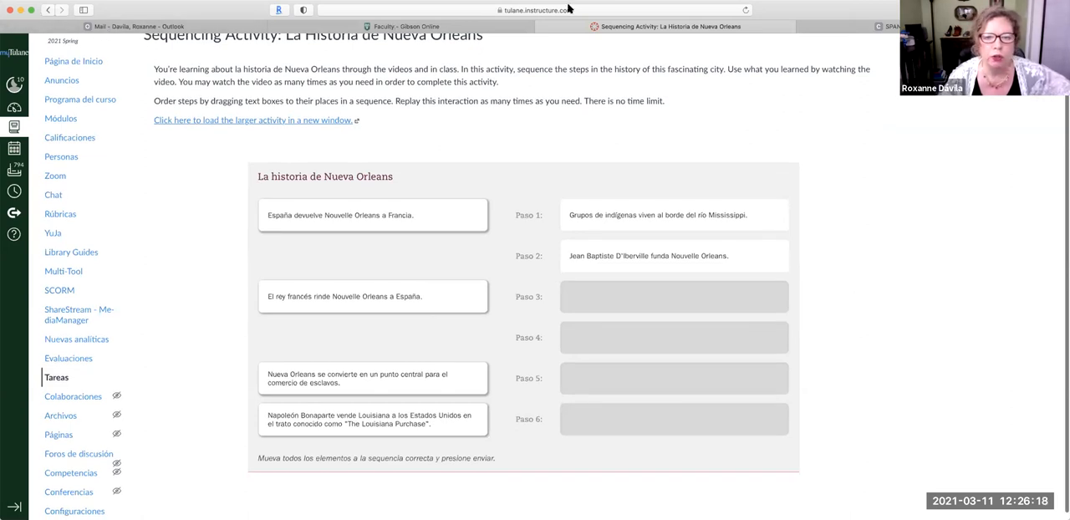
- Visit Gibson Online and return to Canvas, then scroll Módulos down to Module 2
{"action": "left_click", "coordinate": [401, 25]}
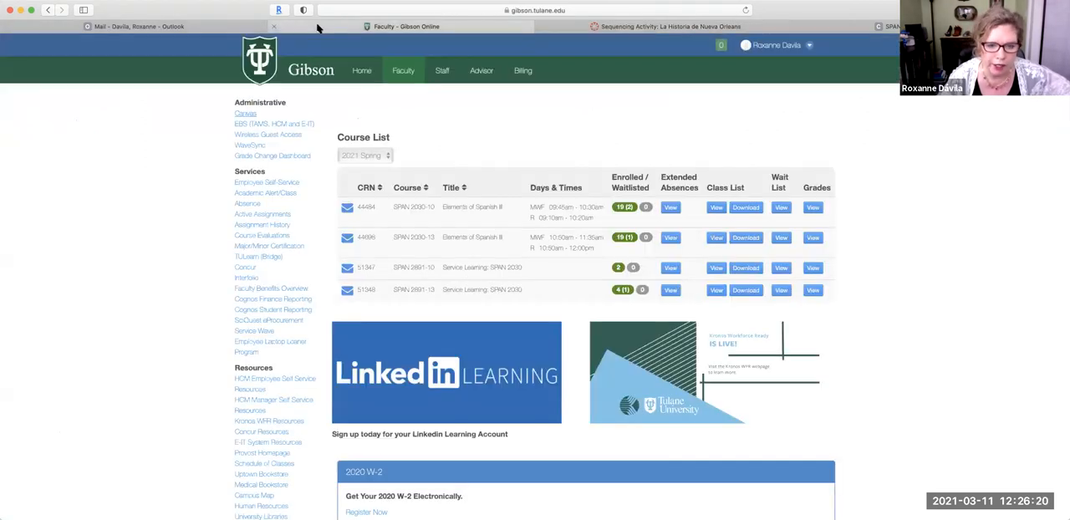
{"action": "left_click", "coordinate": [668, 26]}
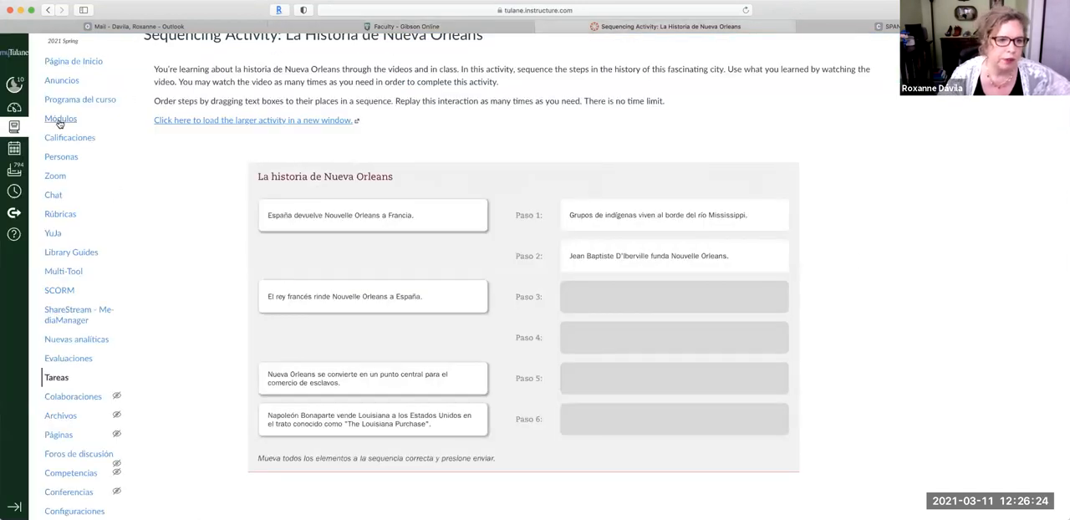
{"action": "left_click", "coordinate": [61, 119]}
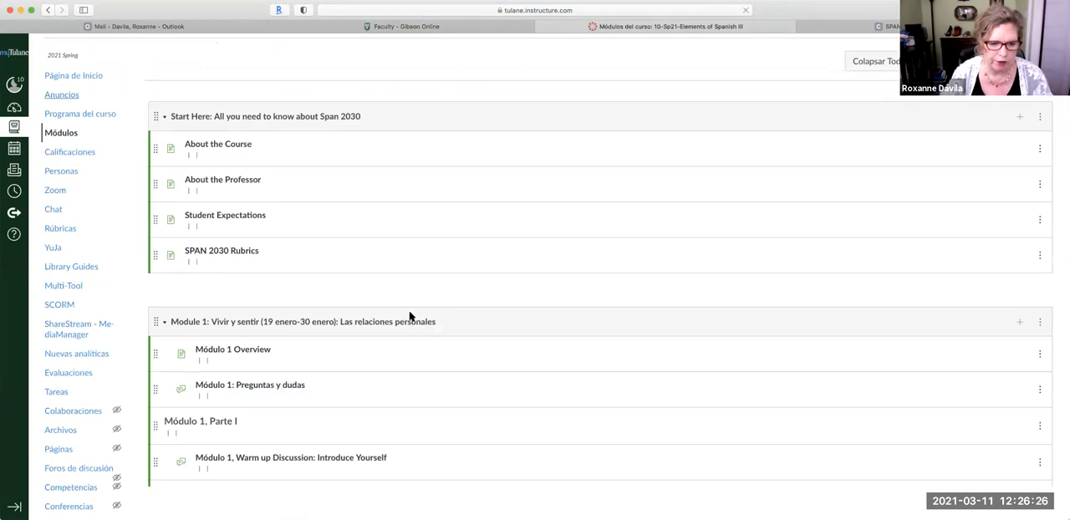
{"action": "scroll", "scroll_direction": "down", "scroll_amount": 3}
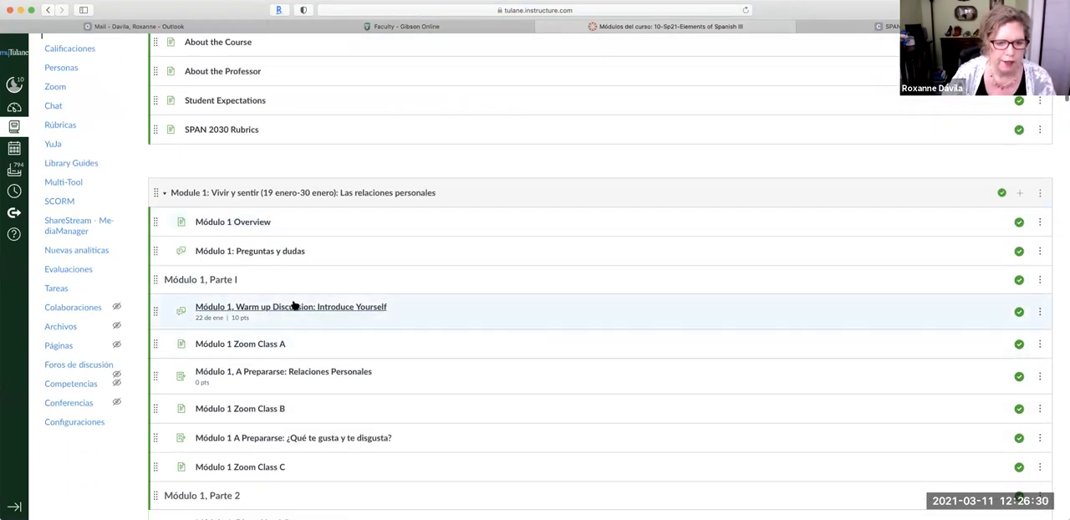
{"action": "scroll", "scroll_direction": "down", "scroll_amount": 3}
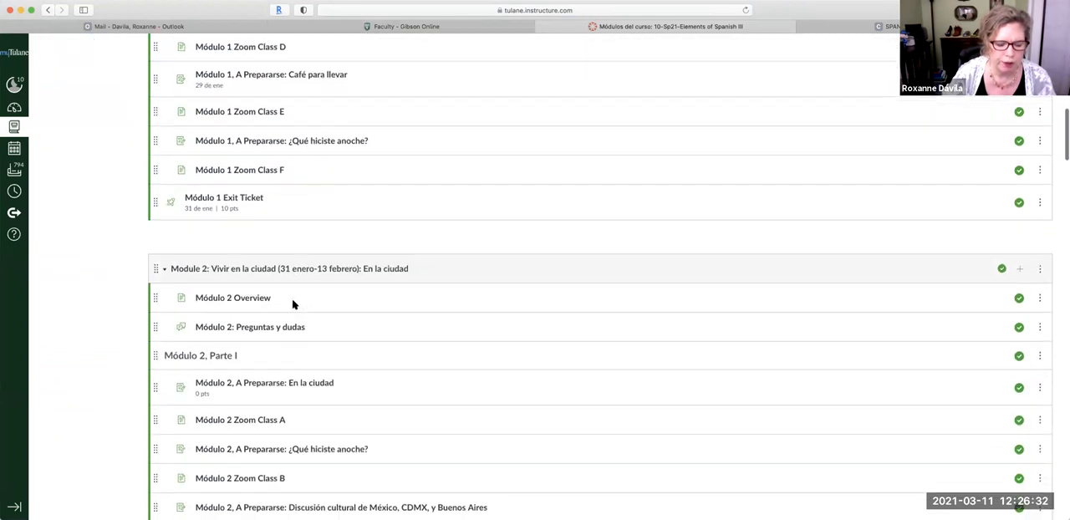
{"action": "scroll", "scroll_direction": "down", "scroll_amount": 3}
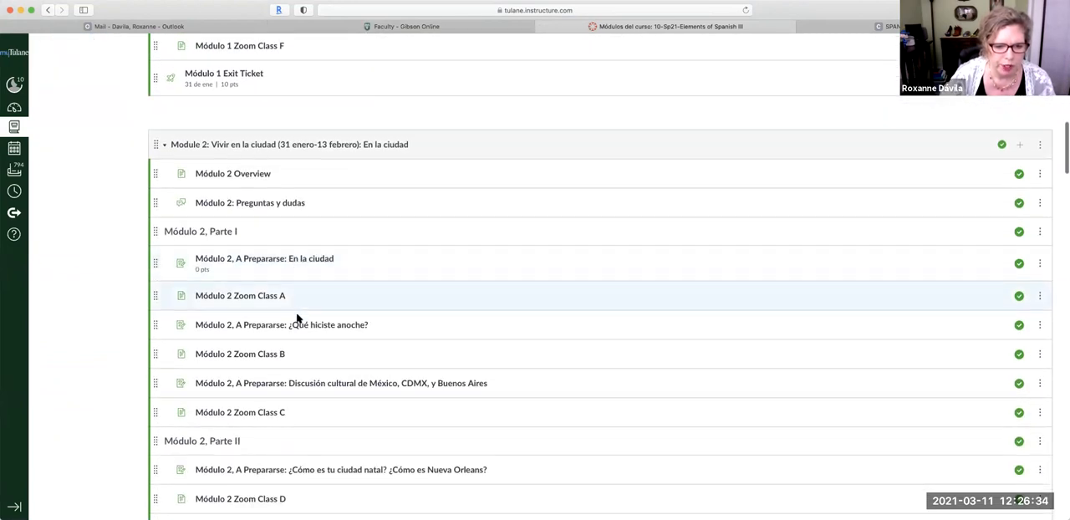
- Open Module 2's ¿Qué hiciste anoche? page and its La historia de Nueva Orleans Timeline activity
{"action": "left_click", "coordinate": [280, 324]}
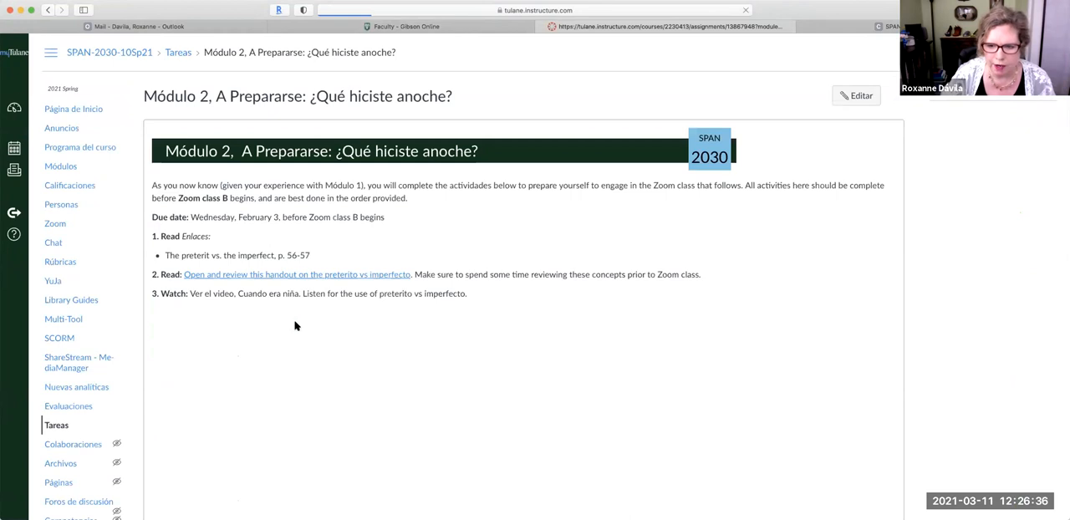
{"action": "scroll", "scroll_direction": "down", "scroll_amount": 3}
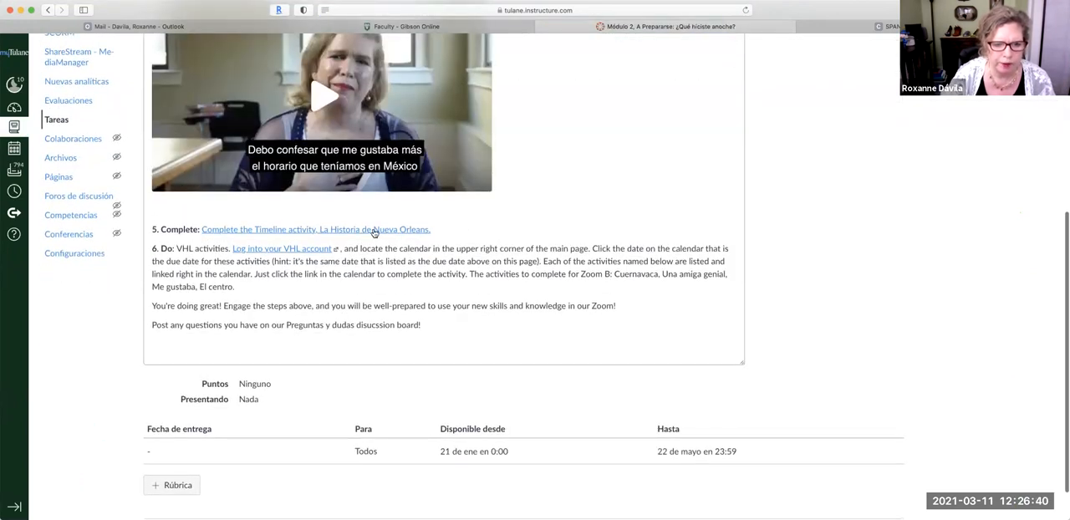
{"action": "left_click", "coordinate": [316, 229]}
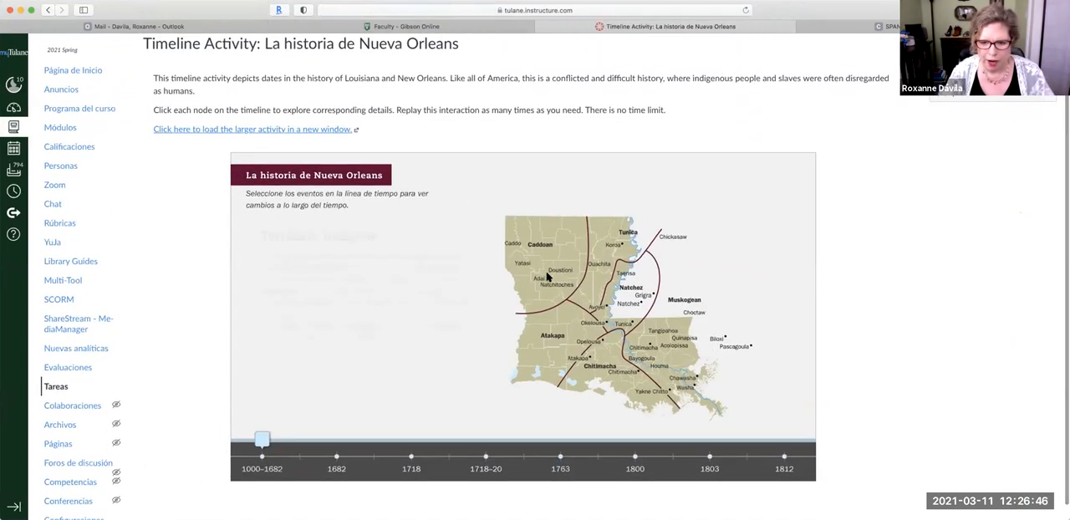
{"action": "left_click", "coordinate": [262, 457]}
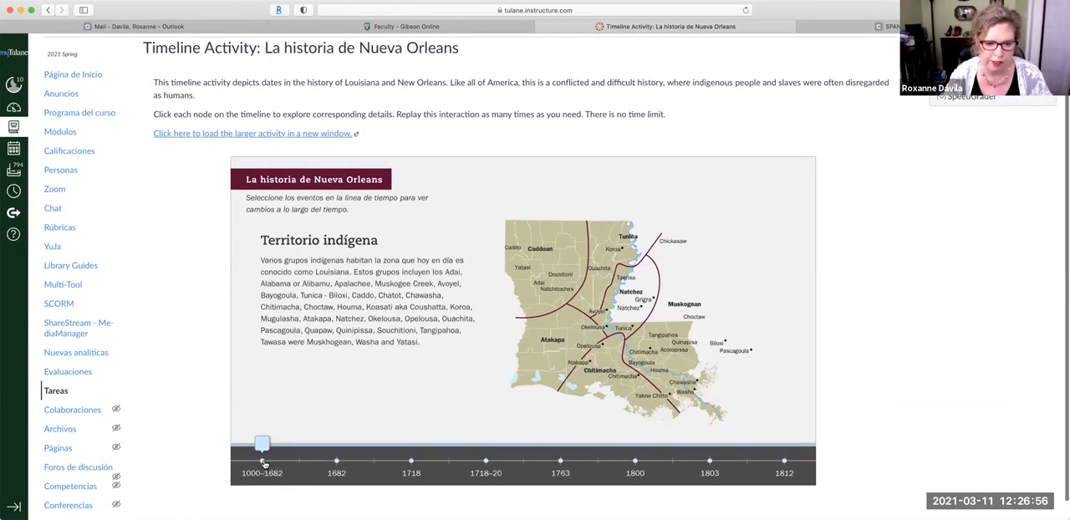
{"action": "mouse_move", "coordinate": [262, 461]}
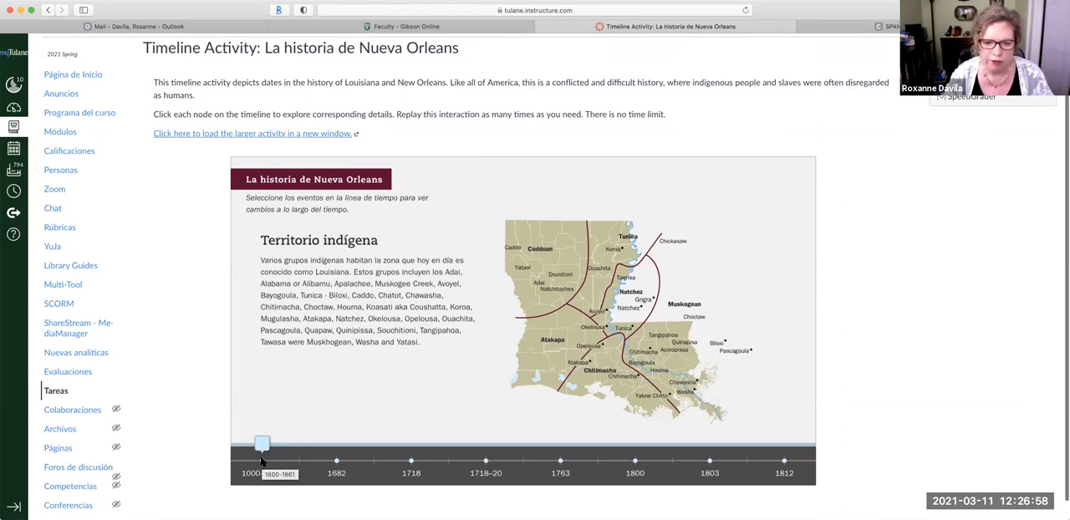
{"action": "scroll", "scroll_direction": "down", "scroll_amount": 3}
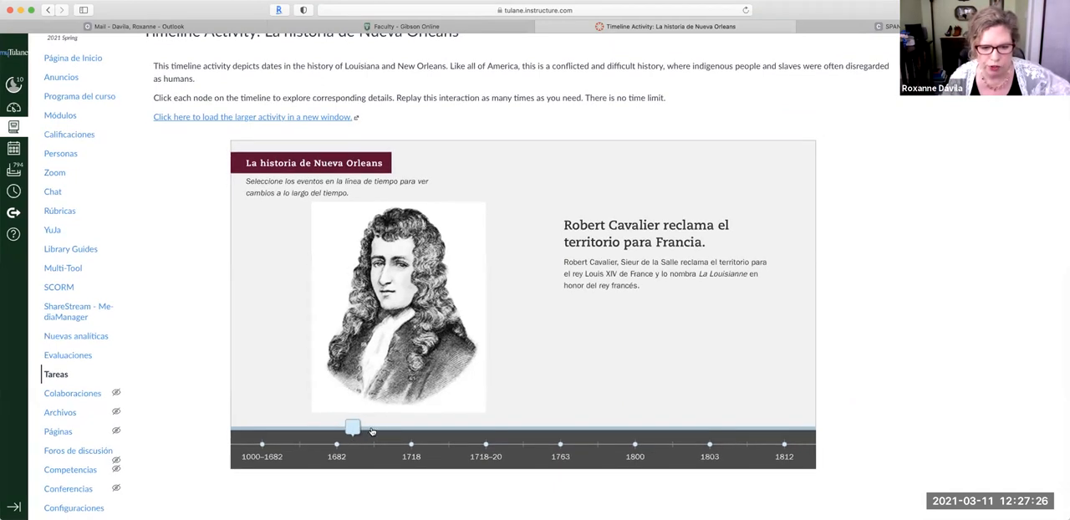
{"action": "left_click", "coordinate": [411, 444]}
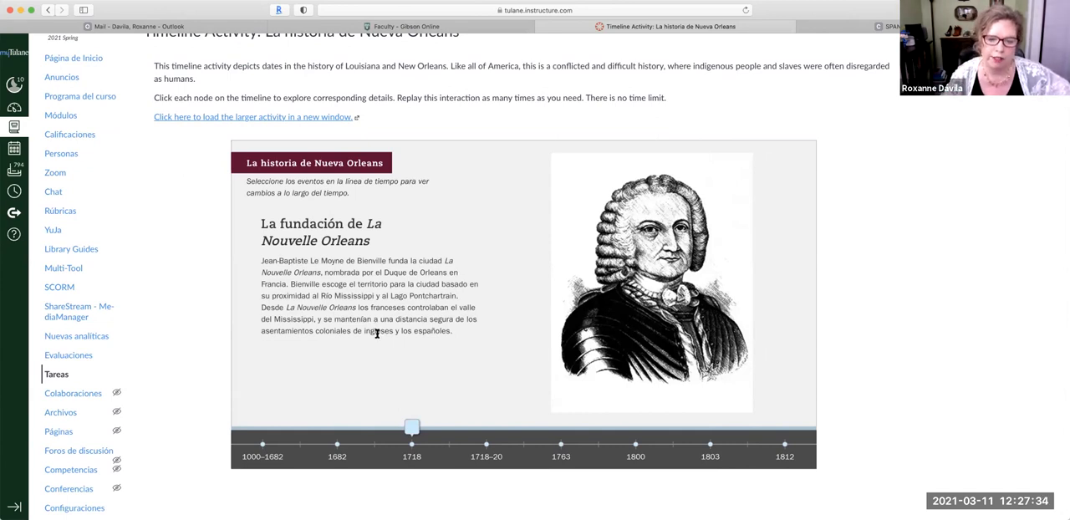
{"action": "mouse_move", "coordinate": [449, 427]}
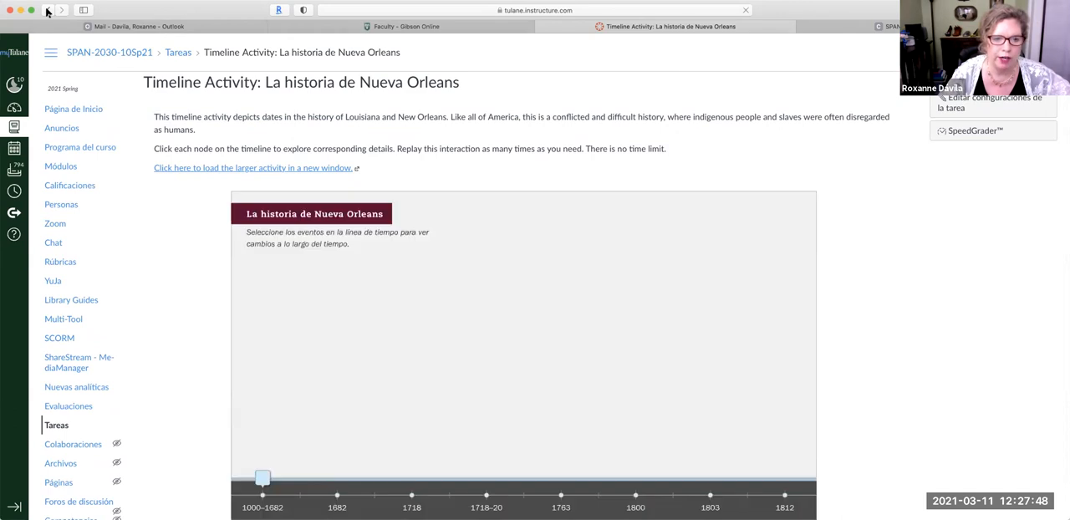
- Return to the Modules page and scroll through Module 1's Parte 1 and Parte 2 items
{"action": "left_click", "coordinate": [262, 495]}
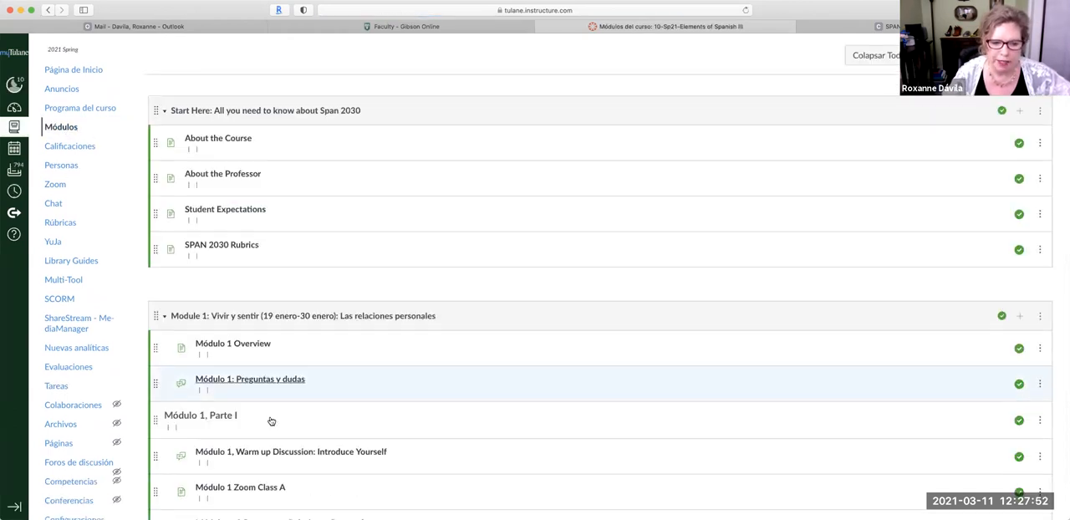
{"action": "scroll", "scroll_direction": "down", "scroll_amount": 3}
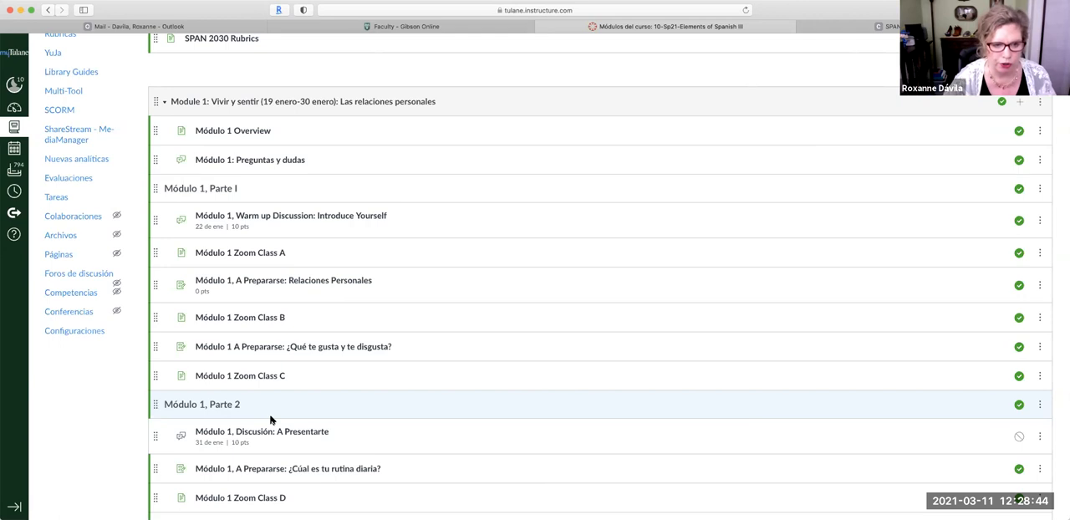
{"action": "mouse_move", "coordinate": [476, 401]}
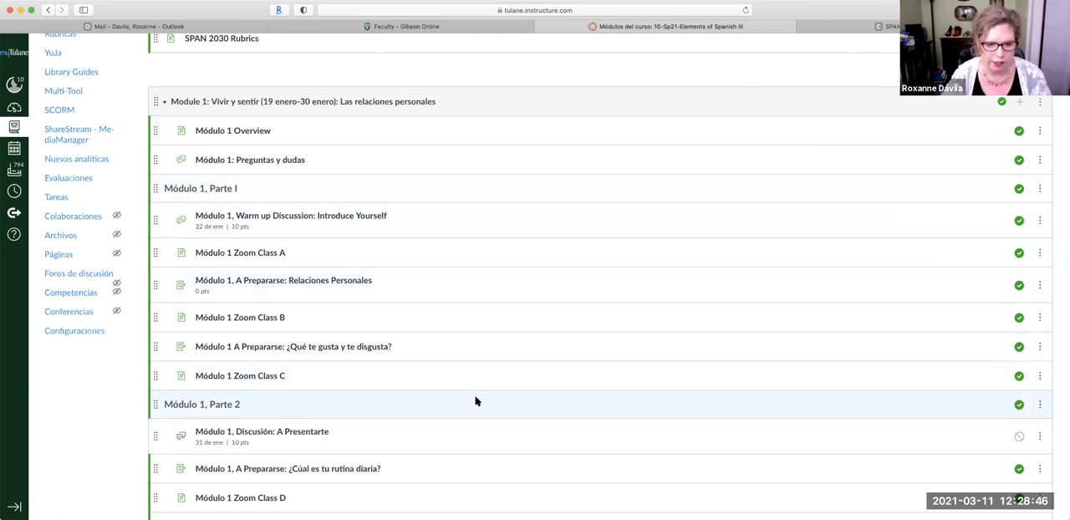
{"action": "mouse_move", "coordinate": [423, 373]}
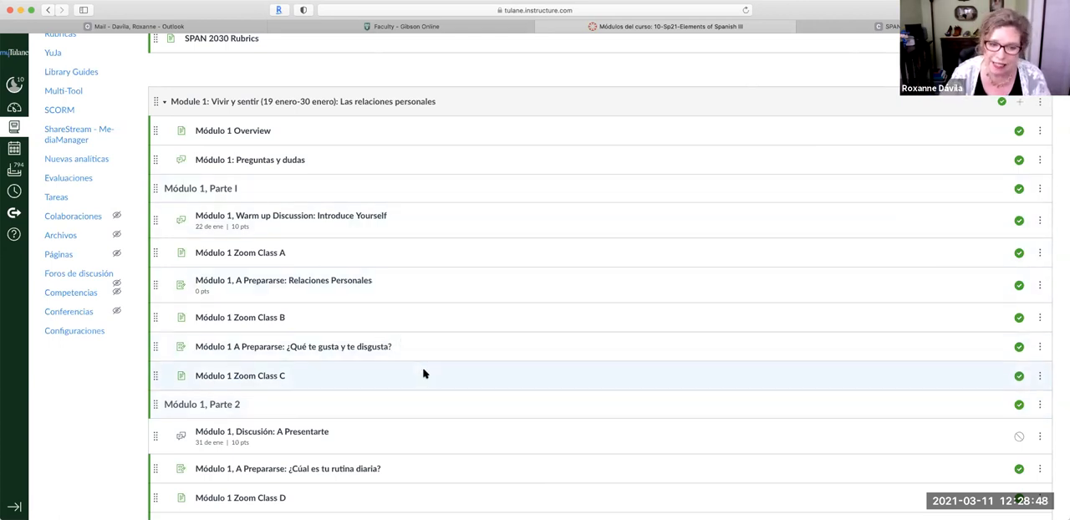
{"action": "mouse_move", "coordinate": [298, 309]}
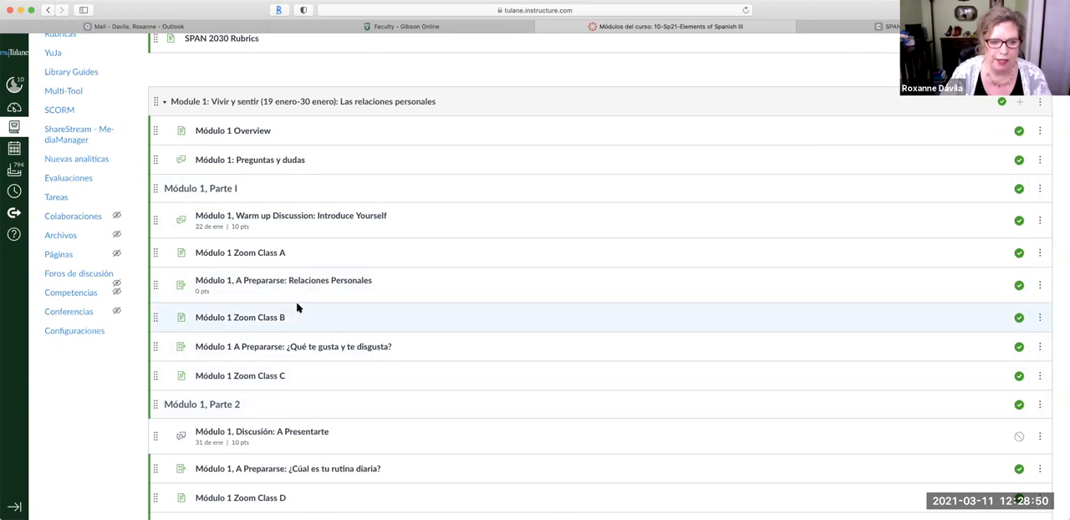
{"action": "scroll", "scroll_direction": "down", "scroll_amount": 3}
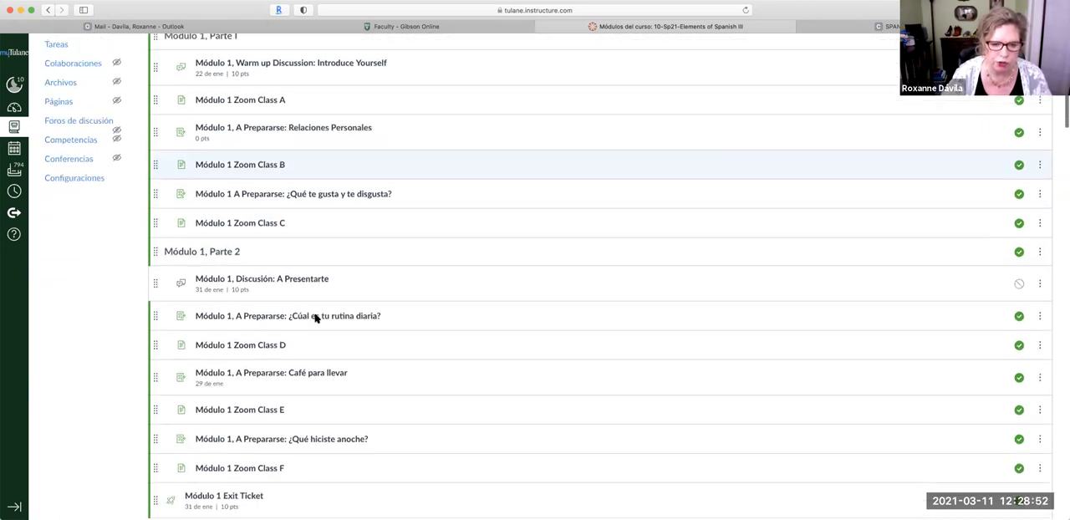
{"action": "scroll", "scroll_direction": "down", "scroll_amount": 3}
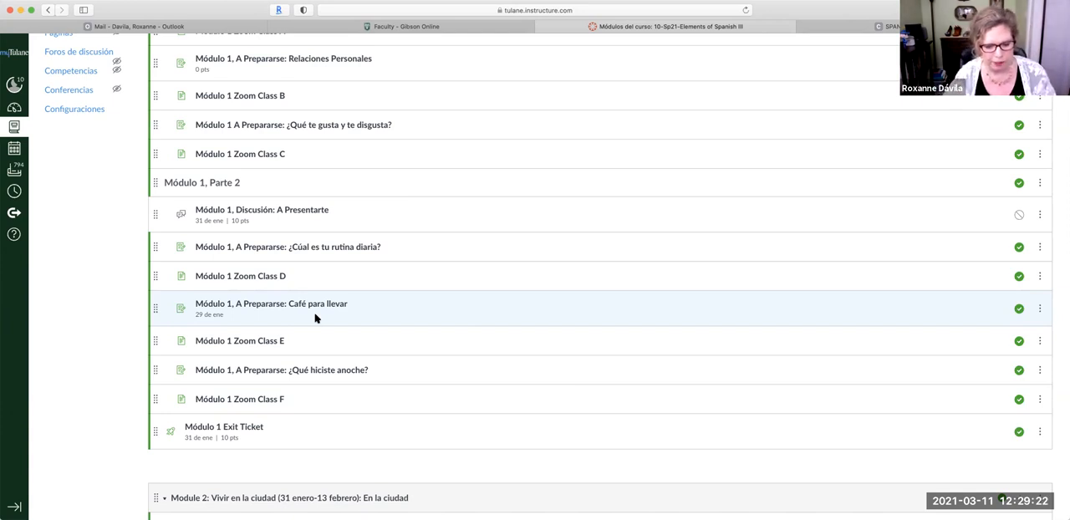
{"action": "mouse_move", "coordinate": [342, 395]}
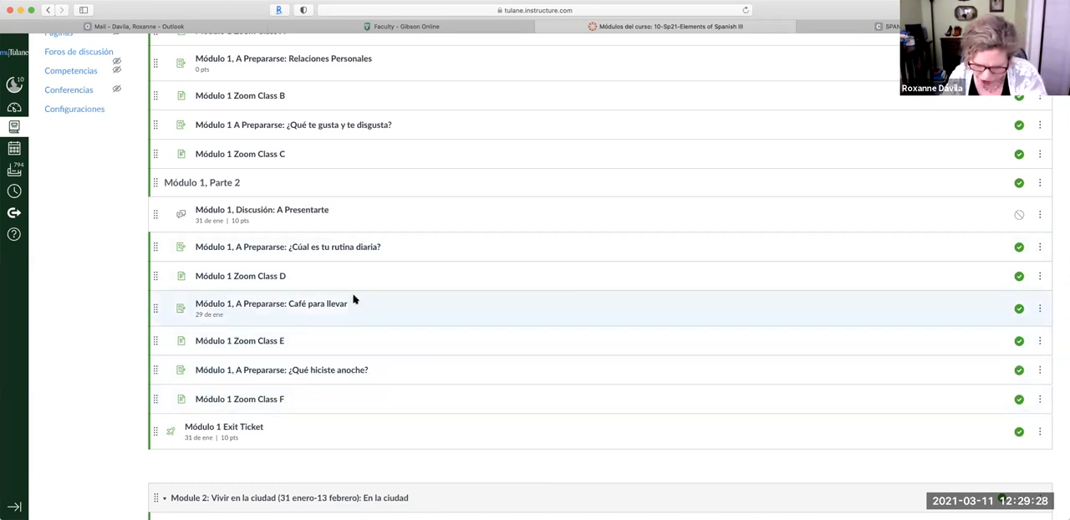
{"action": "scroll", "scroll_direction": "down", "scroll_amount": 3}
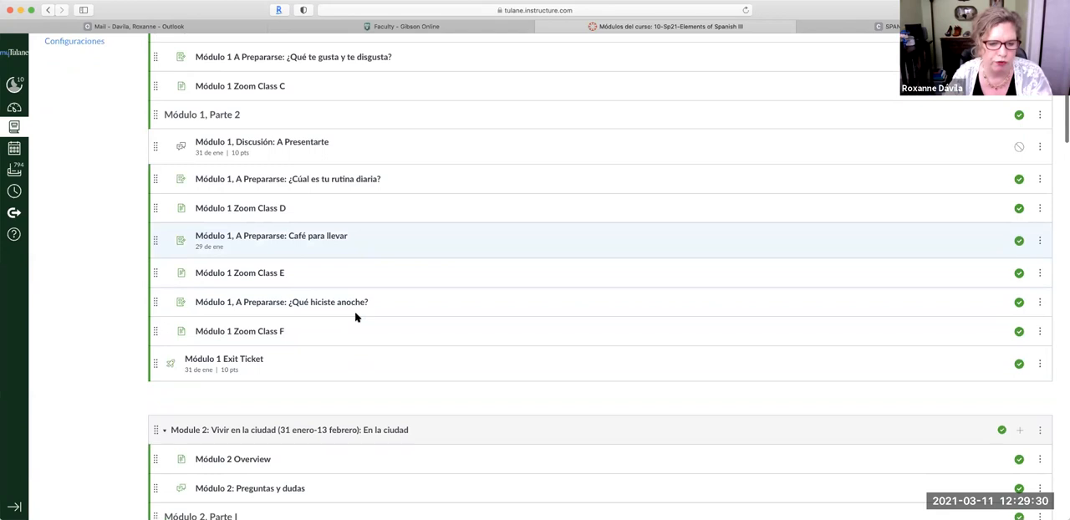
{"action": "scroll", "scroll_direction": "down", "scroll_amount": 3}
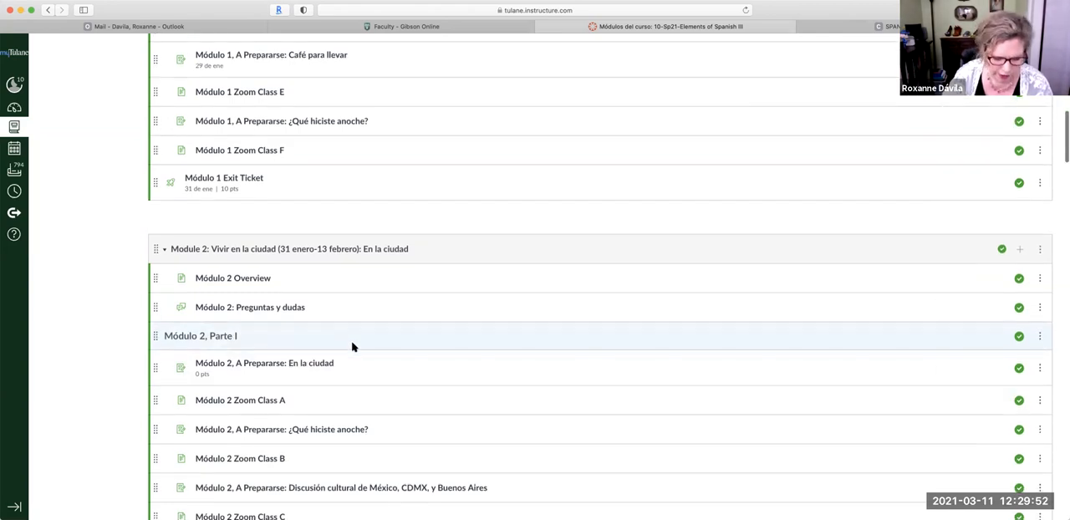
- Scroll past Modules 2 and 3 down to Module 4: Generaciones en movimiento
{"action": "scroll", "scroll_direction": "down", "scroll_amount": 3}
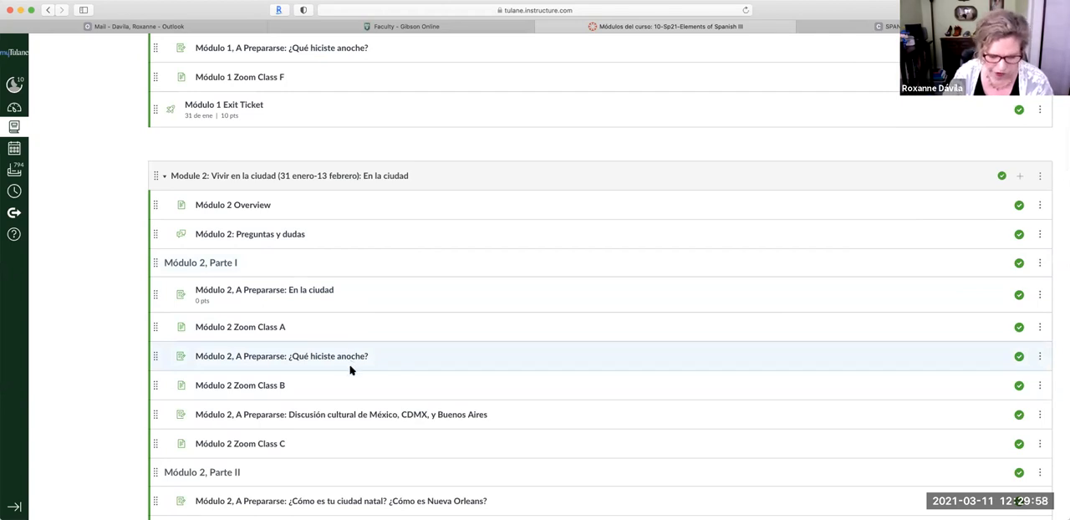
{"action": "mouse_move", "coordinate": [356, 372]}
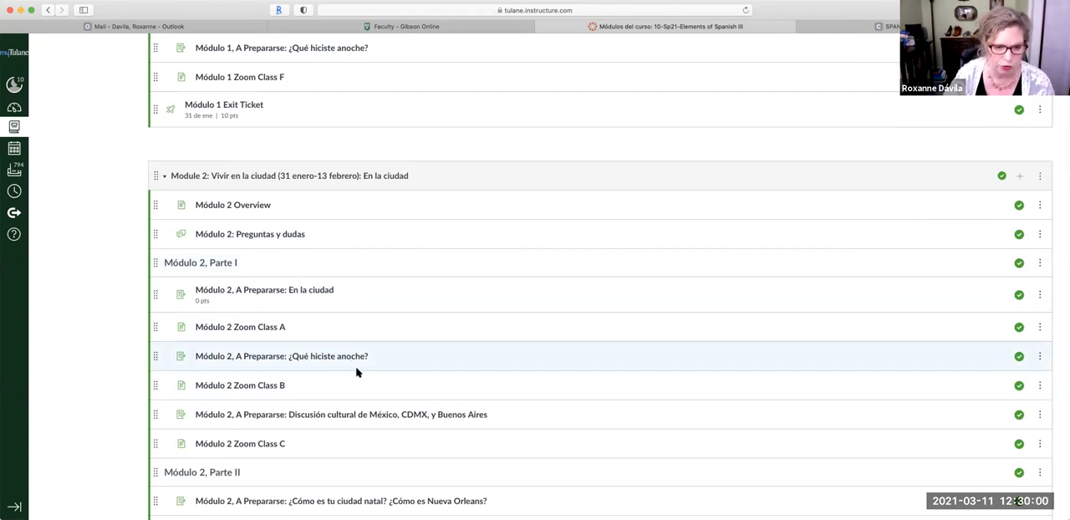
{"action": "scroll", "scroll_direction": "down", "scroll_amount": 3}
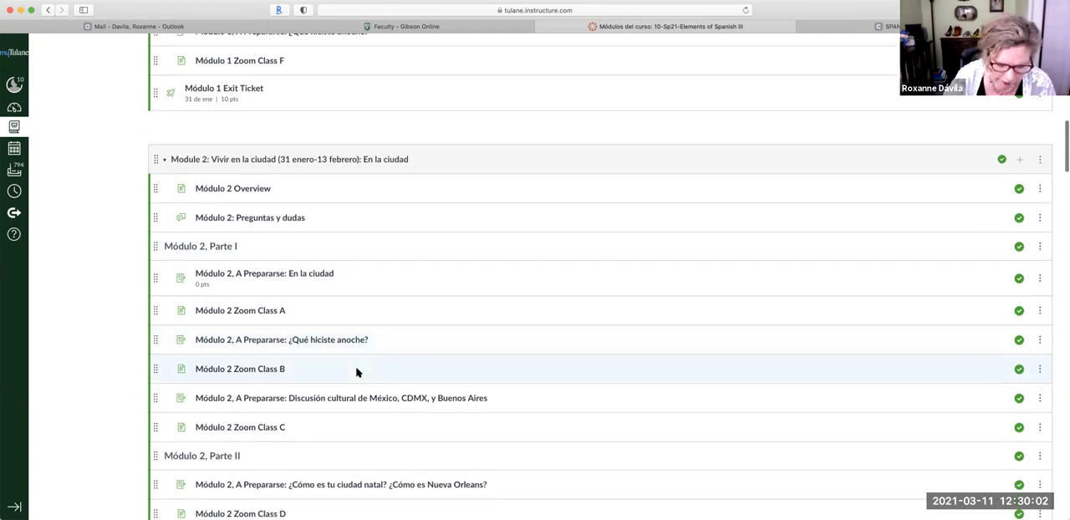
{"action": "scroll", "scroll_direction": "down", "scroll_amount": 3}
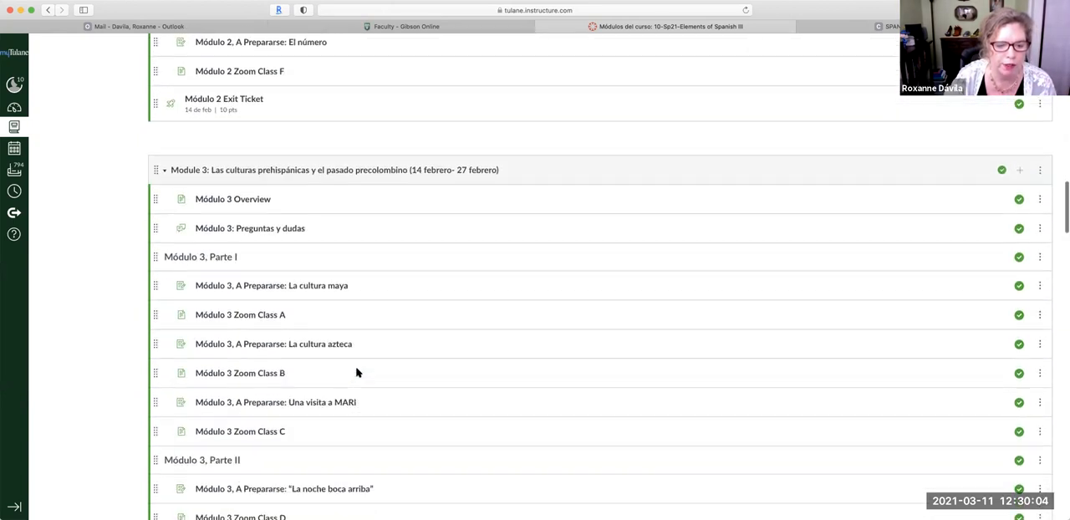
{"action": "scroll", "scroll_direction": "down", "scroll_amount": 3}
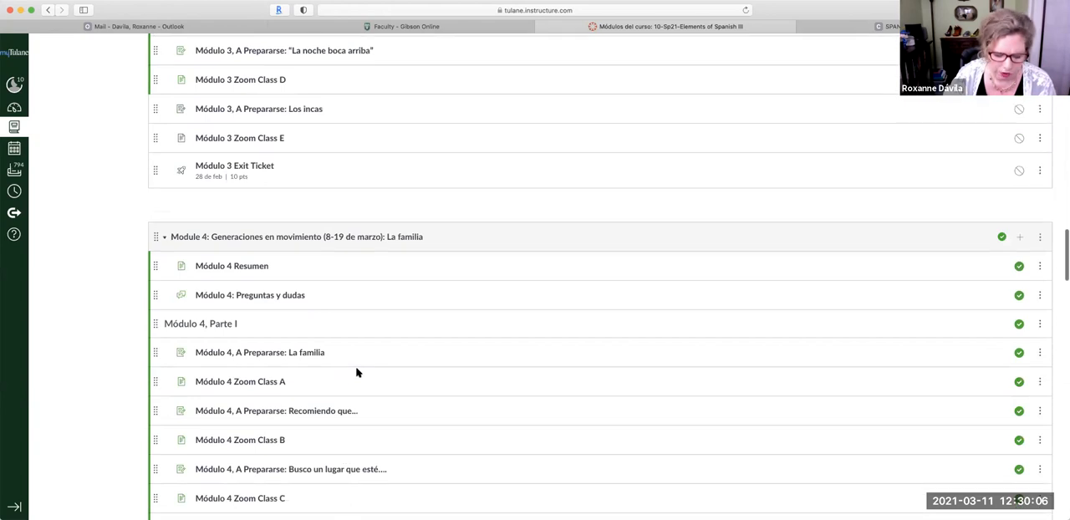
{"action": "scroll", "scroll_direction": "down", "scroll_amount": 3}
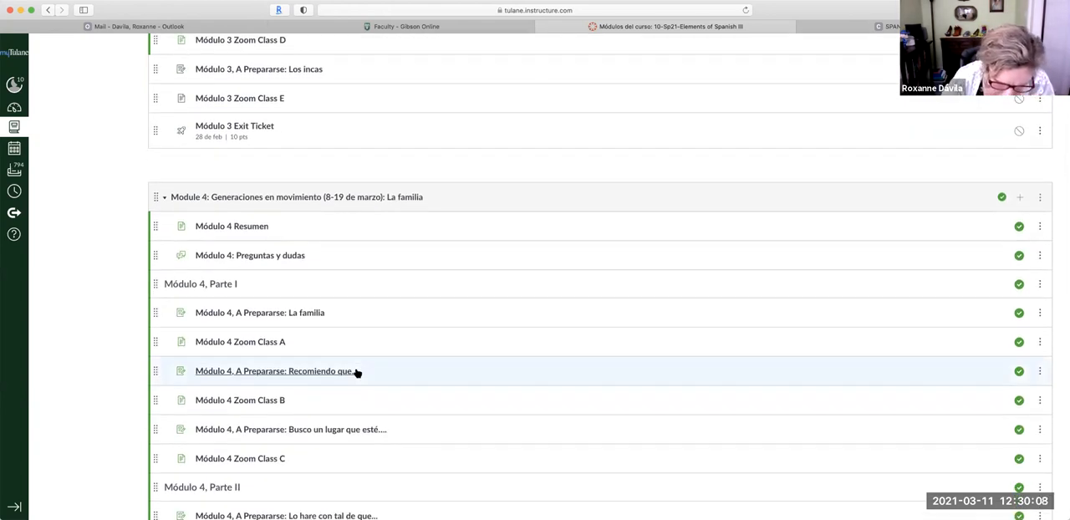
{"action": "mouse_move", "coordinate": [355, 371]}
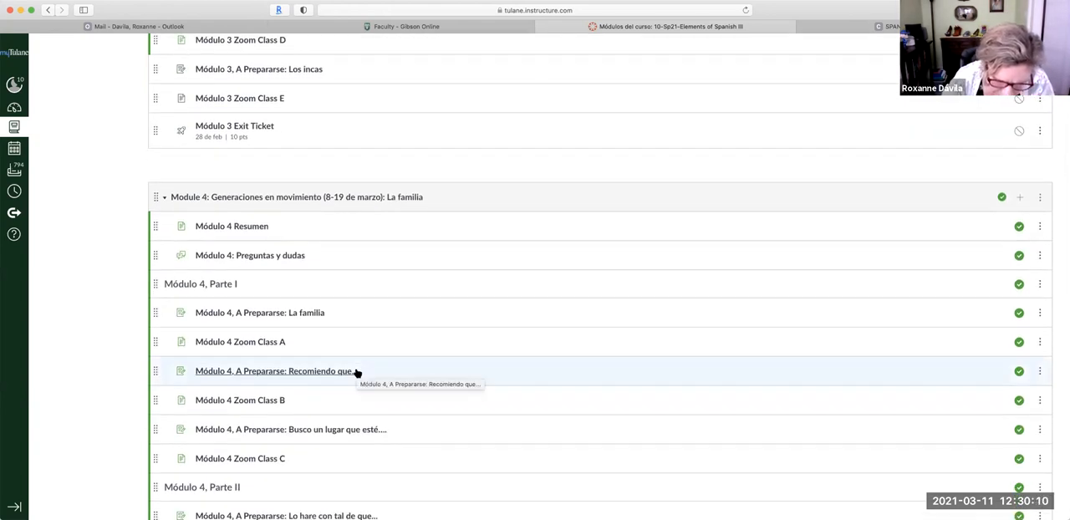
{"action": "scroll", "scroll_direction": "down", "scroll_amount": 3}
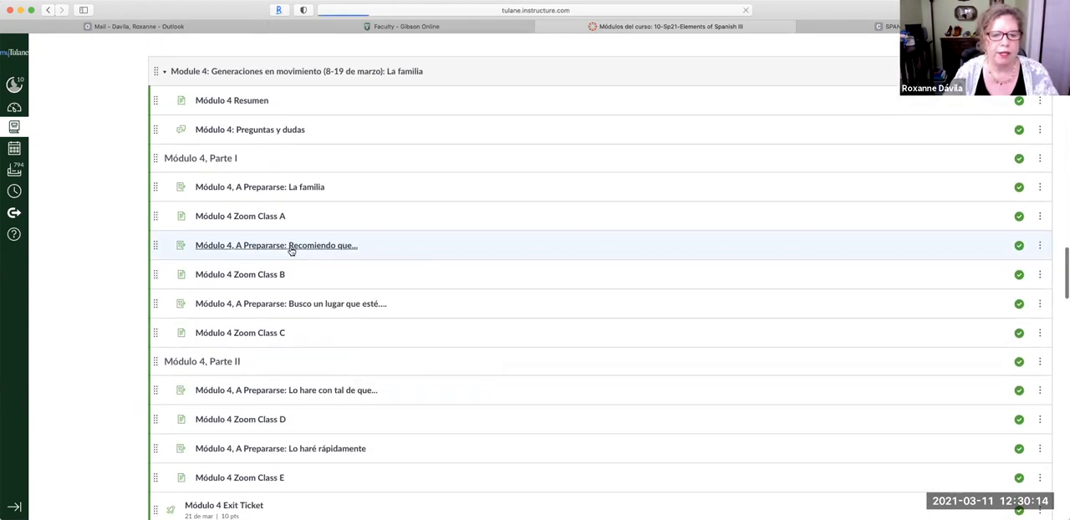
- Open 'Módulo 4, A Prepararse: Recomiendo que…' and scroll to its embedded video
{"action": "left_click", "coordinate": [276, 245]}
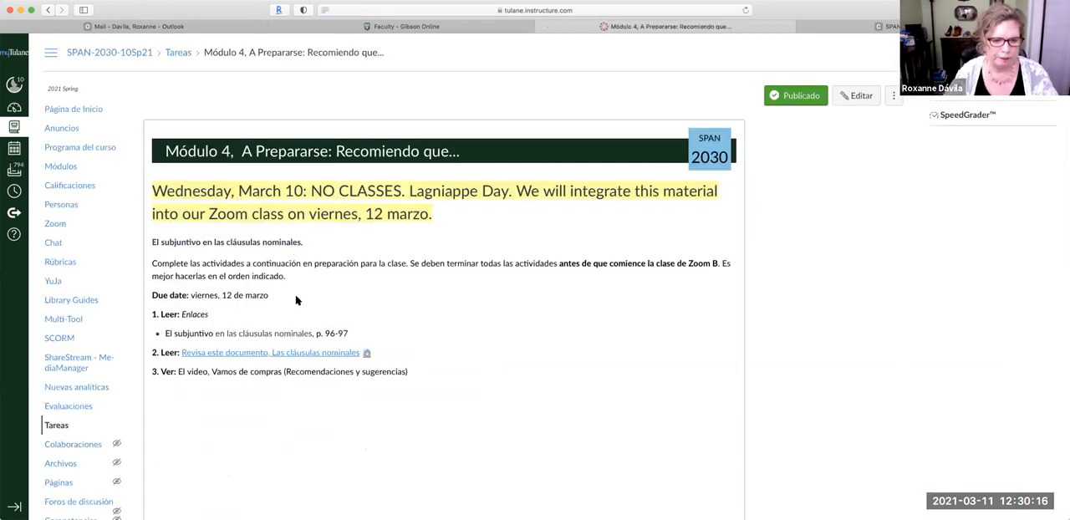
{"action": "scroll", "scroll_direction": "down", "scroll_amount": 3}
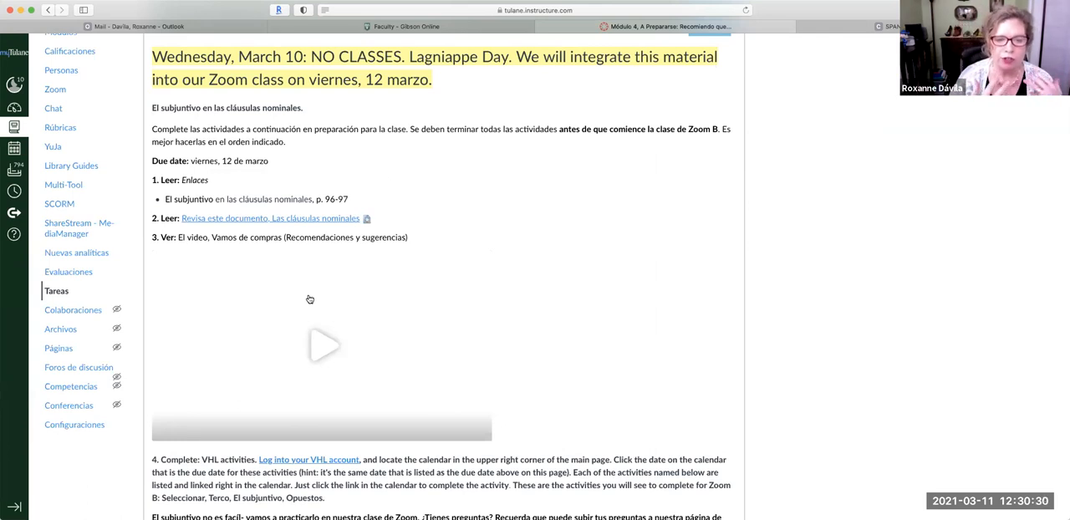
{"action": "mouse_move", "coordinate": [322, 353]}
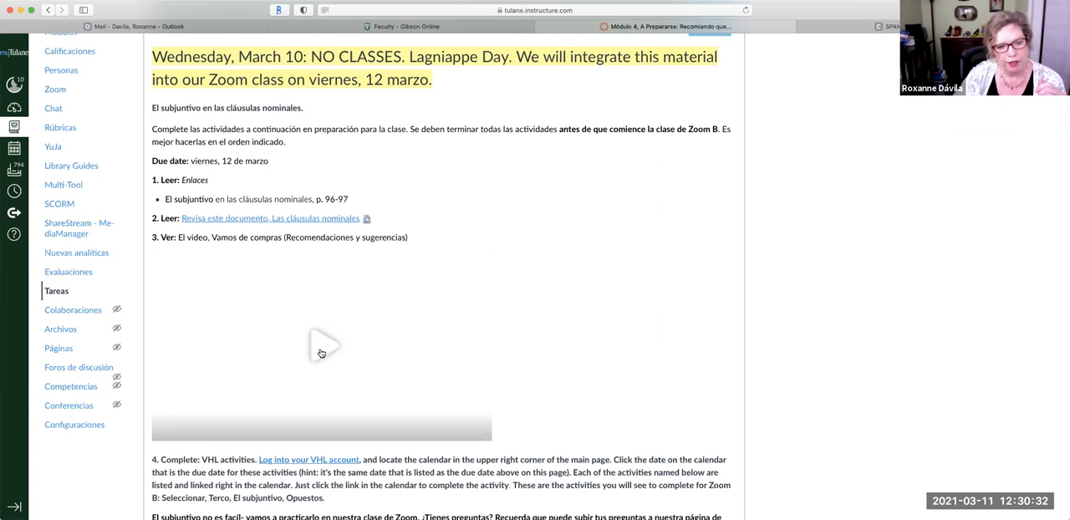
{"action": "scroll", "scroll_direction": "up", "scroll_amount": 3}
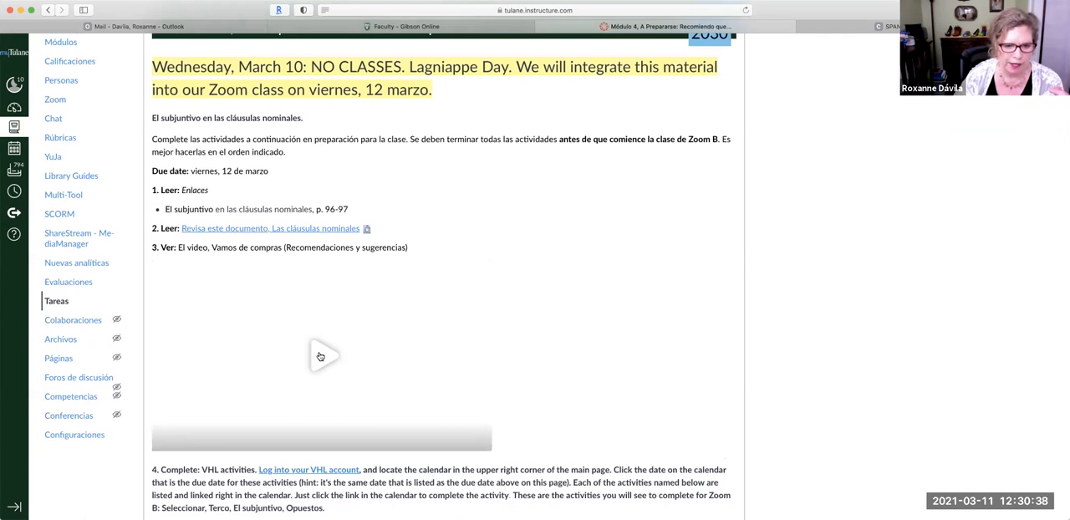
{"action": "mouse_move", "coordinate": [313, 353]}
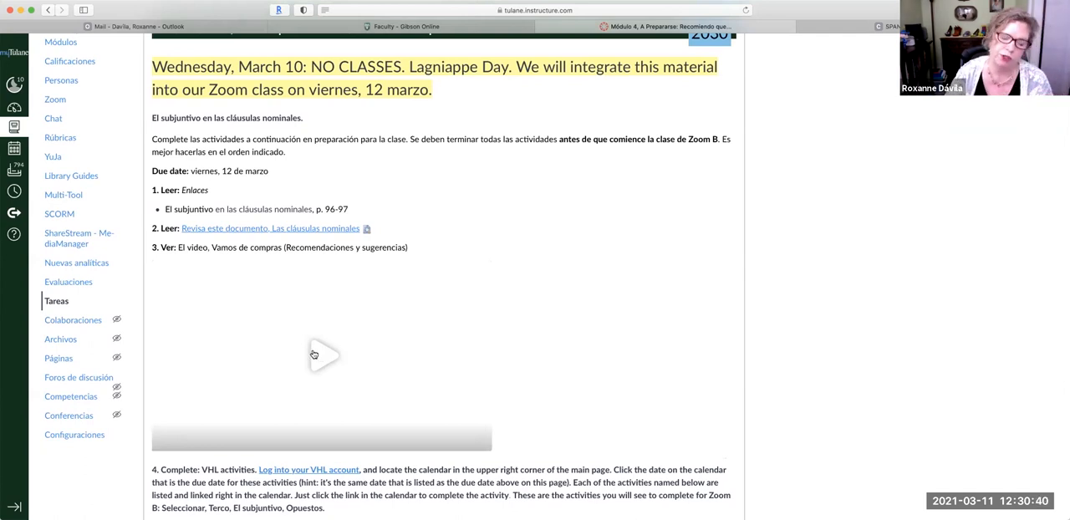
- Start the Vamos de compras video on the Recomiendo que… page
{"action": "left_click", "coordinate": [321, 353]}
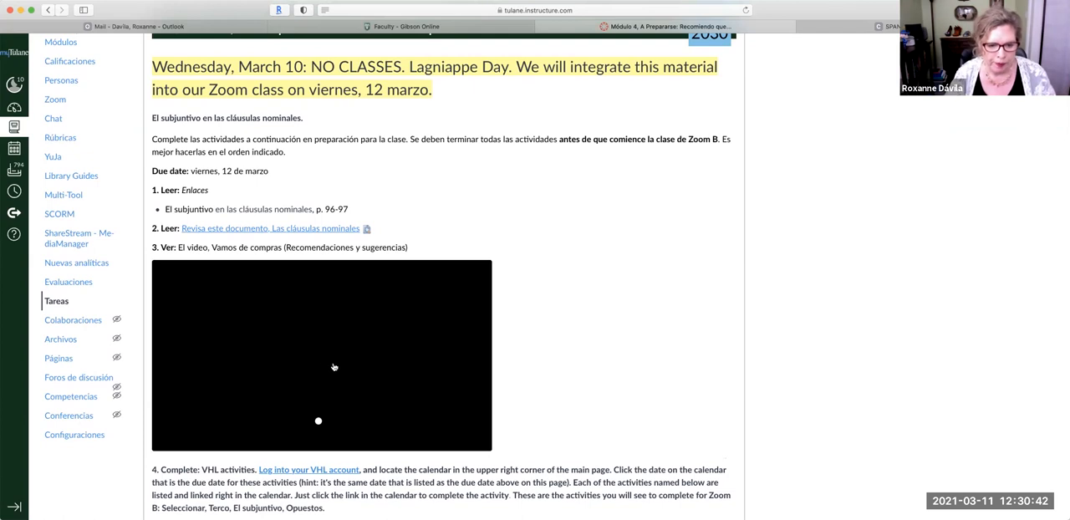
{"action": "left_click", "coordinate": [321, 355]}
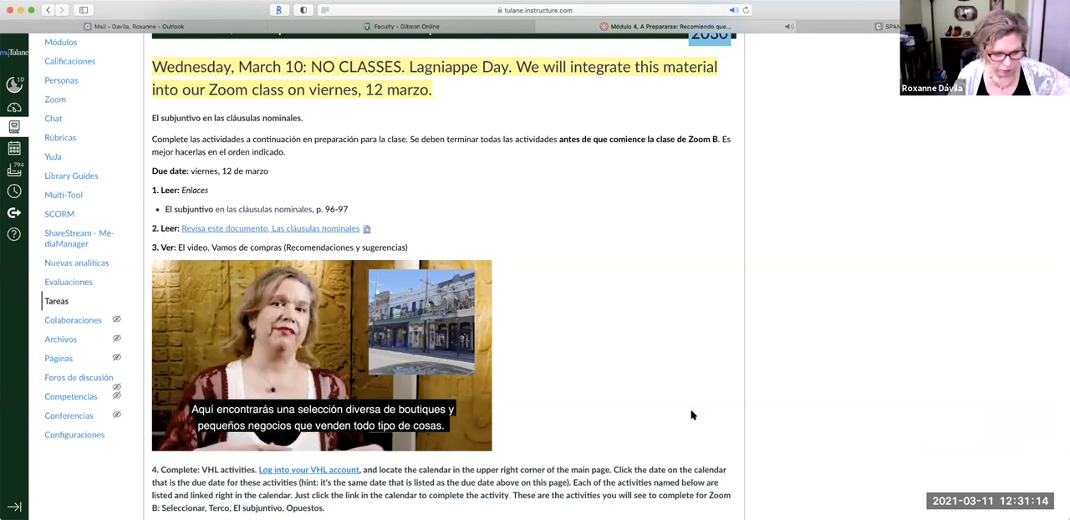
{"action": "mouse_move", "coordinate": [99, 466]}
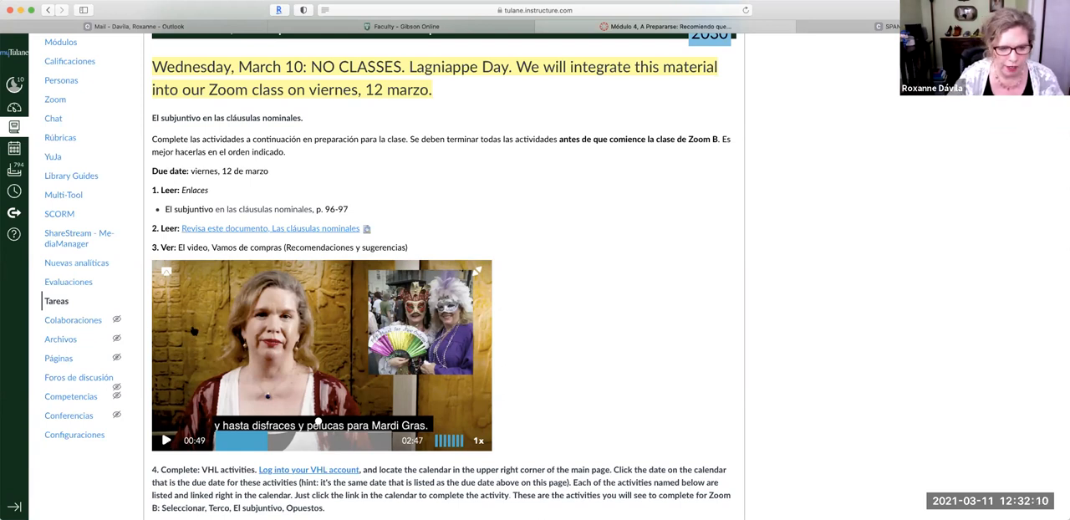
{"action": "mouse_move", "coordinate": [177, 326]}
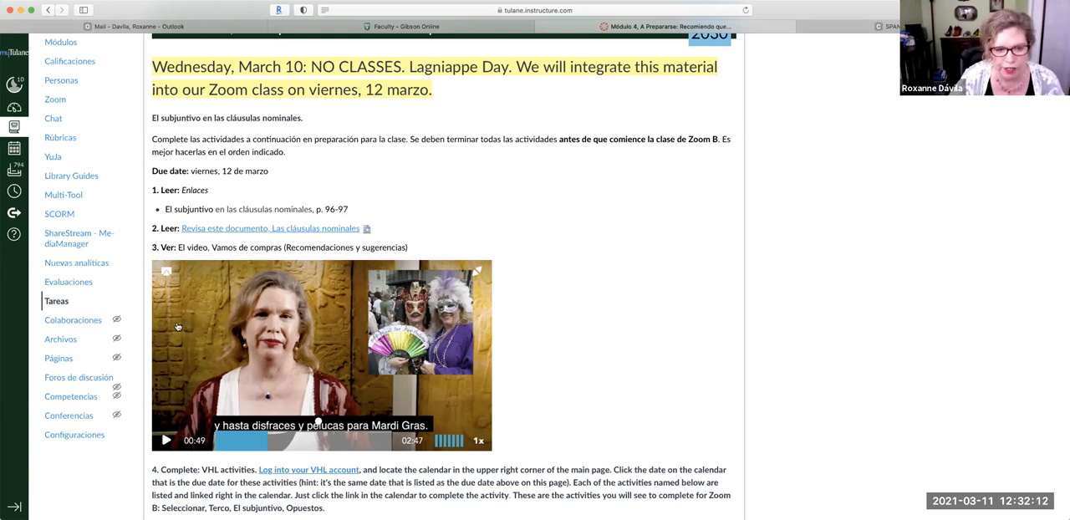
{"action": "mouse_move", "coordinate": [170, 358]}
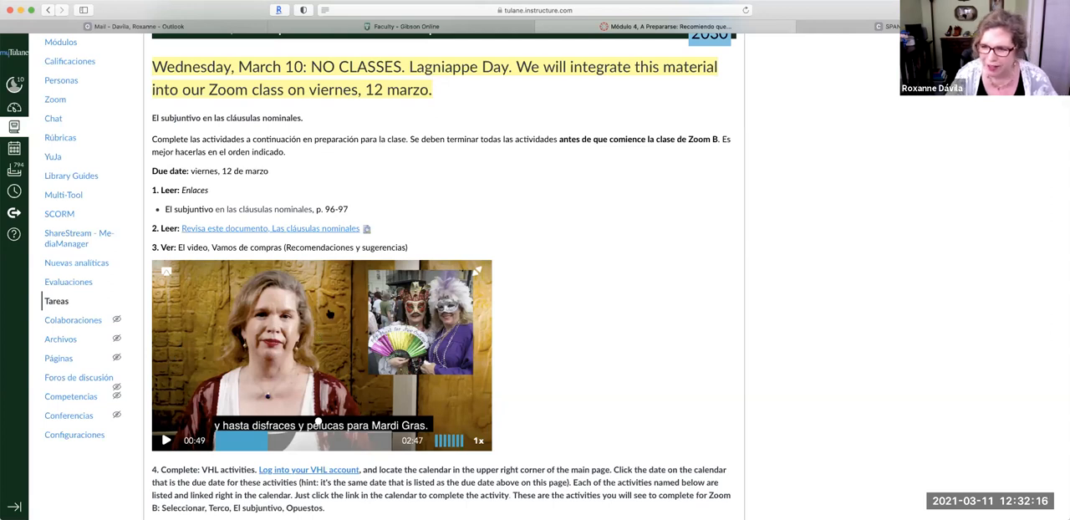
{"action": "mouse_move", "coordinate": [338, 176]}
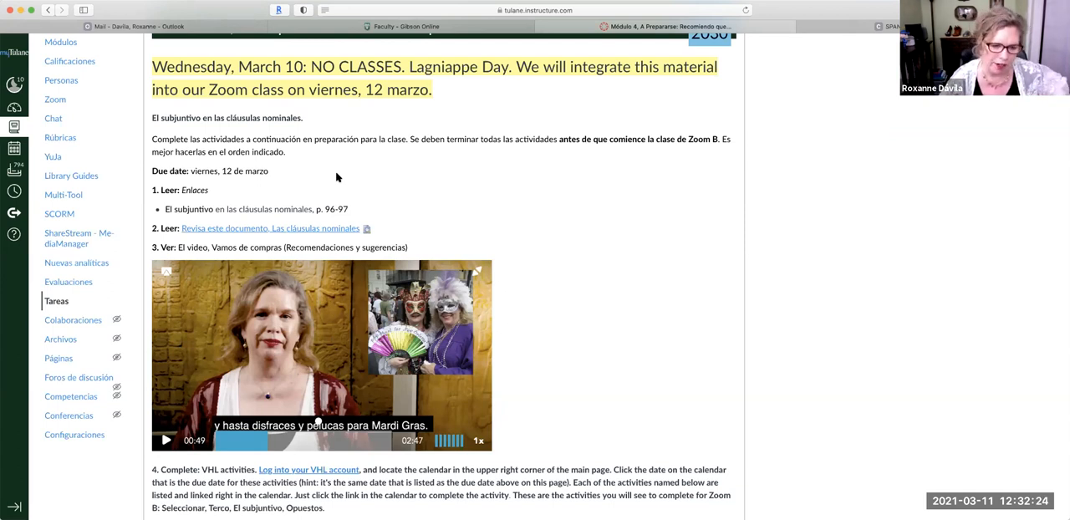
{"action": "mouse_move", "coordinate": [382, 283]}
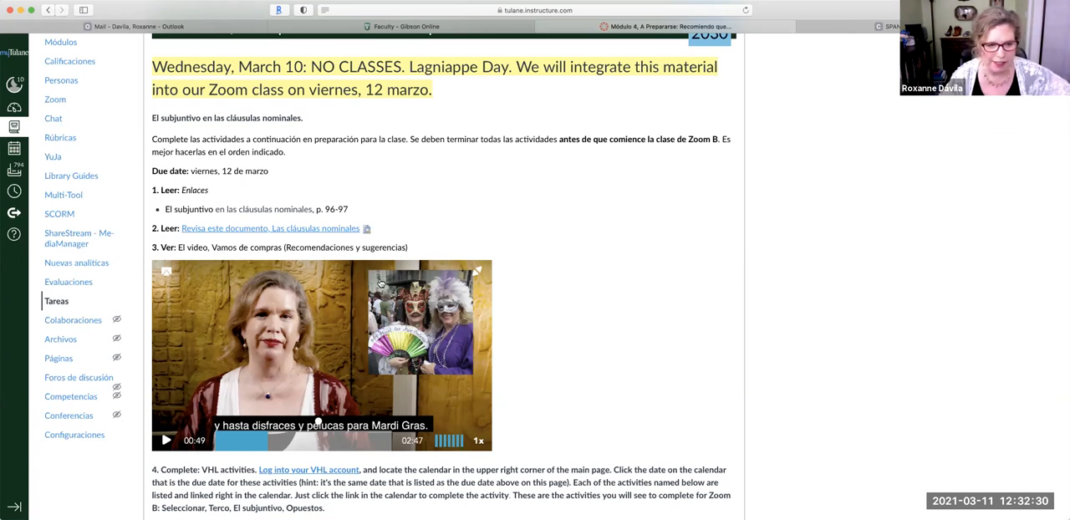
{"action": "mouse_move", "coordinate": [358, 326]}
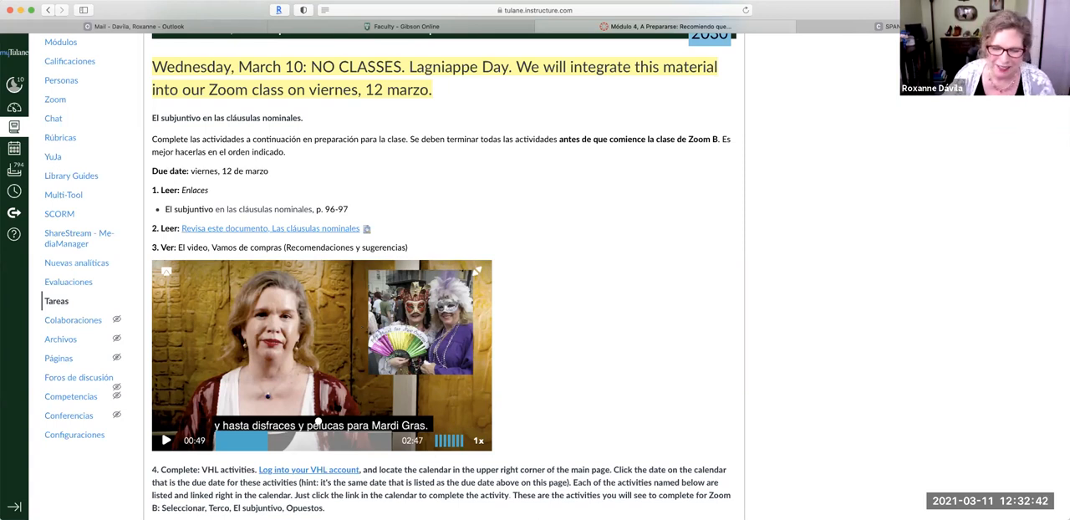
{"action": "scroll", "scroll_direction": "down", "scroll_amount": 3}
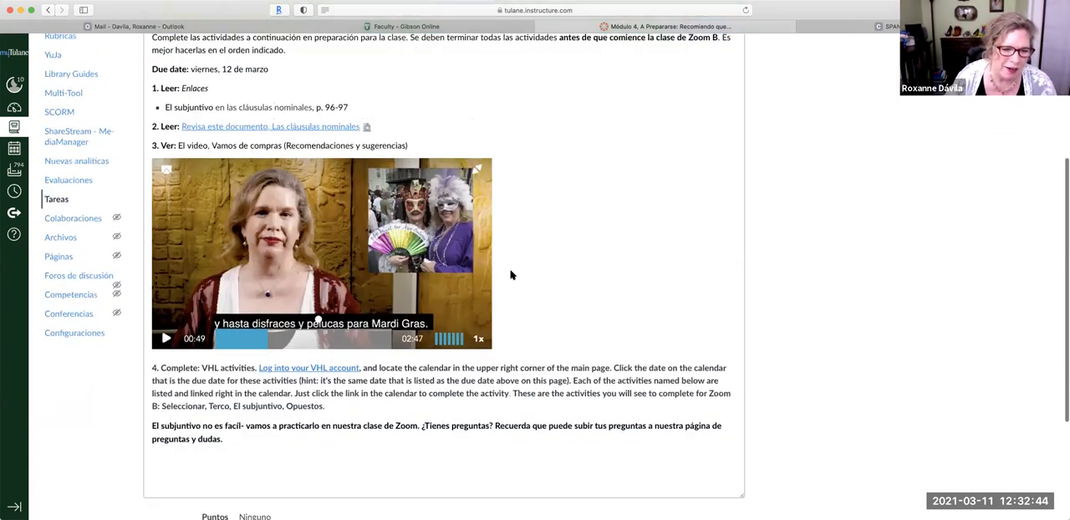
{"action": "scroll", "scroll_direction": "down", "scroll_amount": 3}
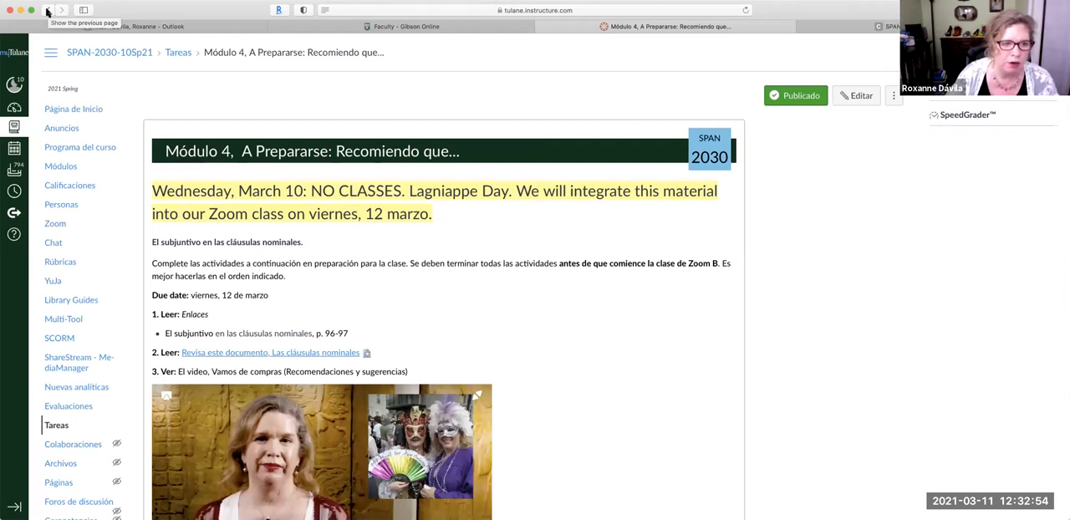
- Go back to the Modules page and scroll to Module 4: Generaciones en movimiento
{"action": "left_click", "coordinate": [47, 10]}
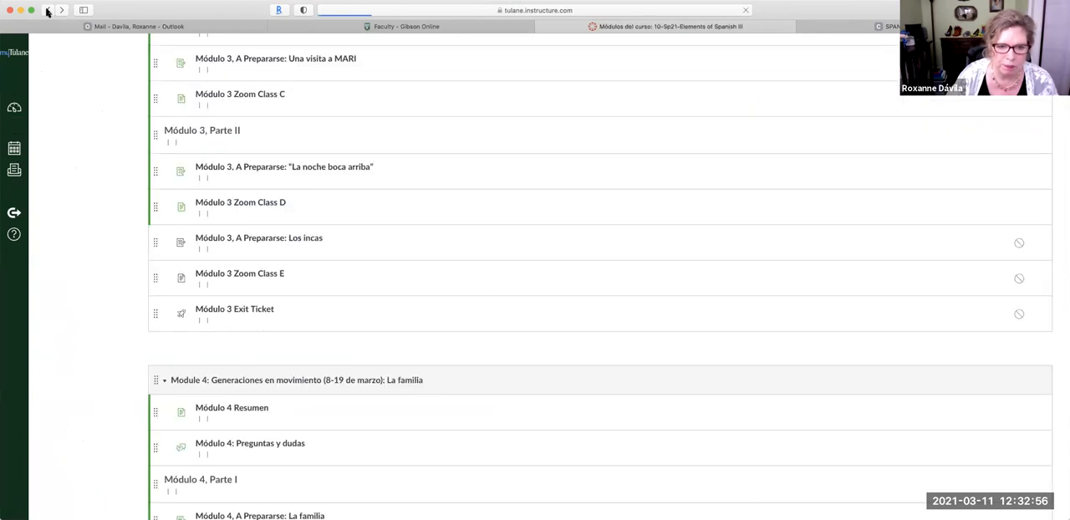
{"action": "scroll", "scroll_direction": "down", "scroll_amount": 3}
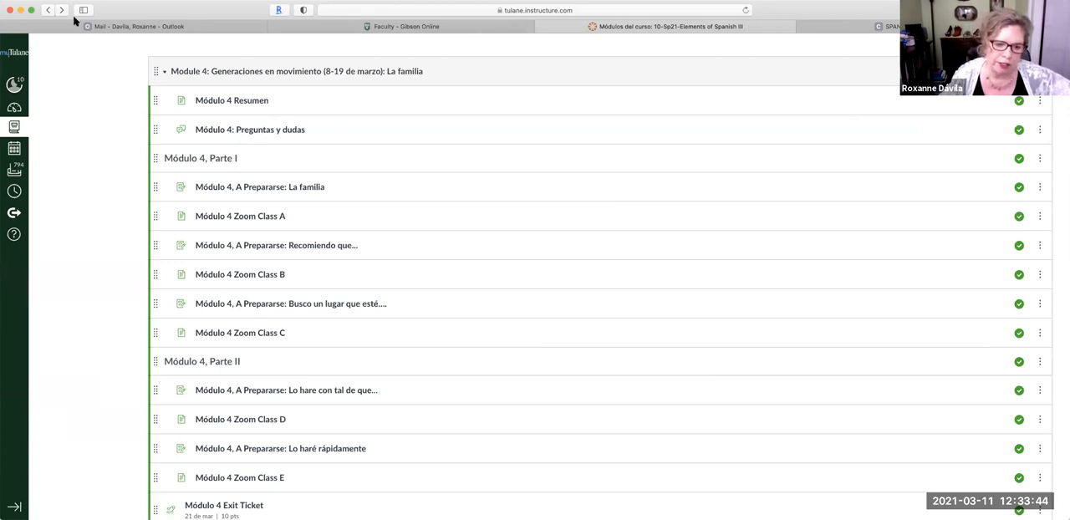
{"action": "mouse_move", "coordinate": [133, 26]}
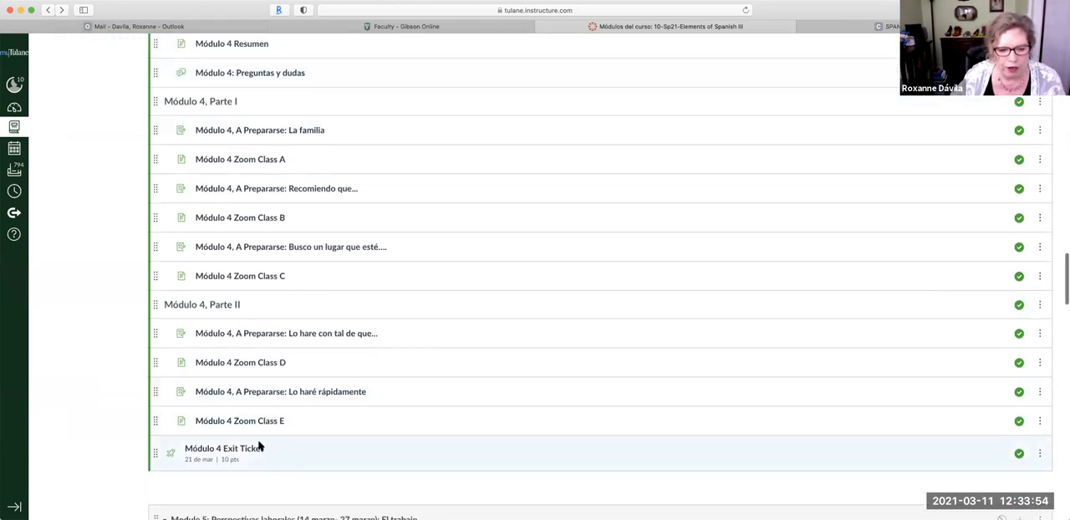
{"action": "mouse_move", "coordinate": [329, 409]}
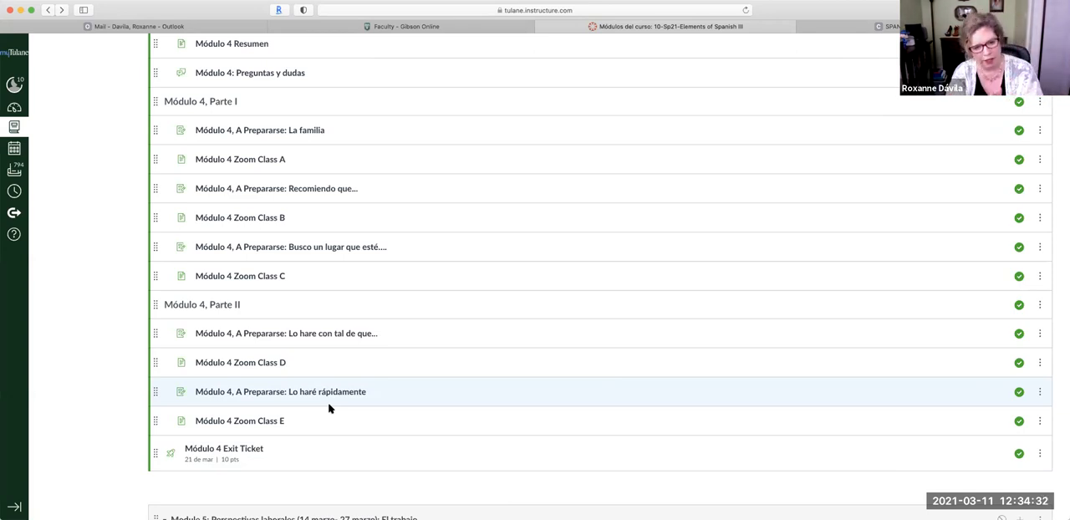
{"action": "mouse_move", "coordinate": [346, 362]}
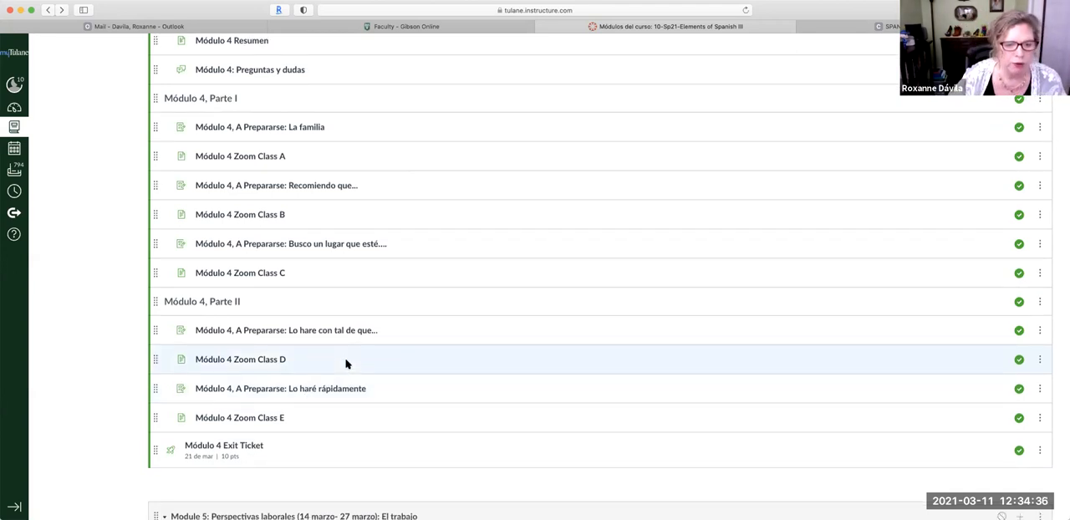
{"action": "scroll", "scroll_direction": "up", "scroll_amount": 3}
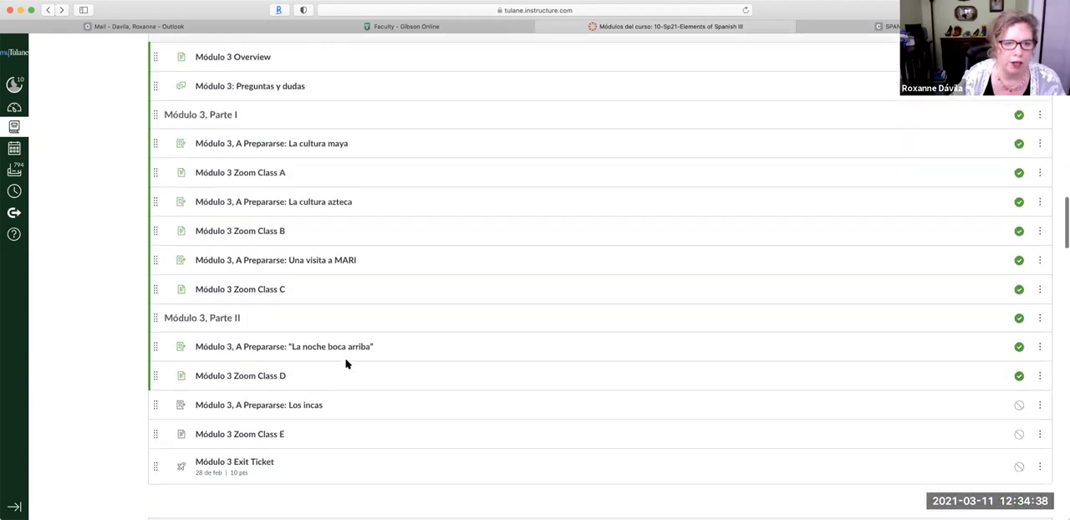
{"action": "scroll", "scroll_direction": "up", "scroll_amount": 3}
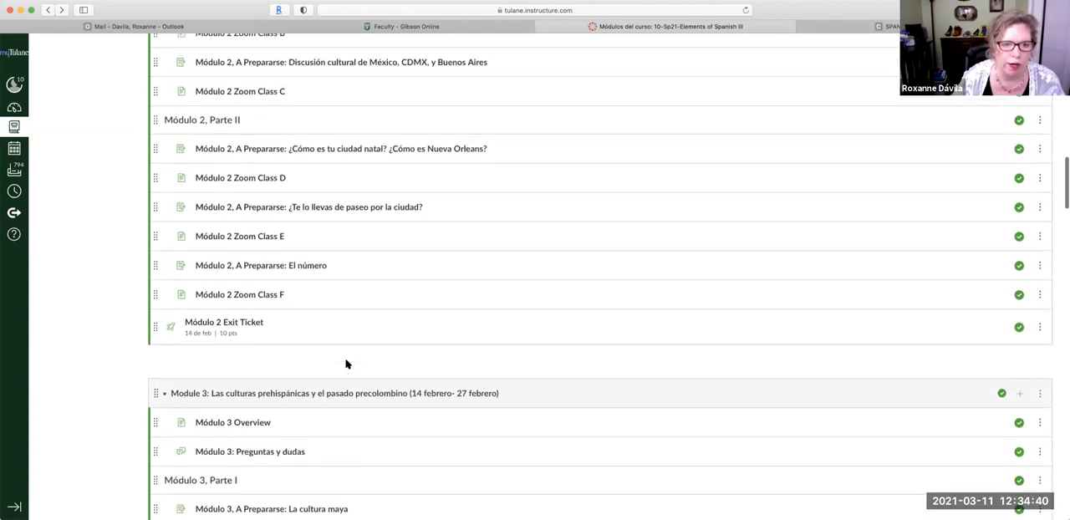
{"action": "scroll", "scroll_direction": "up", "scroll_amount": 3}
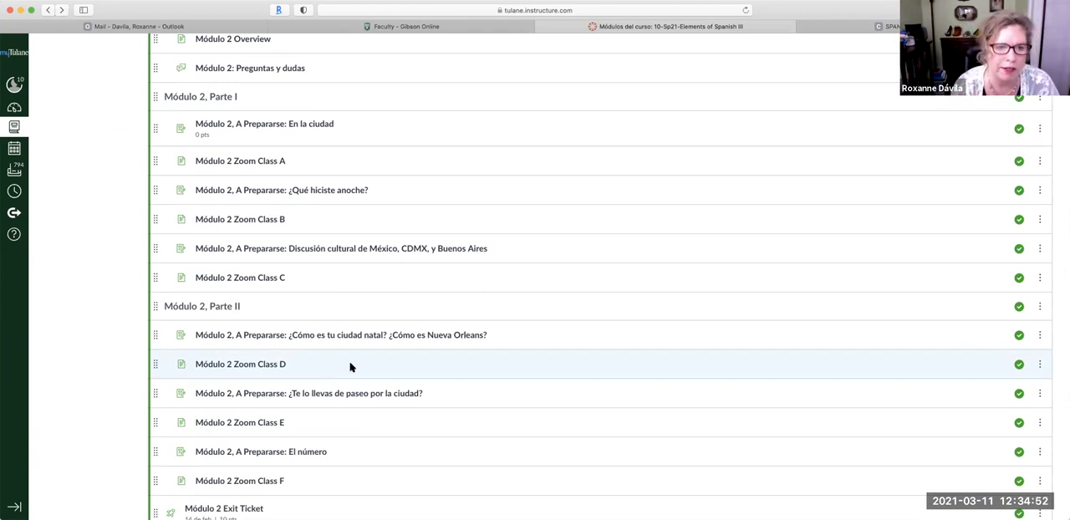
{"action": "scroll", "scroll_direction": "down", "scroll_amount": 3}
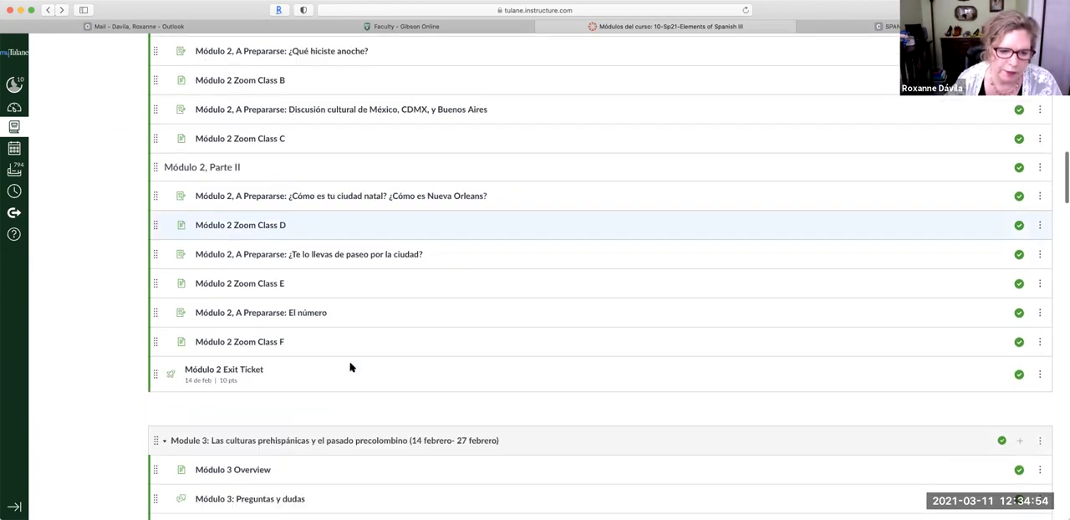
{"action": "scroll", "scroll_direction": "down", "scroll_amount": 3}
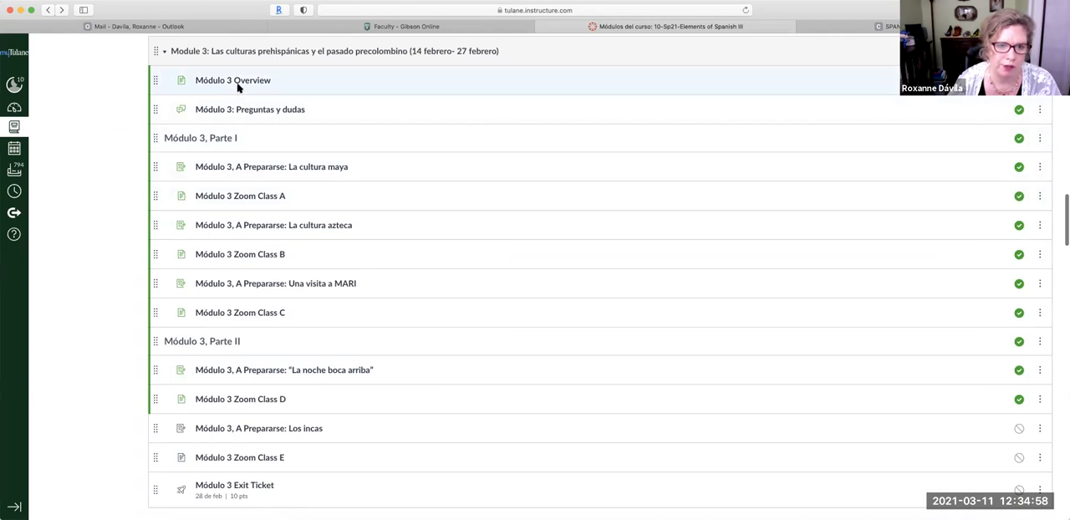
{"action": "mouse_move", "coordinate": [293, 71]}
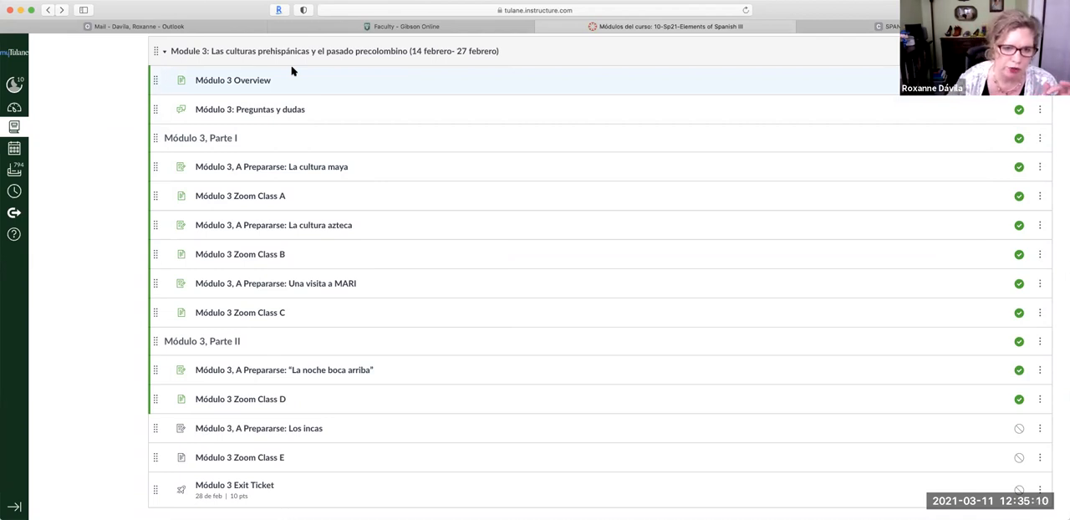
{"action": "mouse_move", "coordinate": [287, 86]}
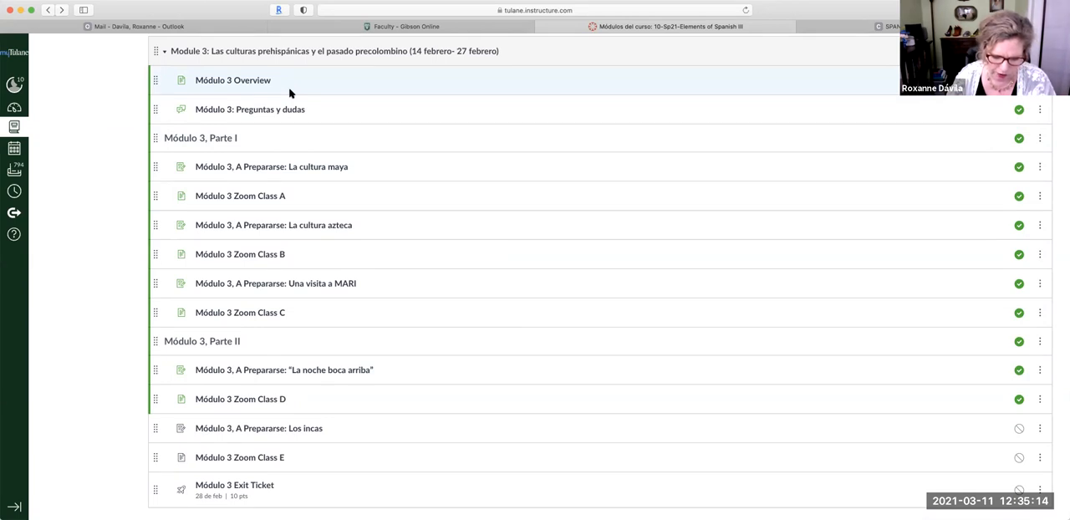
{"action": "mouse_move", "coordinate": [372, 178]}
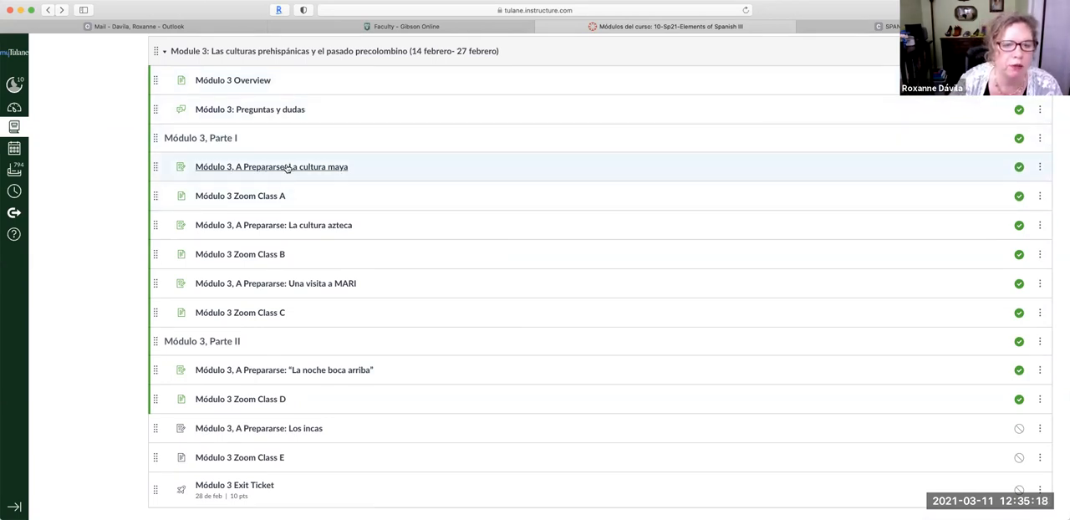
- Open the Módulo 3 'La cultura maya' assignment and scroll down to its Maya video
{"action": "left_click", "coordinate": [271, 167]}
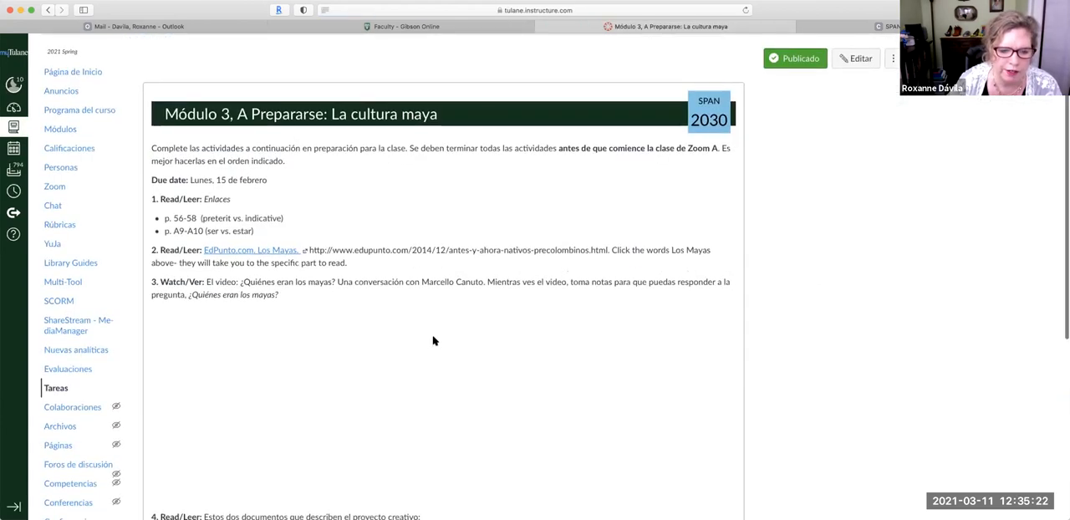
{"action": "scroll", "scroll_direction": "down", "scroll_amount": 3}
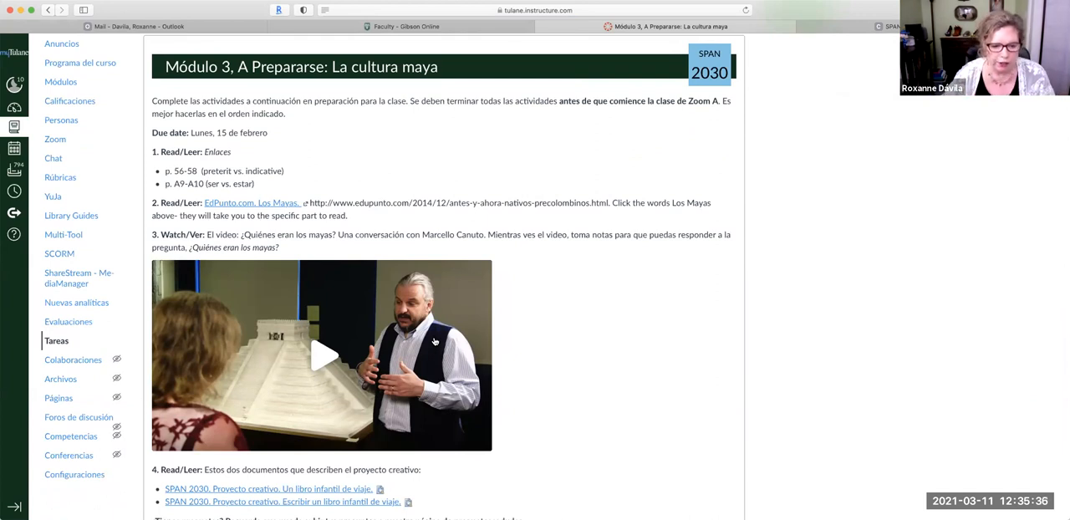
{"action": "scroll", "scroll_direction": "down", "scroll_amount": 3}
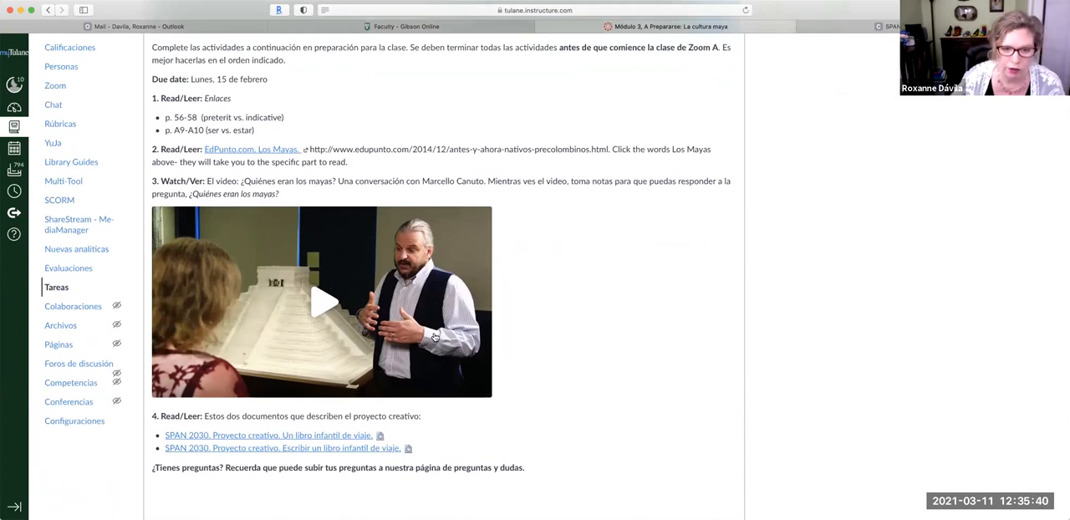
{"action": "mouse_move", "coordinate": [366, 255]}
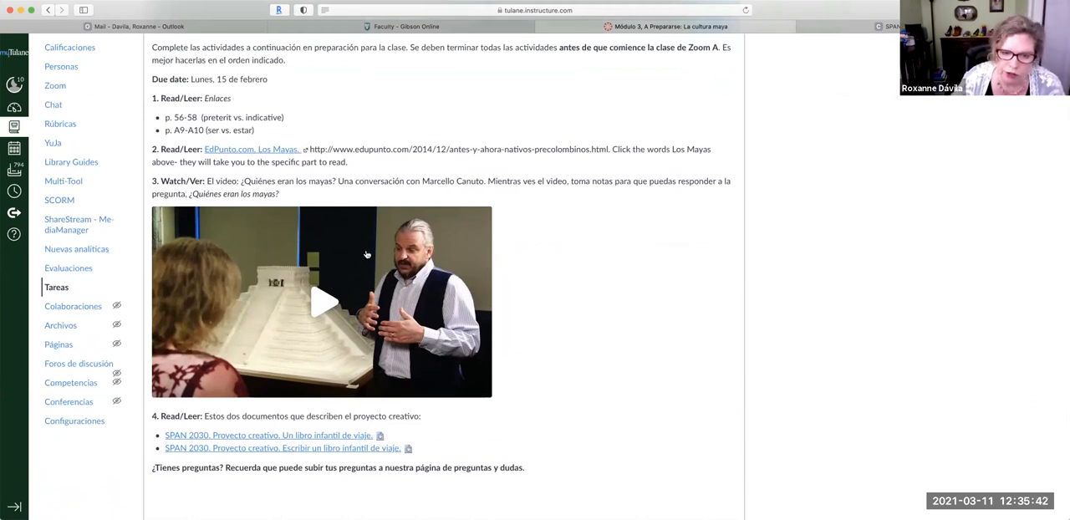
{"action": "mouse_move", "coordinate": [456, 306]}
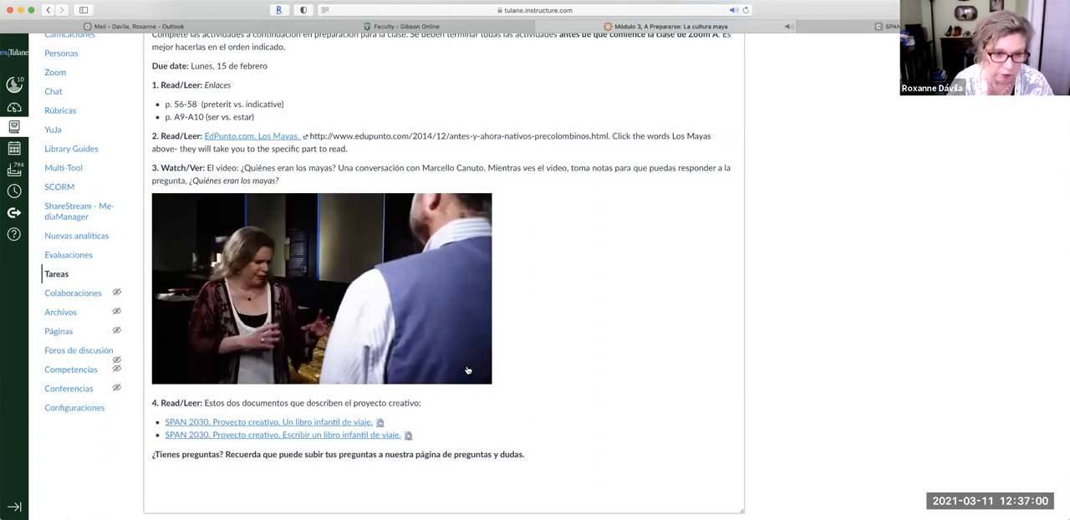
- Play the Maya video to 0:49 of 2:31, pause it, and scroll back to the title
{"action": "left_click", "coordinate": [320, 288]}
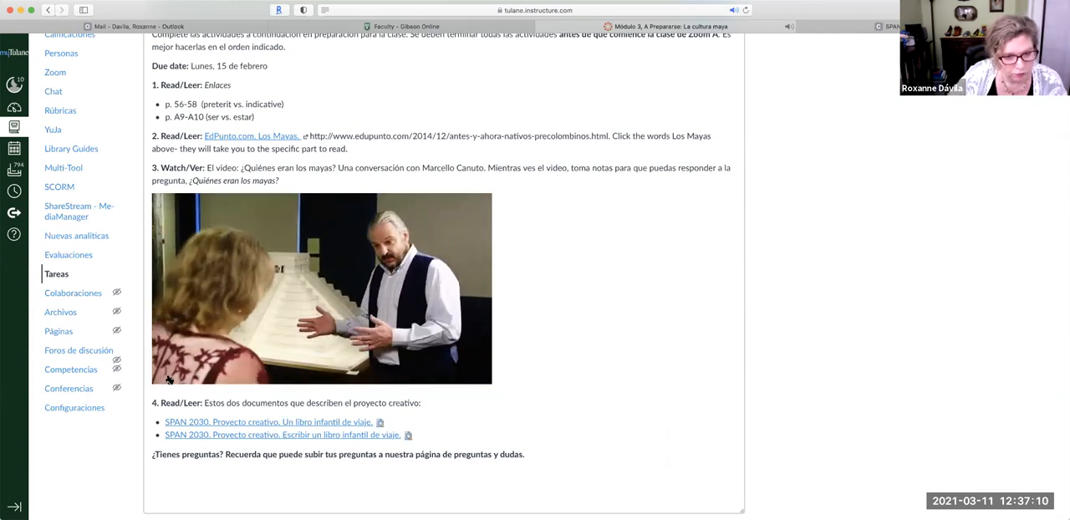
{"action": "left_click", "coordinate": [321, 288]}
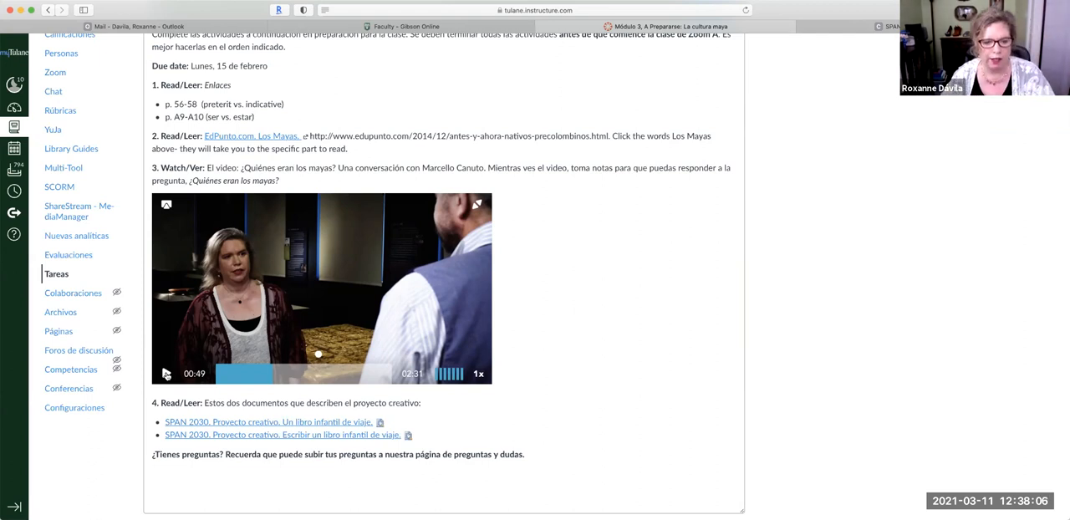
{"action": "scroll", "scroll_direction": "up", "scroll_amount": 3}
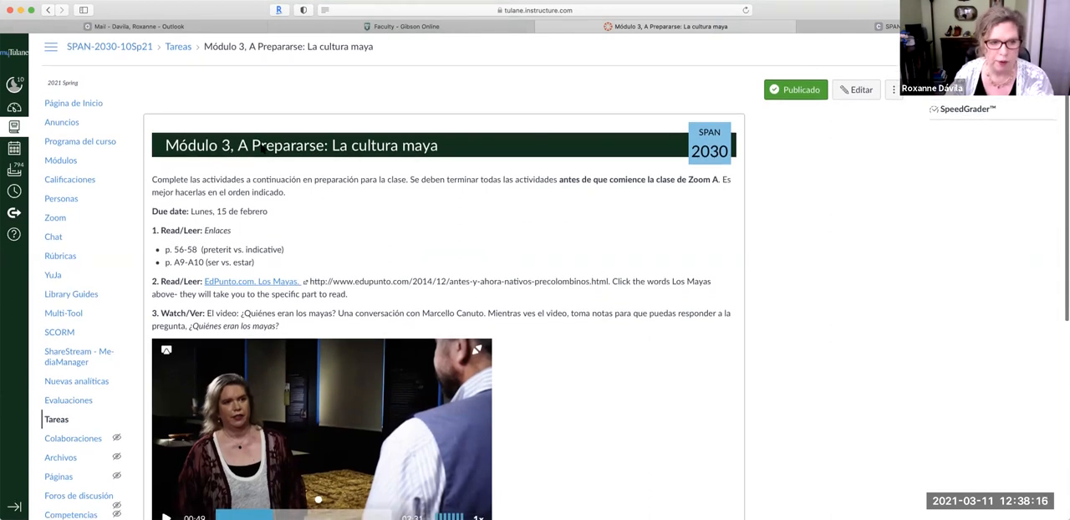
- Go back to the course Modules page
{"action": "left_click", "coordinate": [48, 9]}
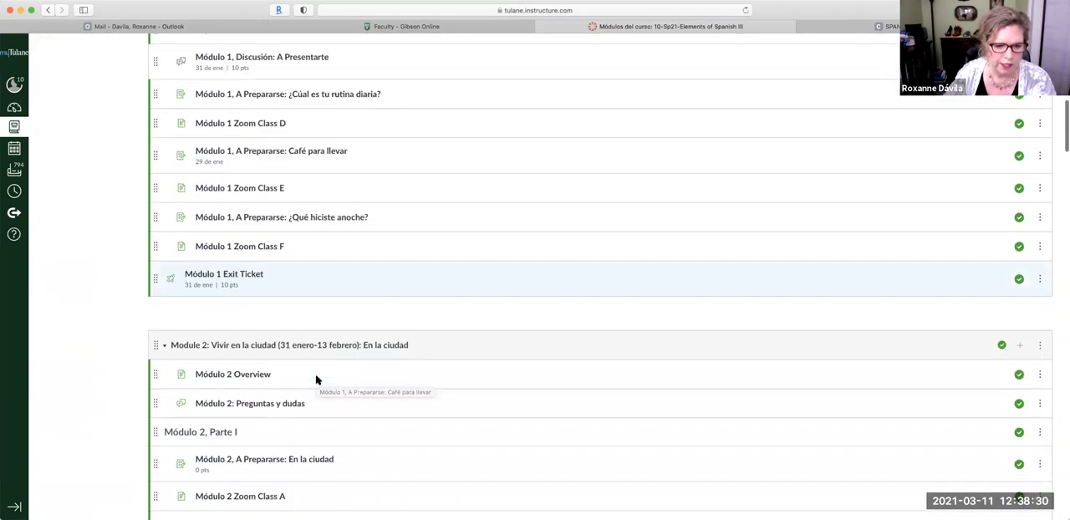
- Scroll past Modules 2–4 and open the Módulo 5 '¿Qué harás en Tulane para prepararte?' assignment
{"action": "scroll", "scroll_direction": "down", "scroll_amount": 3}
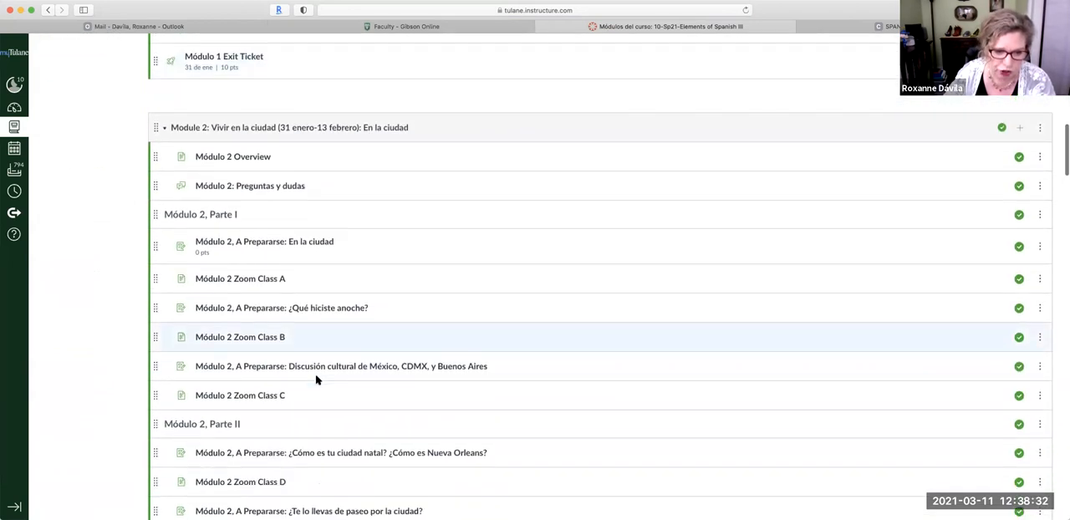
{"action": "scroll", "scroll_direction": "down", "scroll_amount": 3}
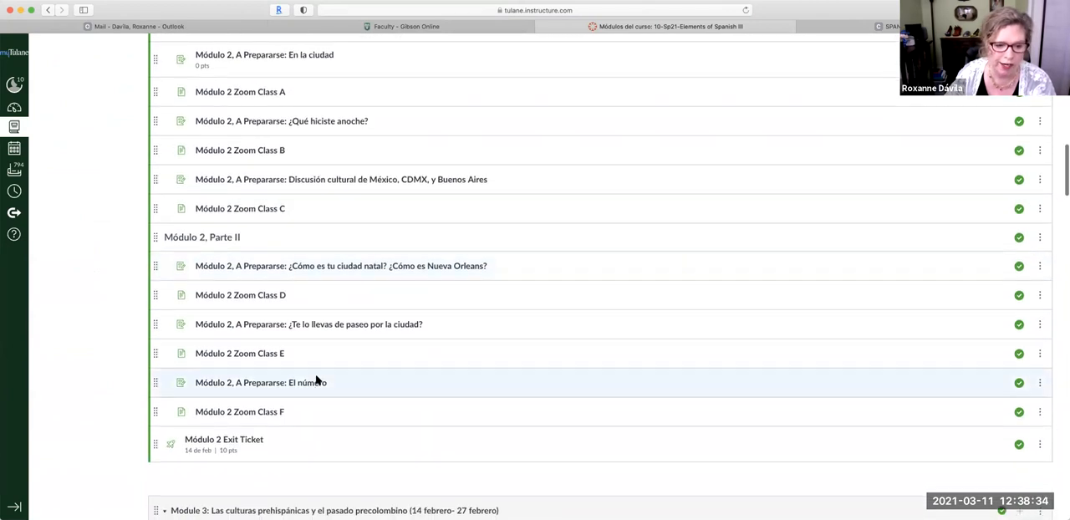
{"action": "scroll", "scroll_direction": "down", "scroll_amount": 3}
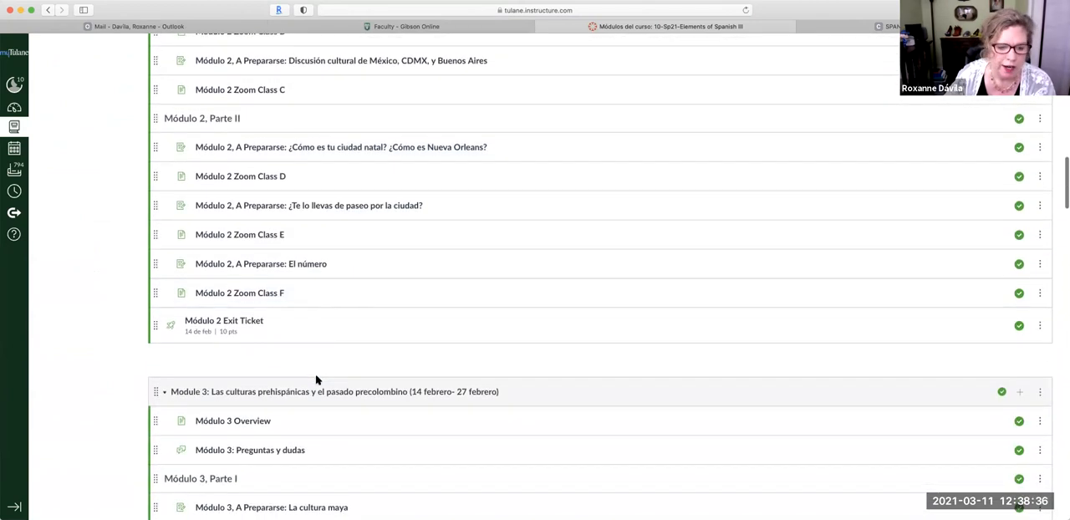
{"action": "scroll", "scroll_direction": "down", "scroll_amount": 3}
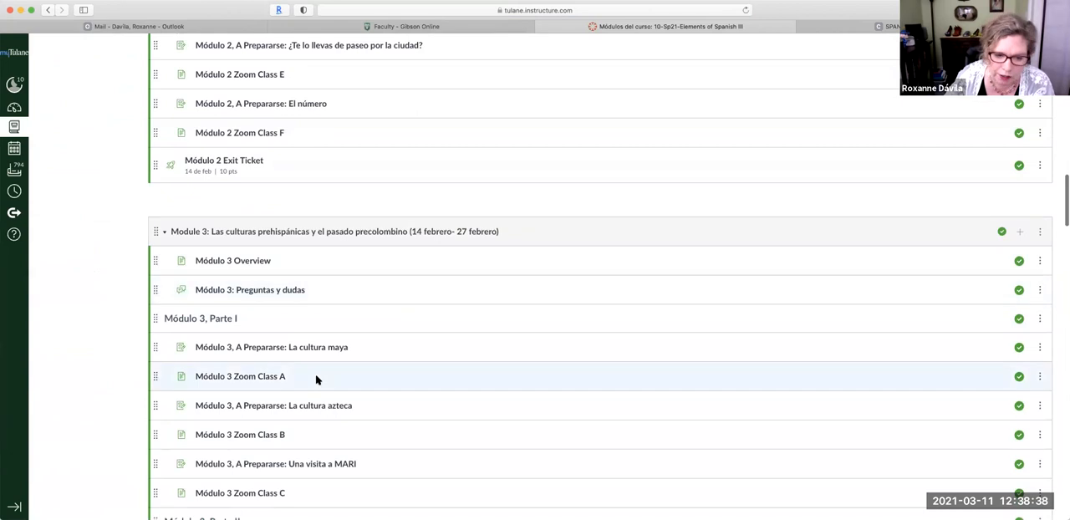
{"action": "scroll", "scroll_direction": "down", "scroll_amount": 3}
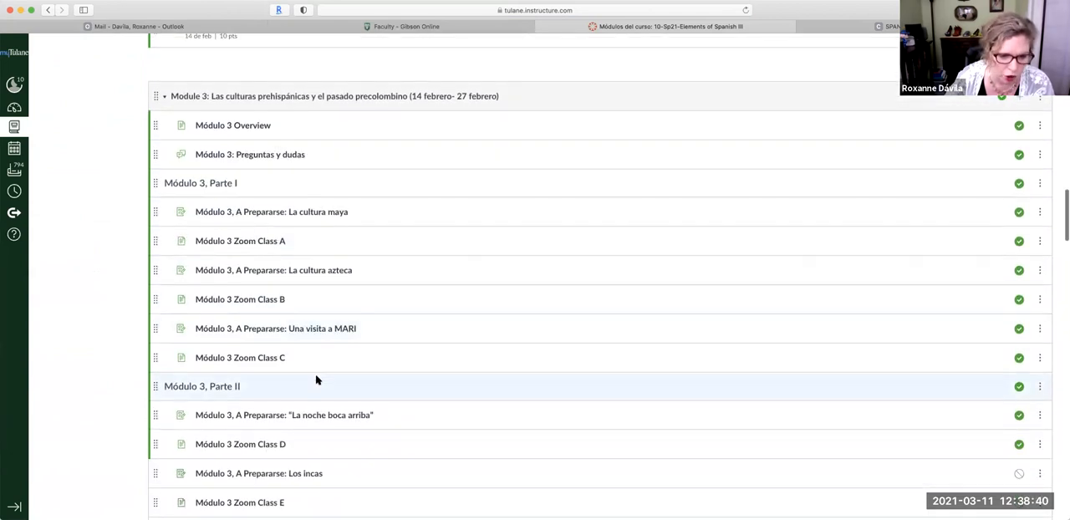
{"action": "scroll", "scroll_direction": "down", "scroll_amount": 3}
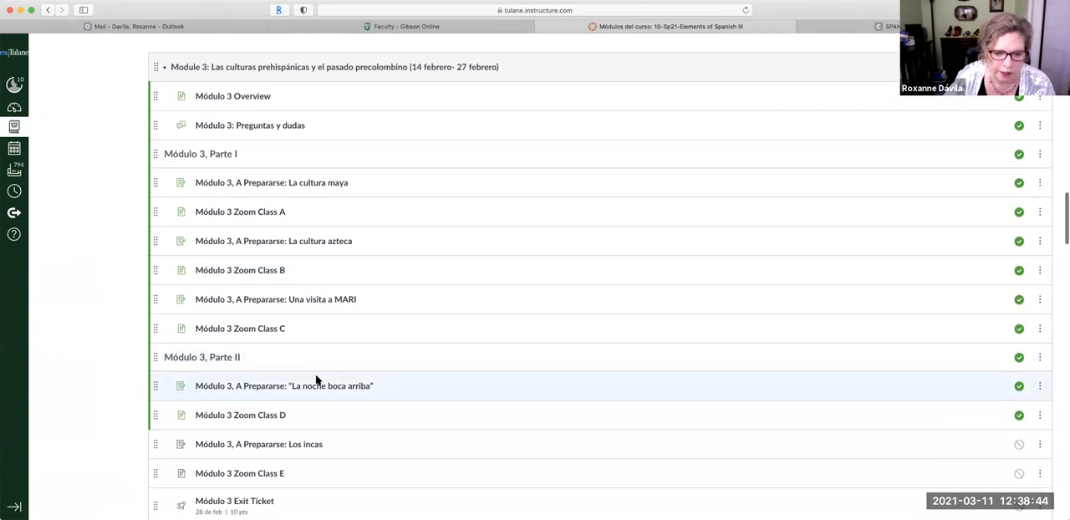
{"action": "scroll", "scroll_direction": "down", "scroll_amount": 3}
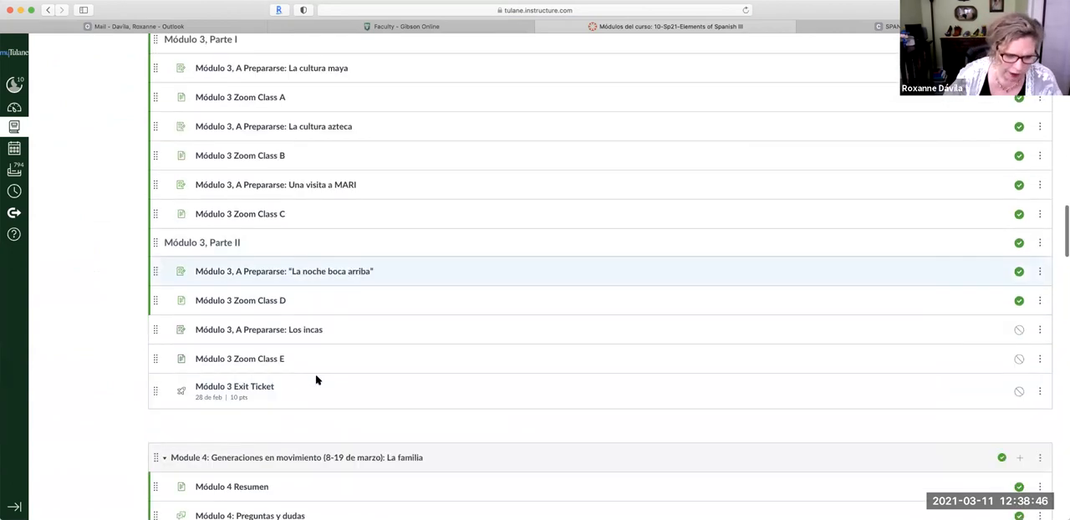
{"action": "scroll", "scroll_direction": "down", "scroll_amount": 3}
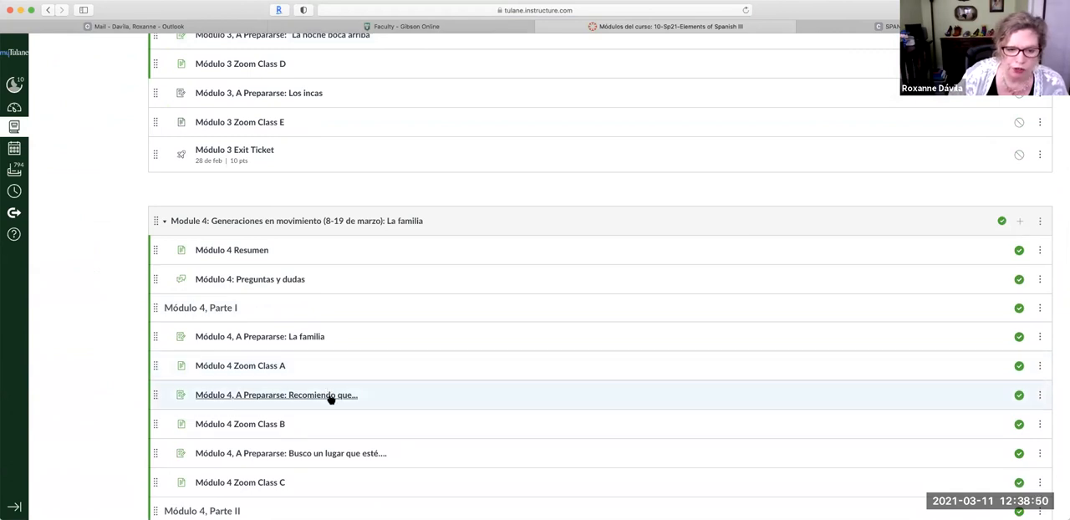
{"action": "scroll", "scroll_direction": "down", "scroll_amount": 3}
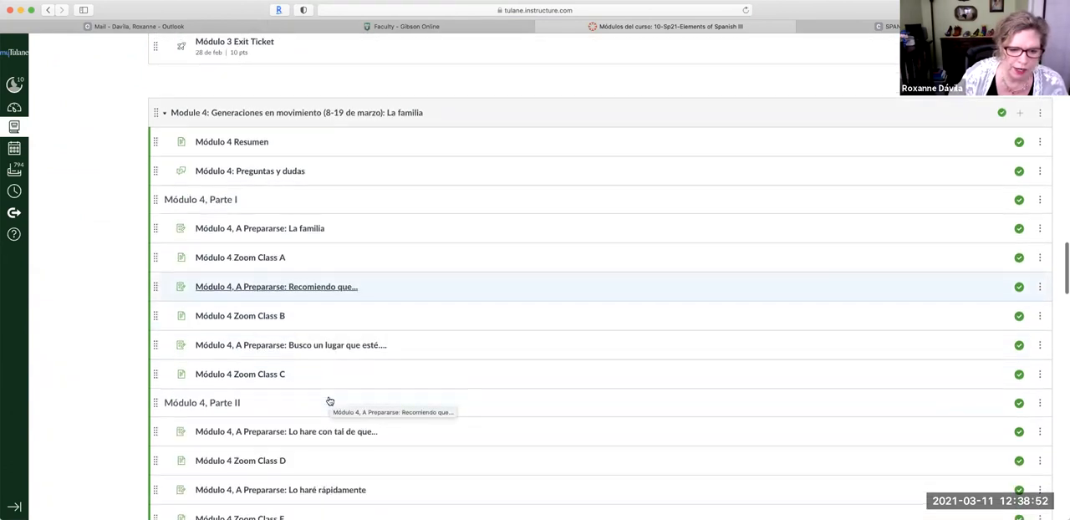
{"action": "scroll", "scroll_direction": "down", "scroll_amount": 3}
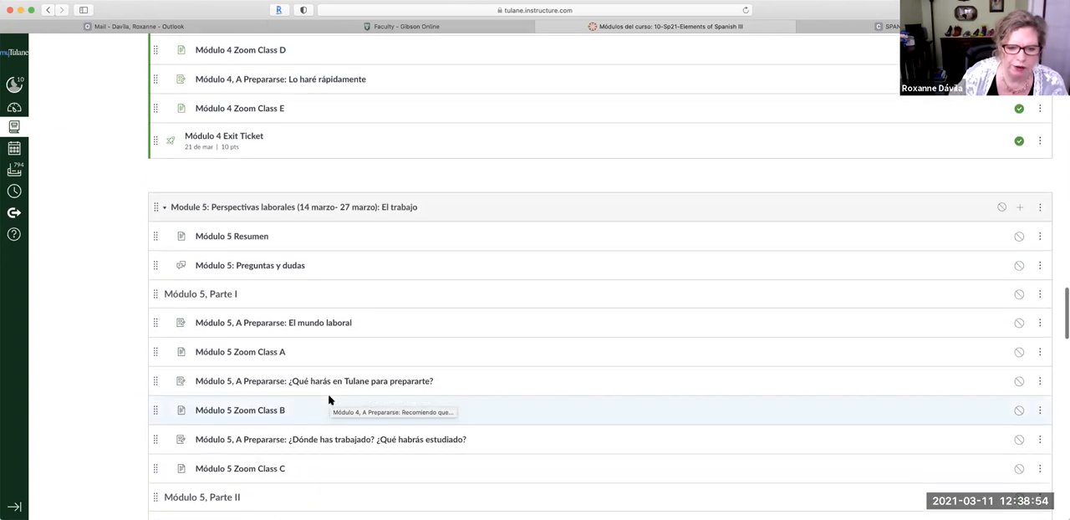
{"action": "scroll", "scroll_direction": "down", "scroll_amount": 3}
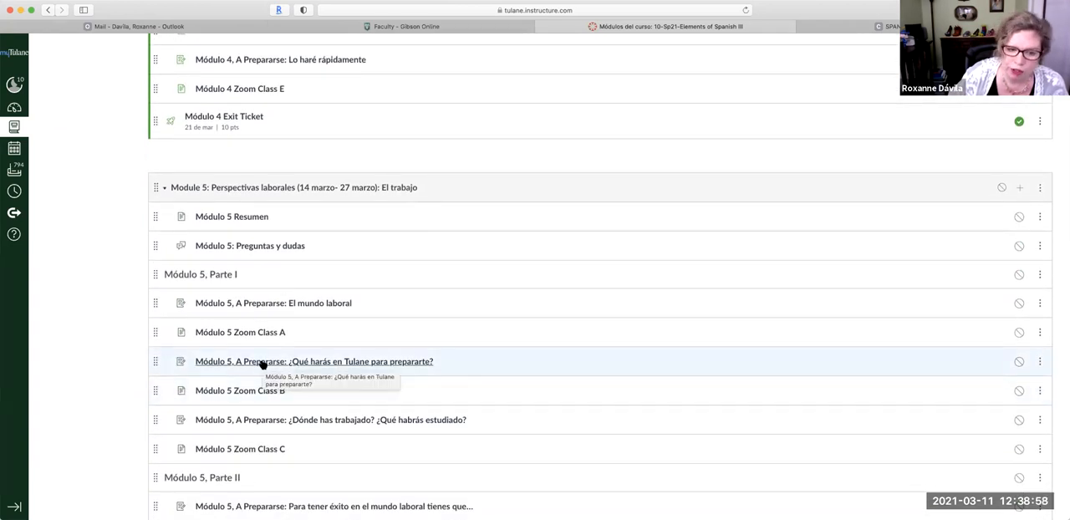
{"action": "left_click", "coordinate": [313, 361]}
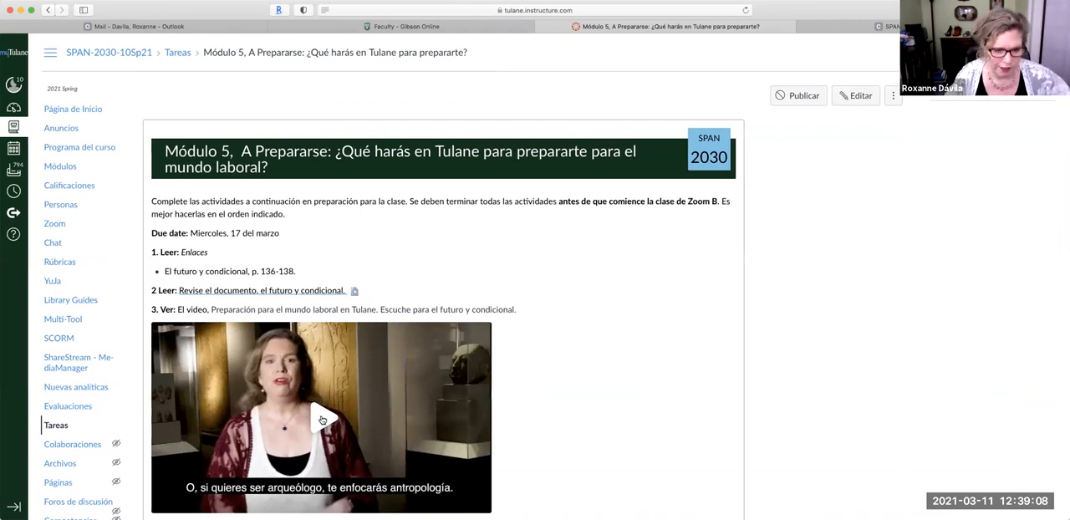
- Play the Tulane workplace-preparation video with its Spanish captions
{"action": "left_click", "coordinate": [321, 418]}
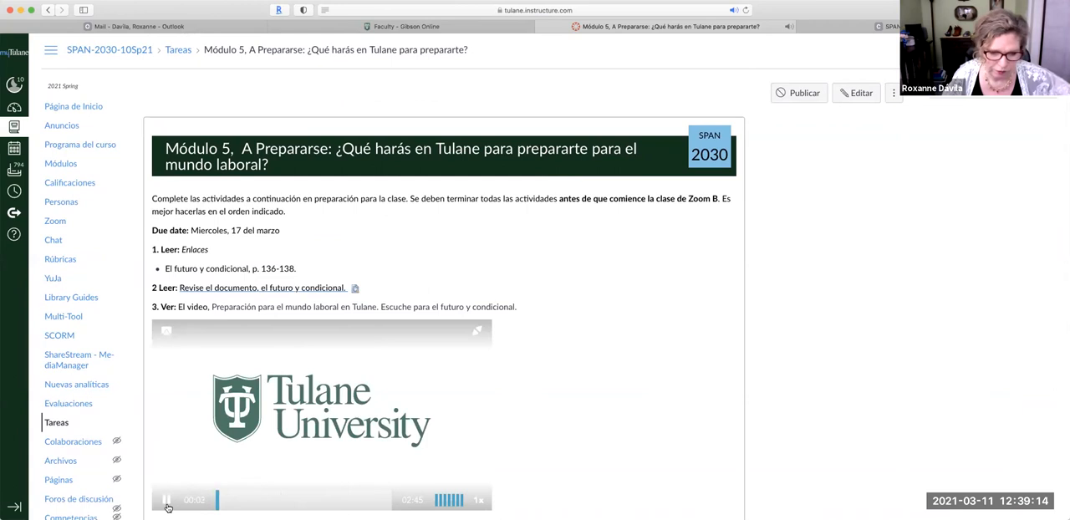
{"action": "left_click", "coordinate": [166, 499]}
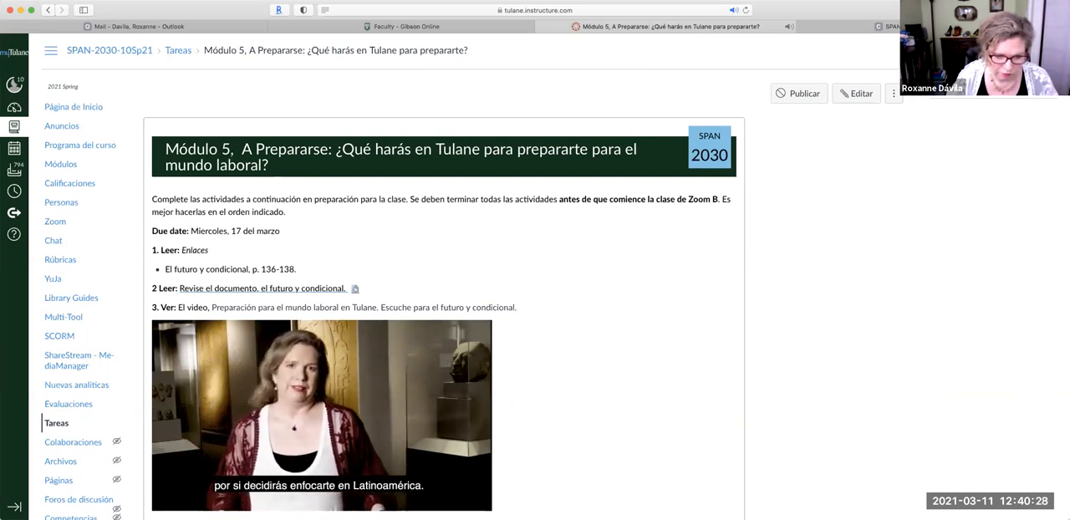
- Watch part of the Tulane campus video, pause it, and scroll down
{"action": "left_click", "coordinate": [321, 415]}
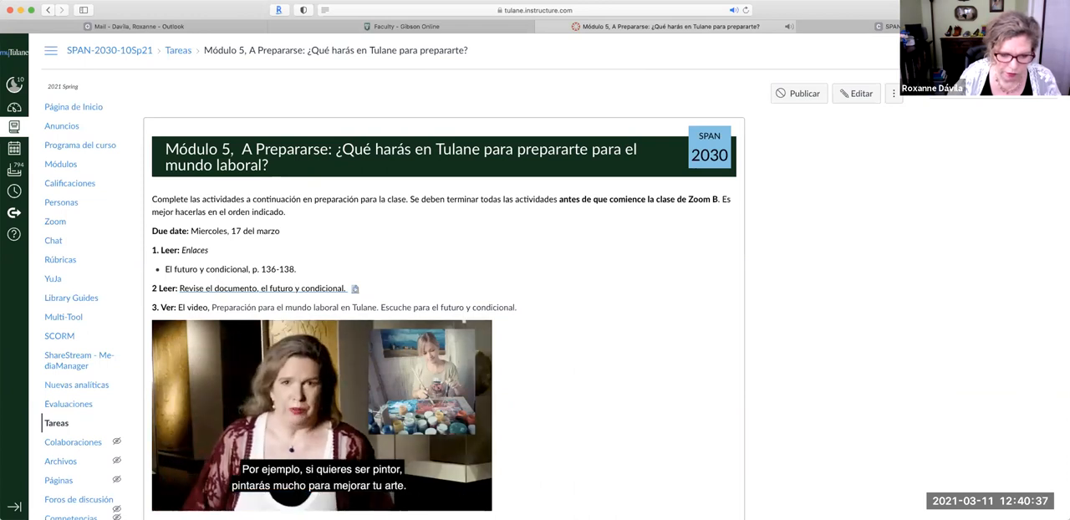
{"action": "left_click", "coordinate": [321, 415]}
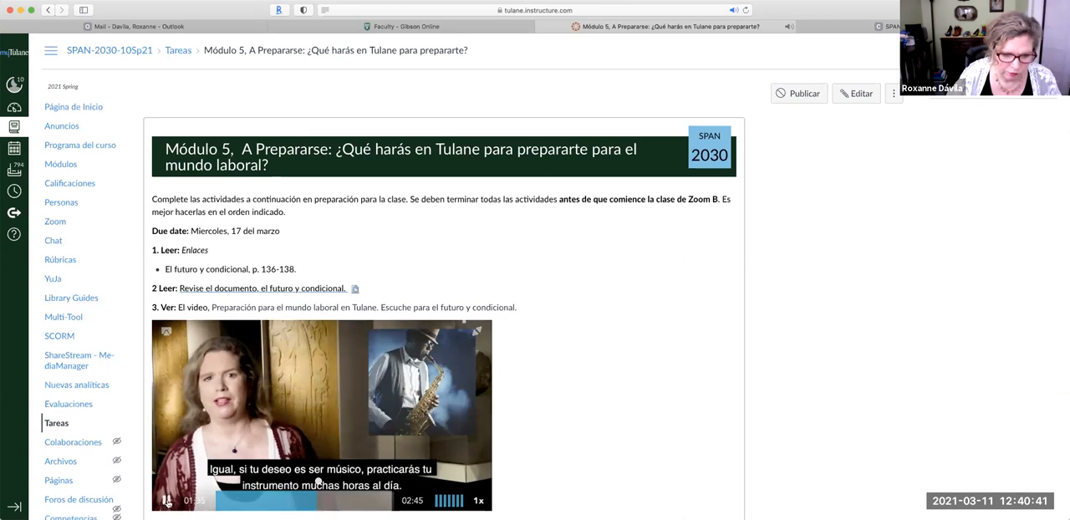
{"action": "left_click", "coordinate": [165, 500]}
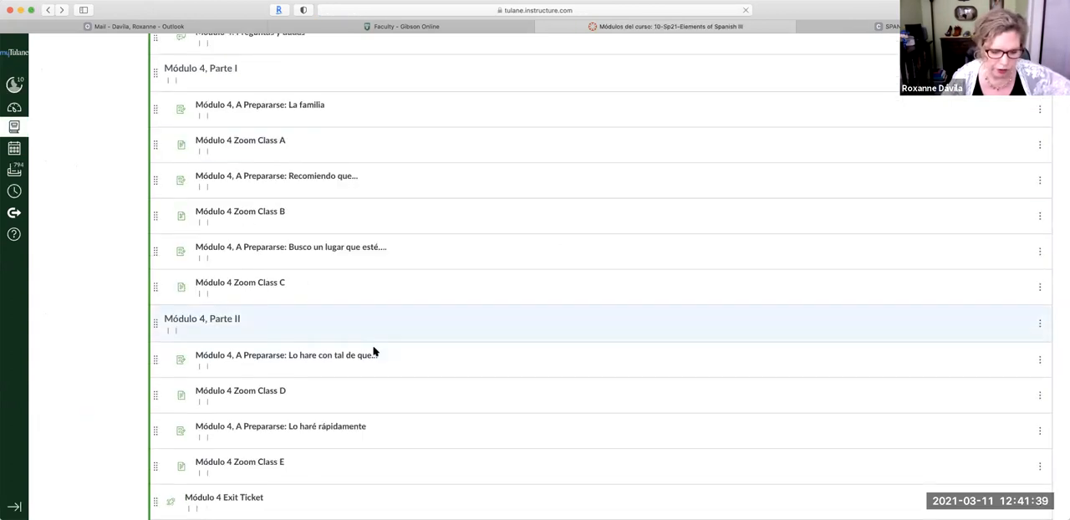
{"action": "scroll", "scroll_direction": "down", "scroll_amount": 3}
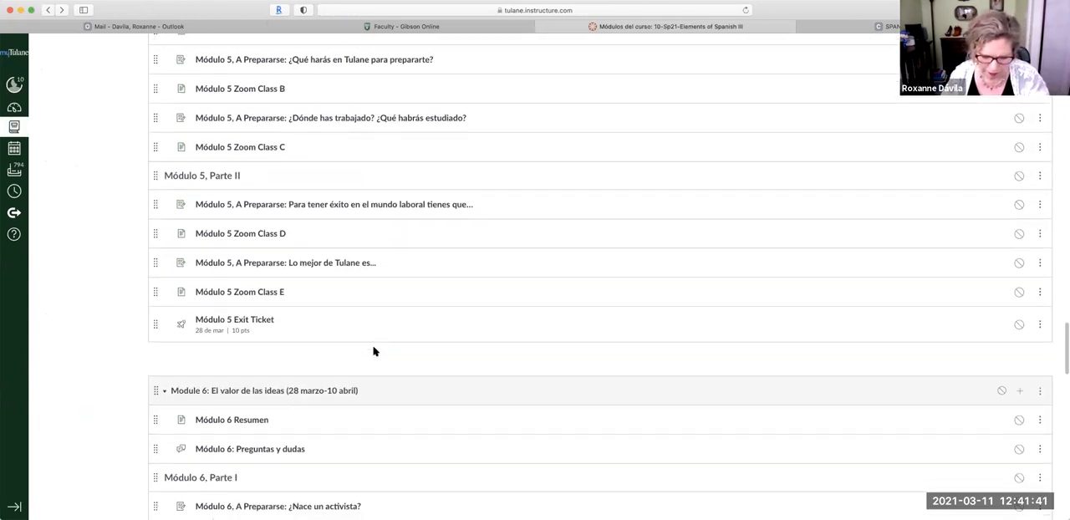